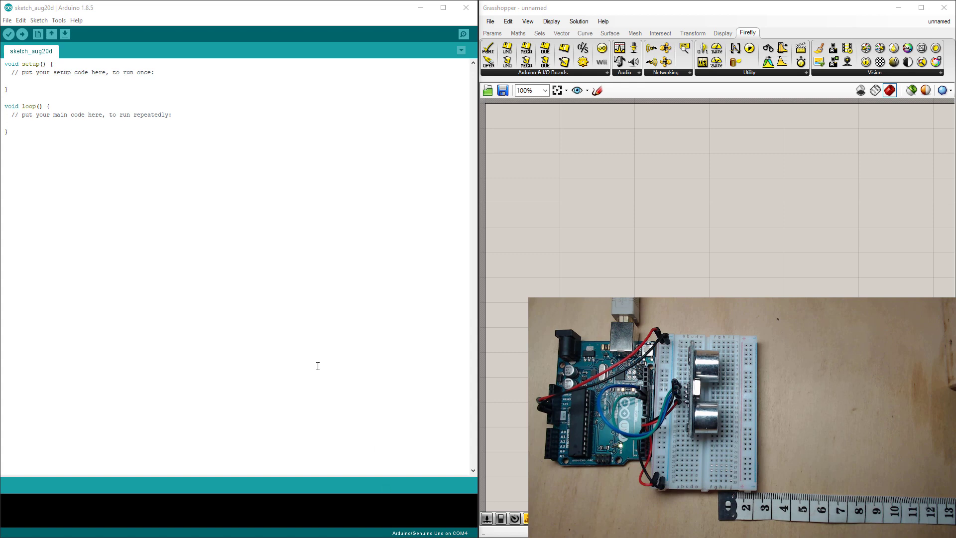
mouse_move(195, 152)
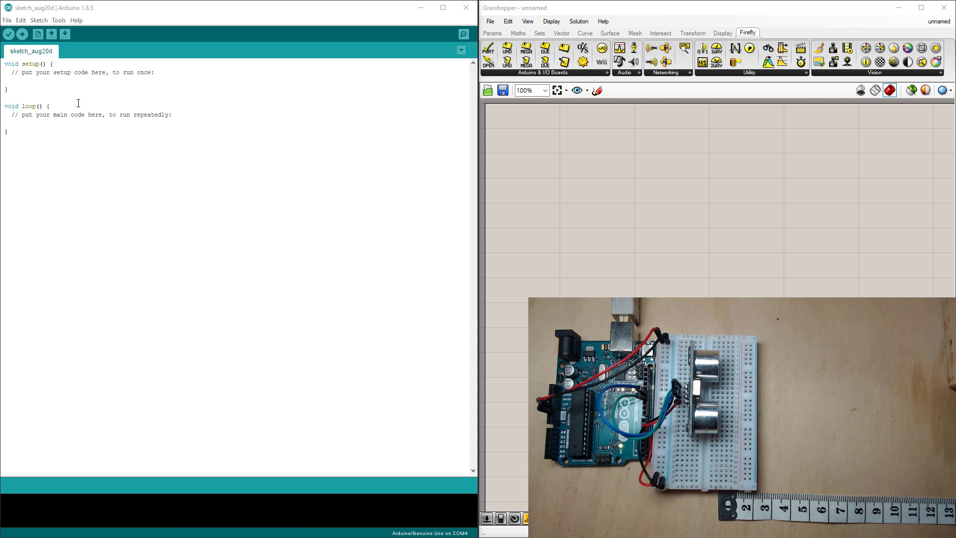
Install the 'newping' library through the Library Manager
click(39, 20)
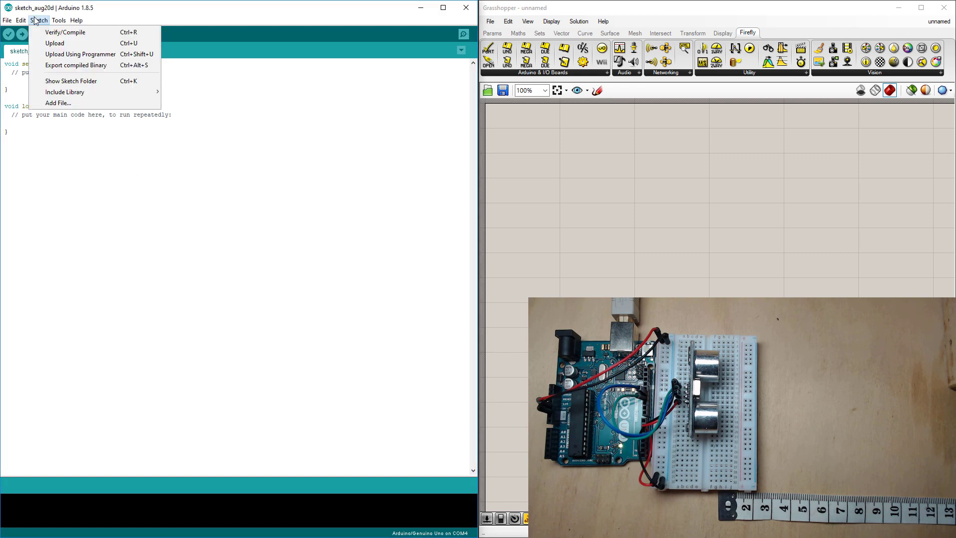
click(65, 93)
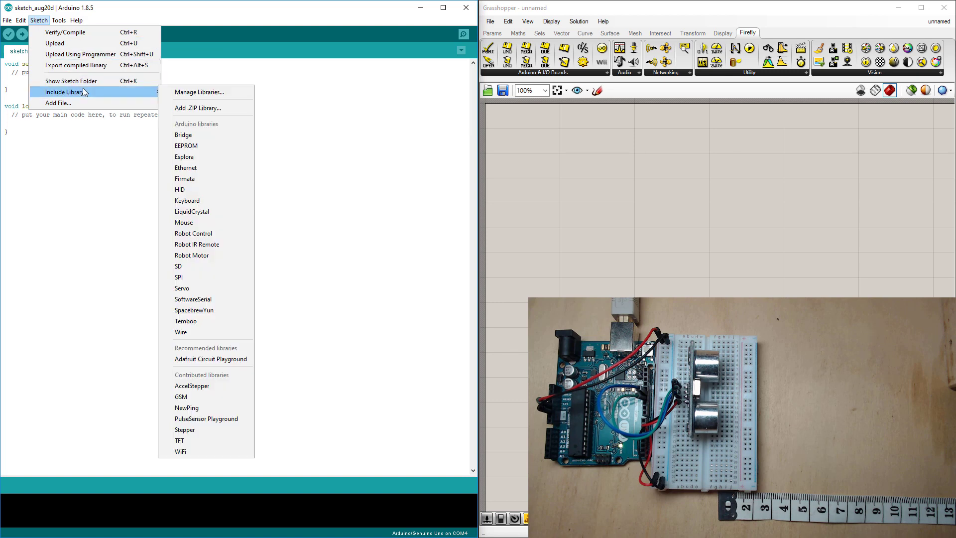
click(195, 96)
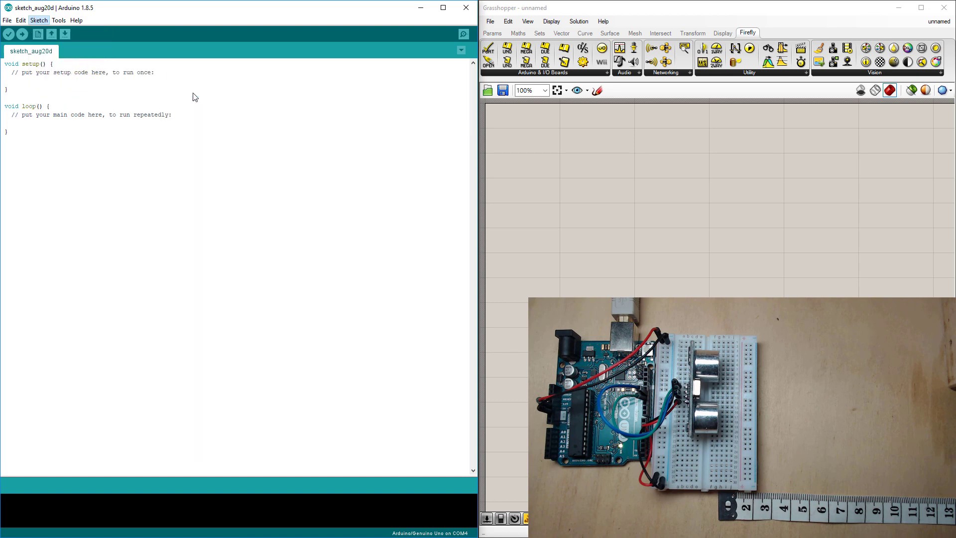
click(38, 20)
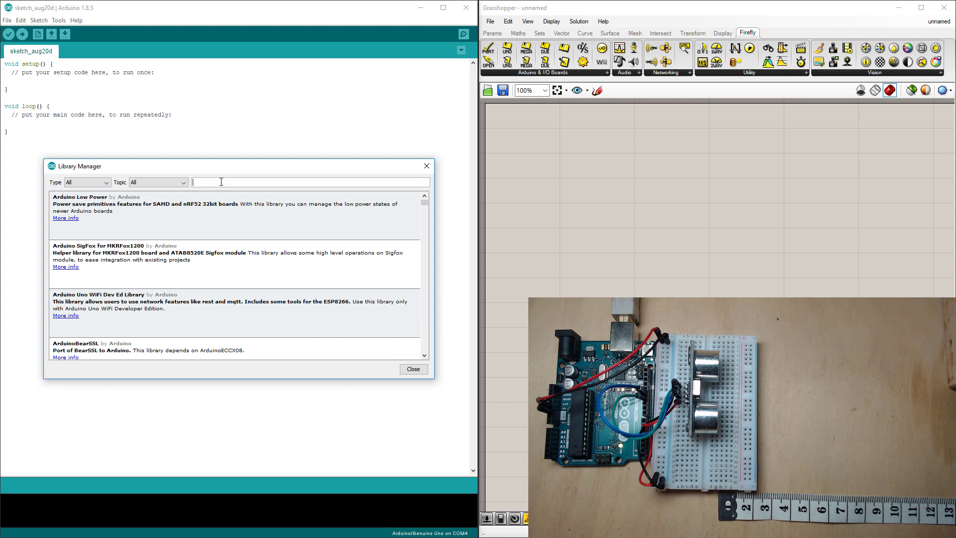
text(newping)
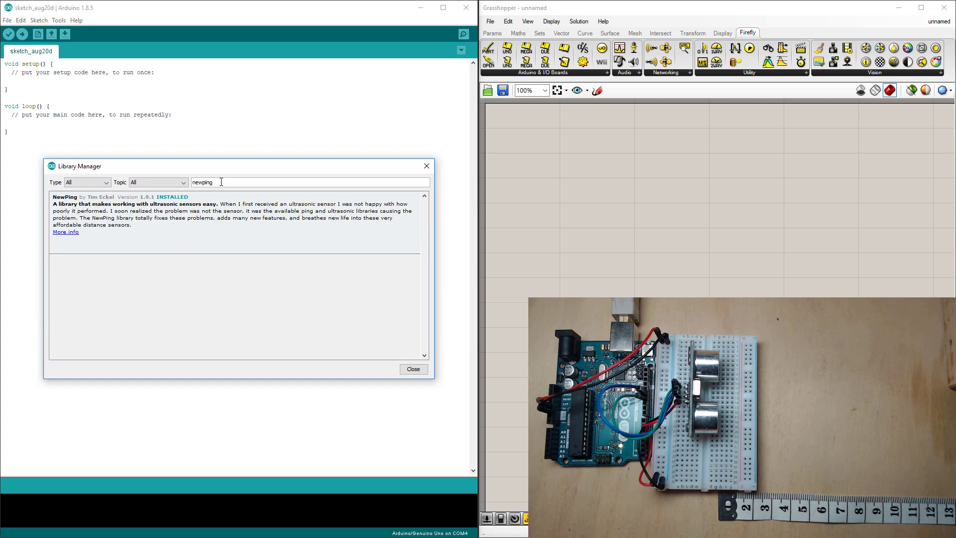
mouse_move(142, 204)
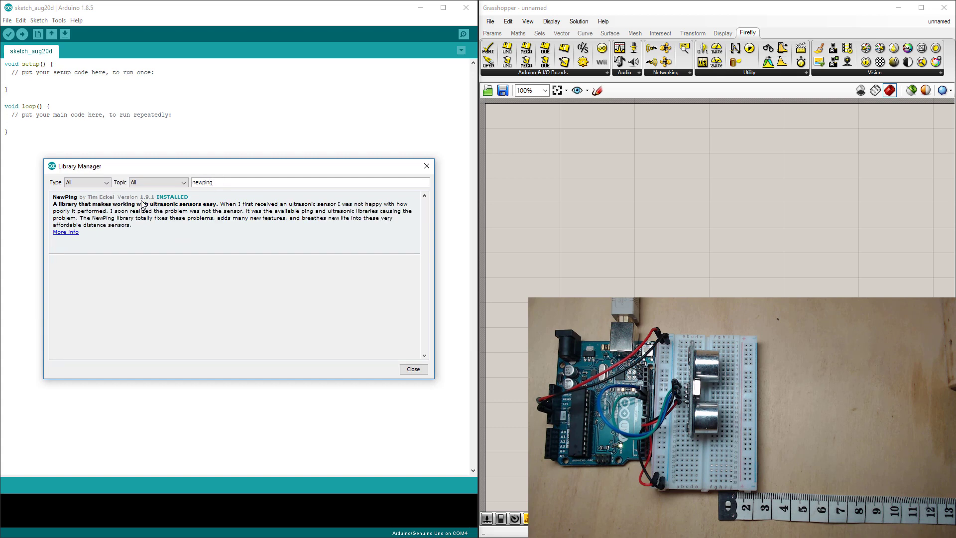
mouse_move(402, 246)
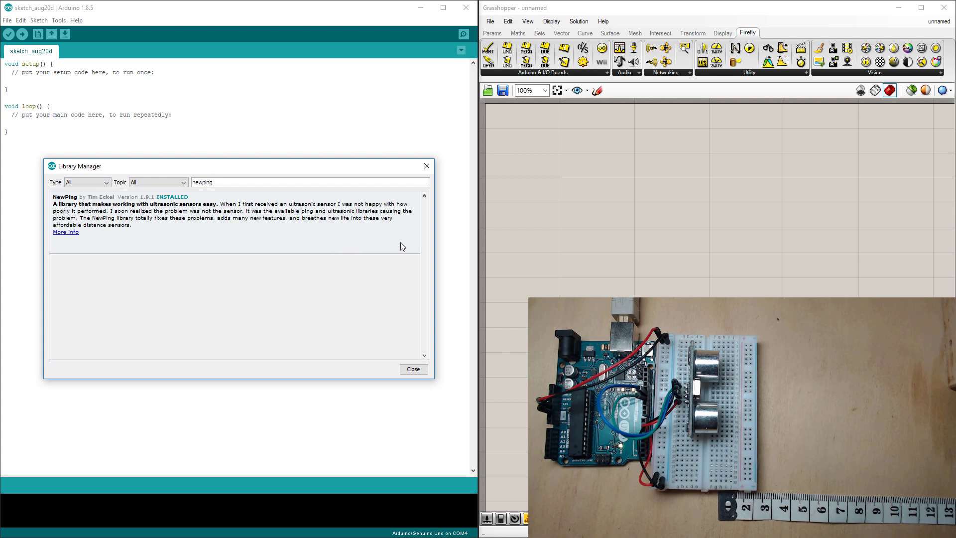
mouse_move(364, 230)
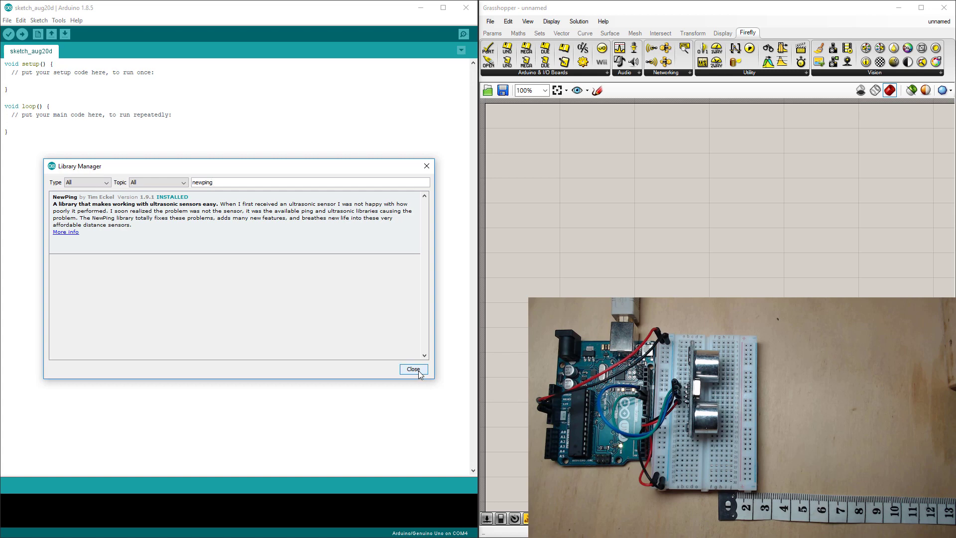
click(413, 369)
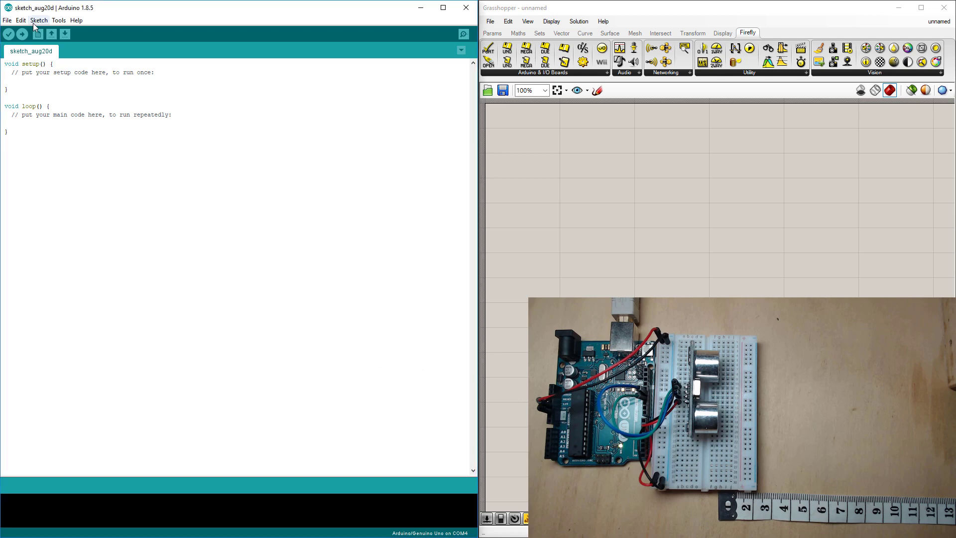
Load the NewPingExample sketch and upload it to the Uno board
click(21, 20)
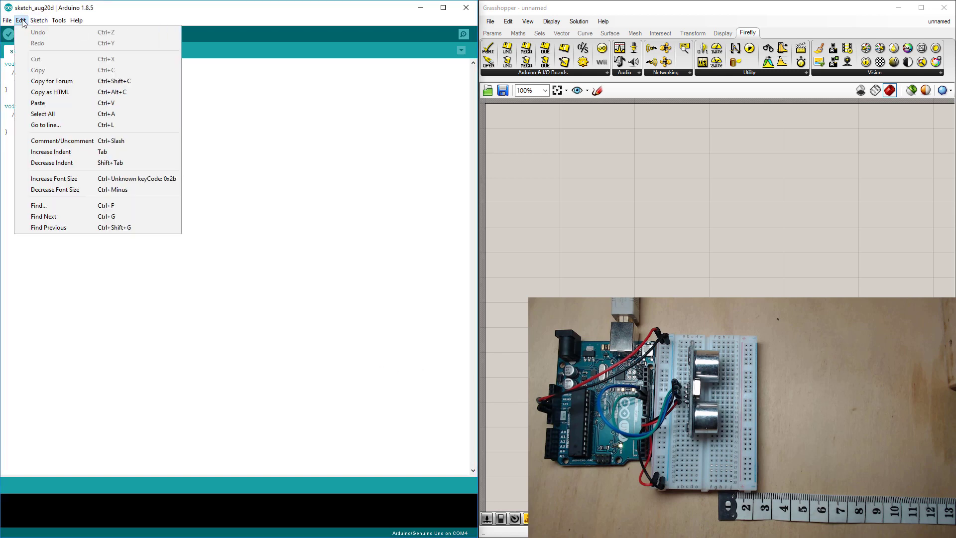
click(7, 19)
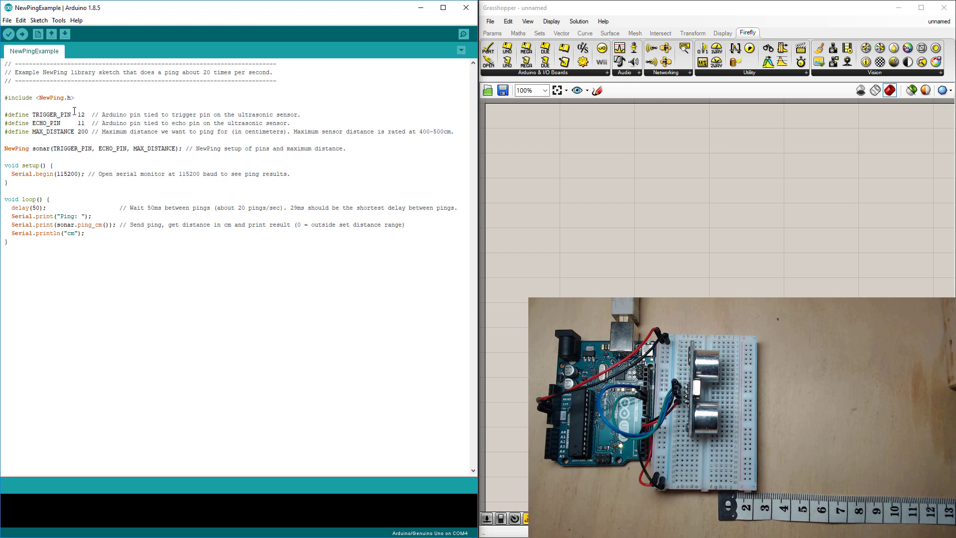
mouse_move(84, 113)
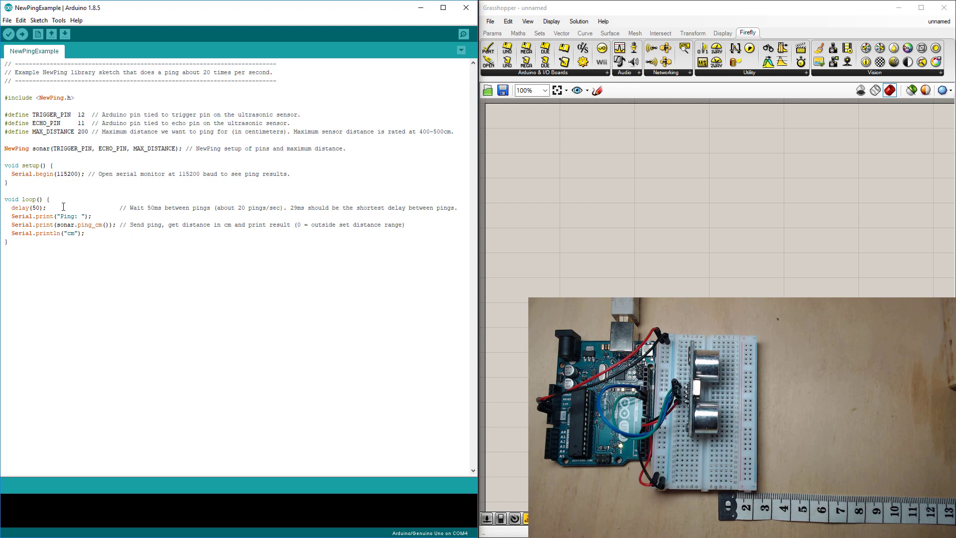
mouse_move(55, 217)
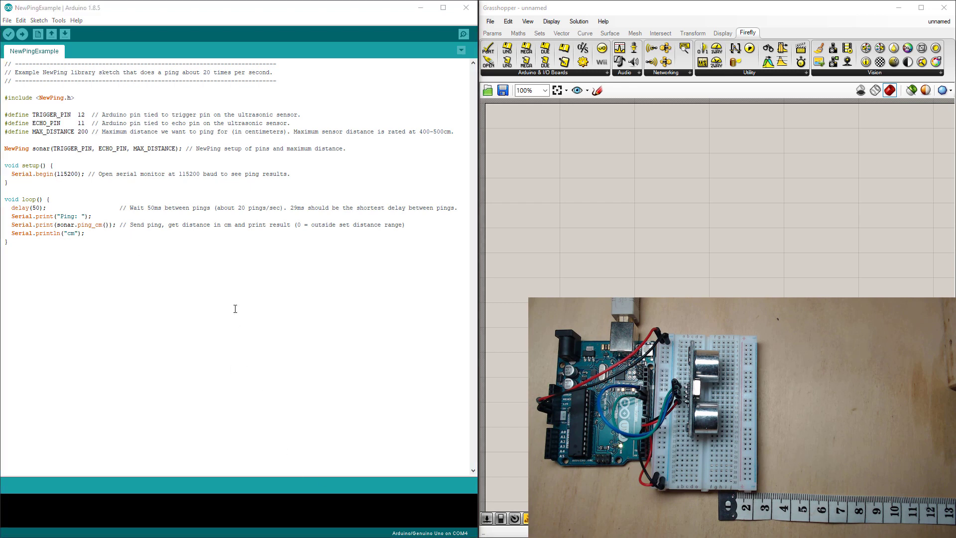
click(59, 20)
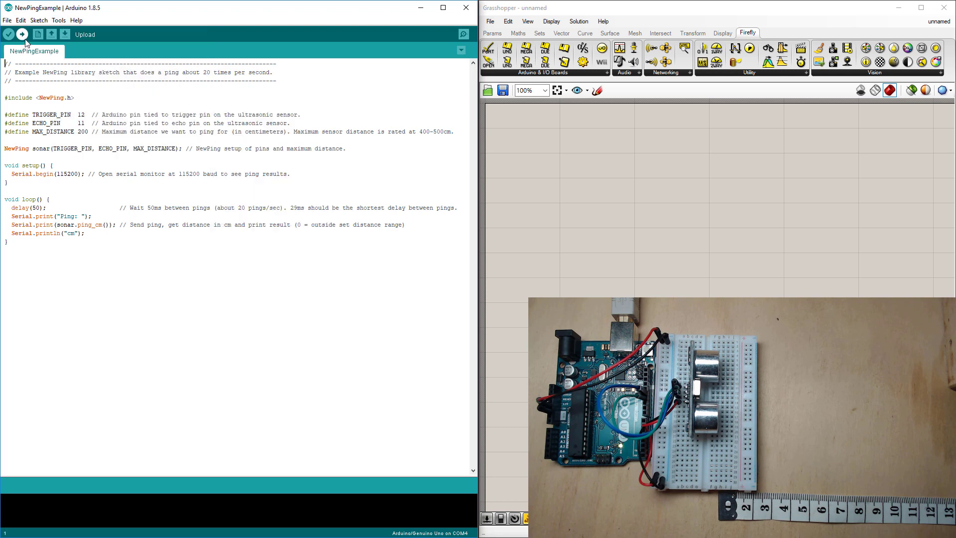
click(22, 33)
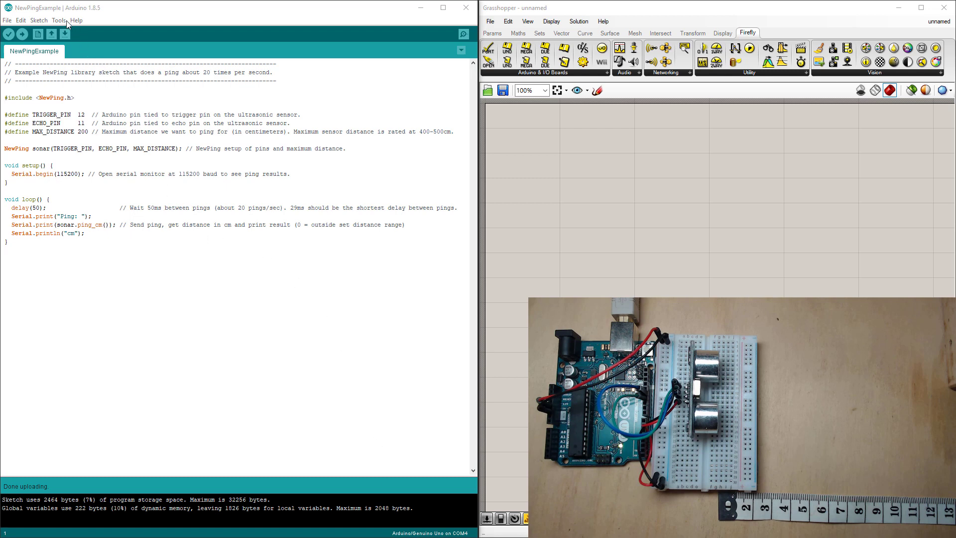
Show the serial monitor with the sensor's 'Ping: 27cm' readings at 115200 baud
click(59, 20)
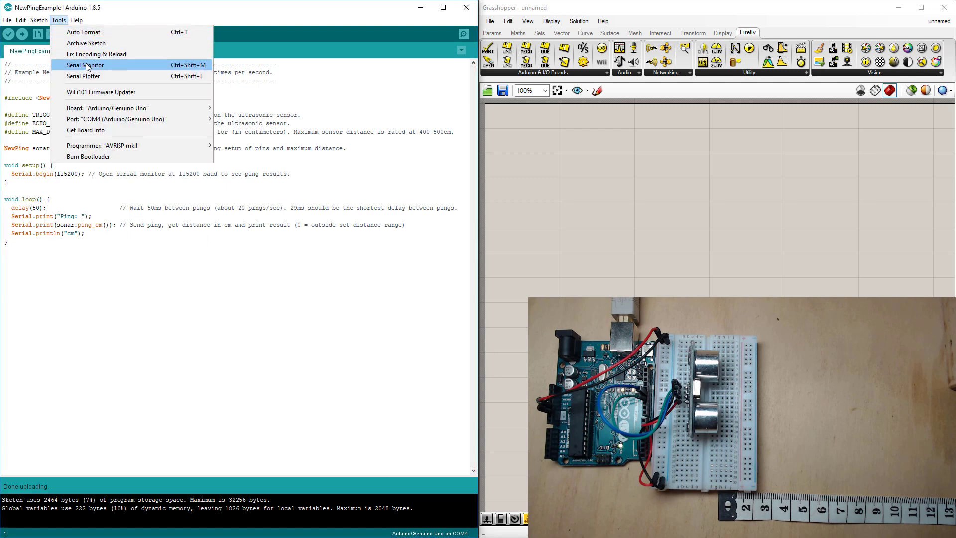
click(85, 65)
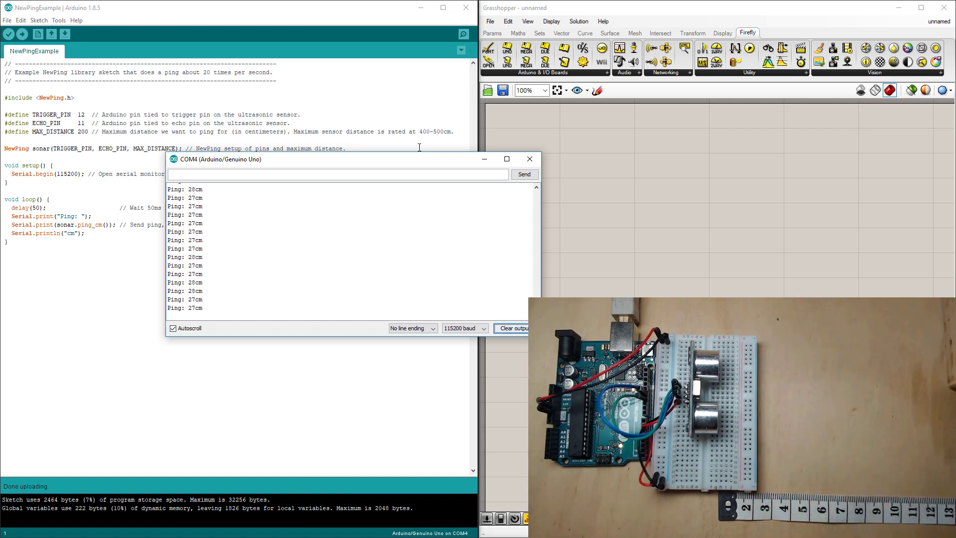
click(529, 159)
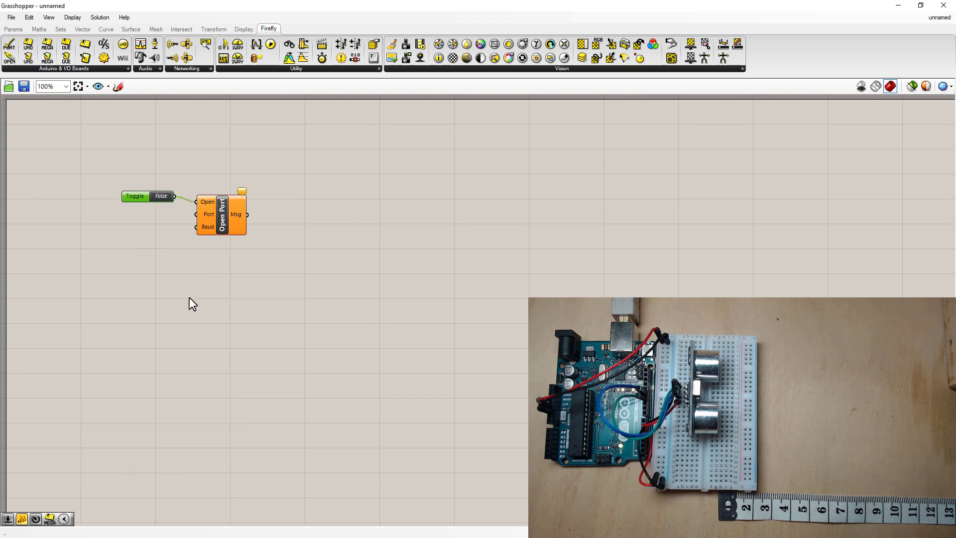
Search the canvas for a Number Slider to feed the Open Port inputs
double_click(220, 314)
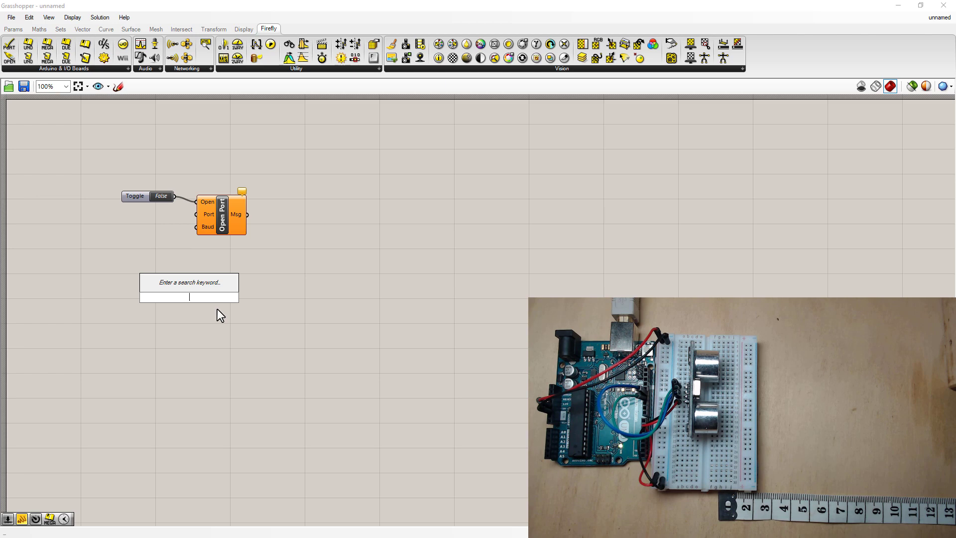
text(Number Slider)
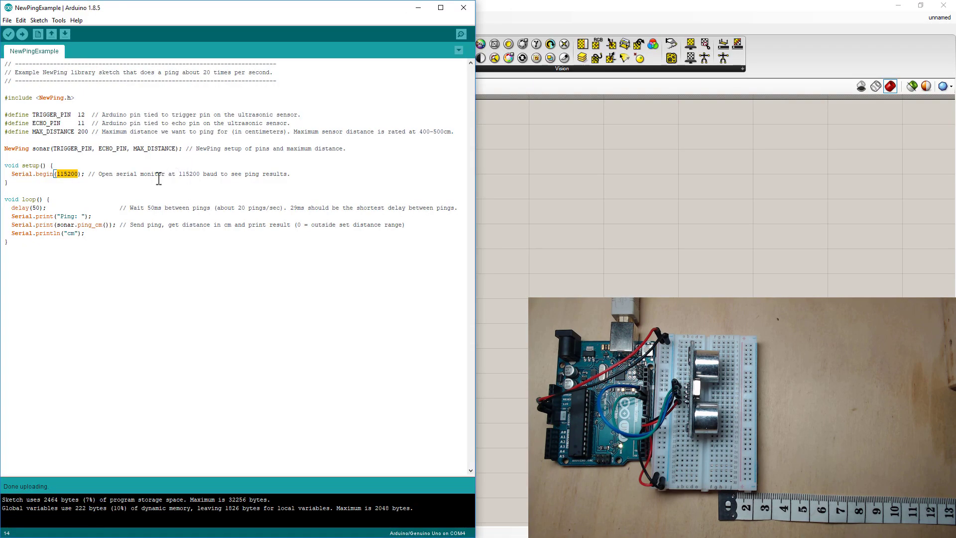
click(8, 166)
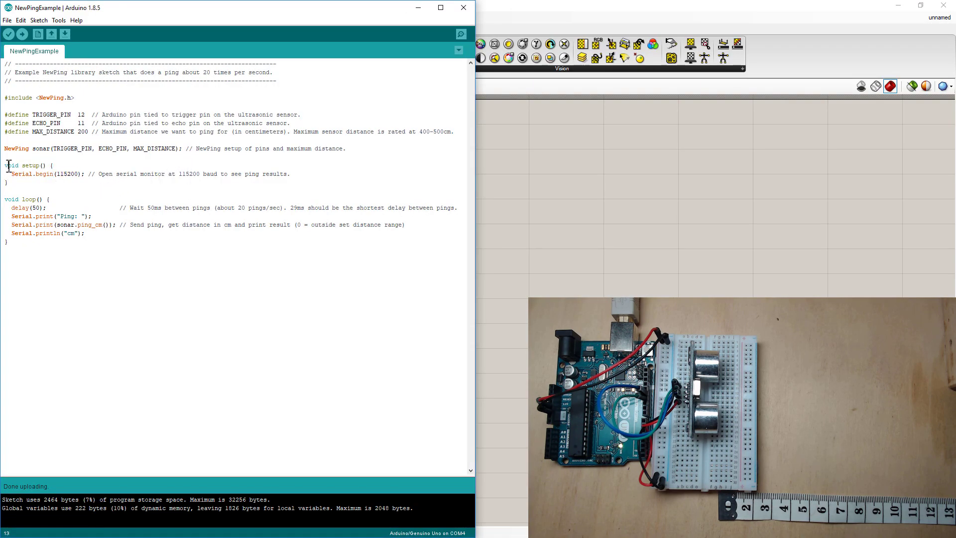
click(60, 173)
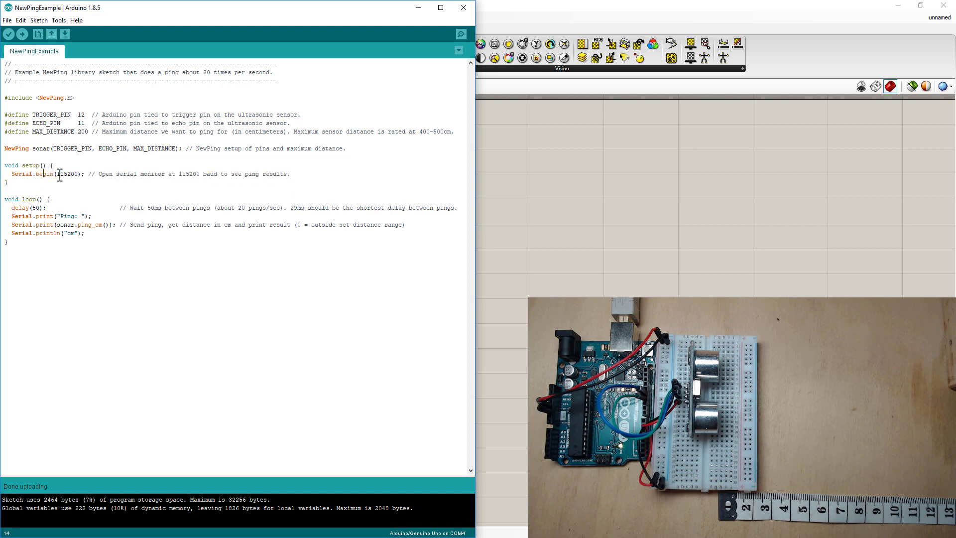
double_click(63, 173)
text(pa)
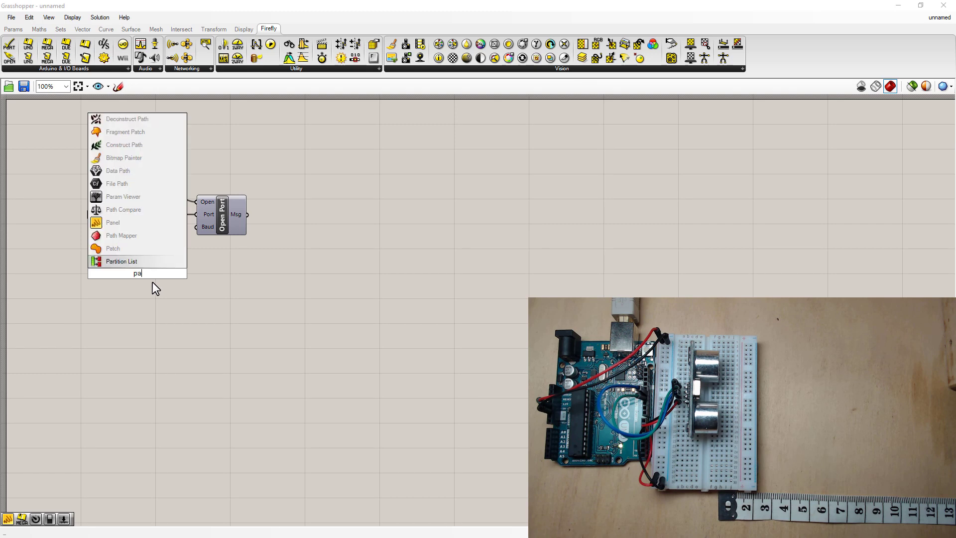
Feed Open Port a 115200 baud panel and set the toggle True to open the port
click(112, 222)
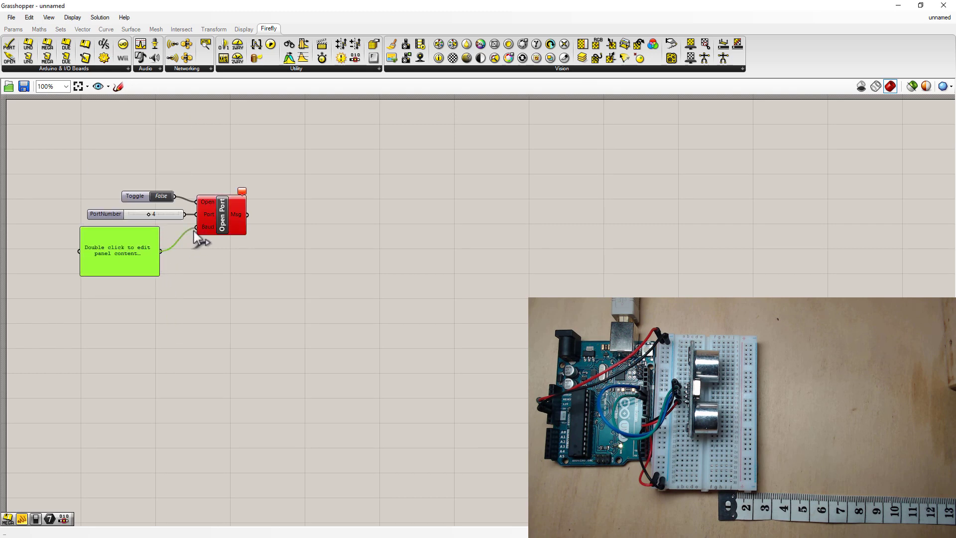
double_click(119, 250)
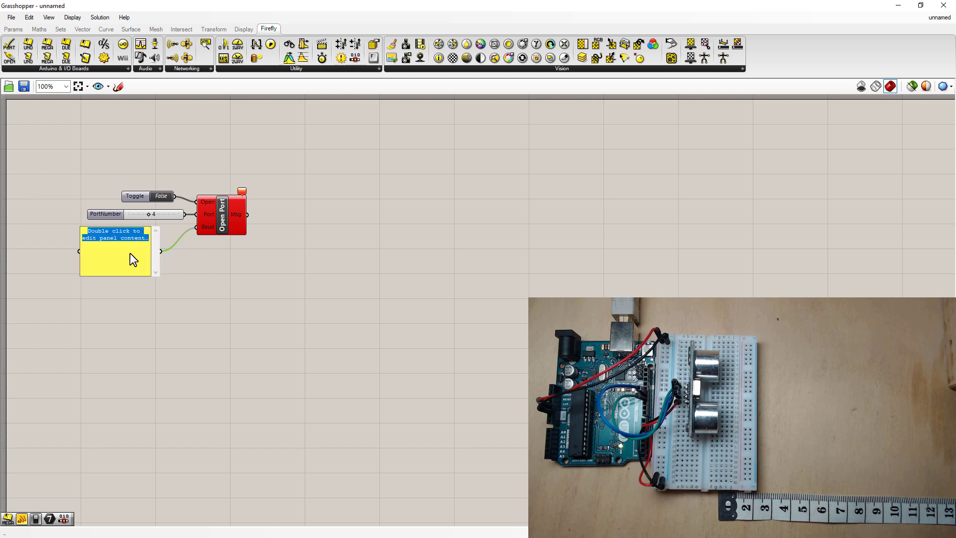
text(115200)
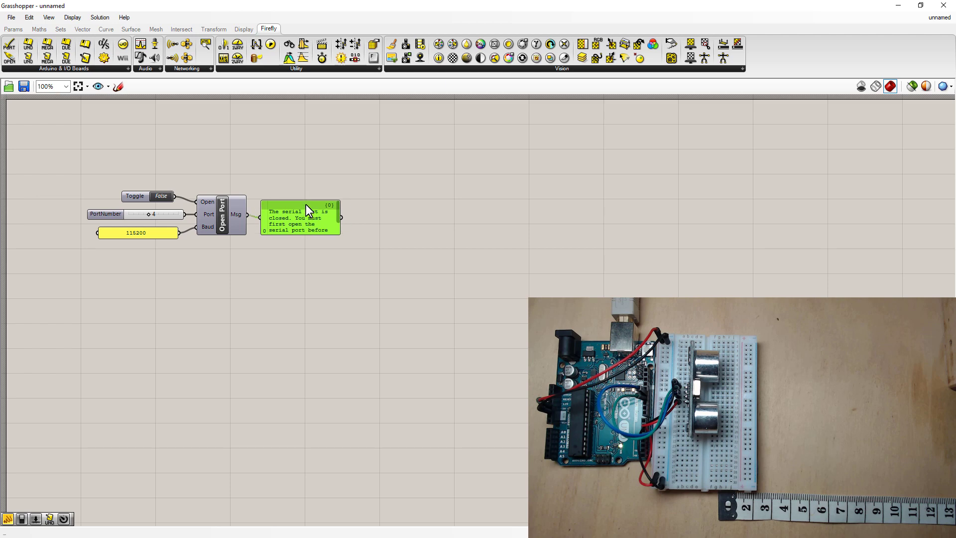
mouse_move(160, 200)
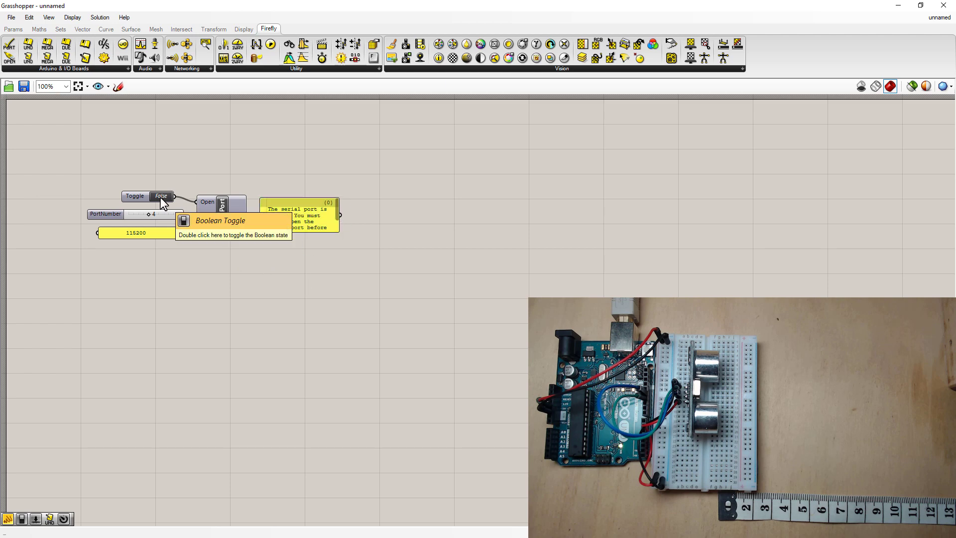
double_click(149, 195)
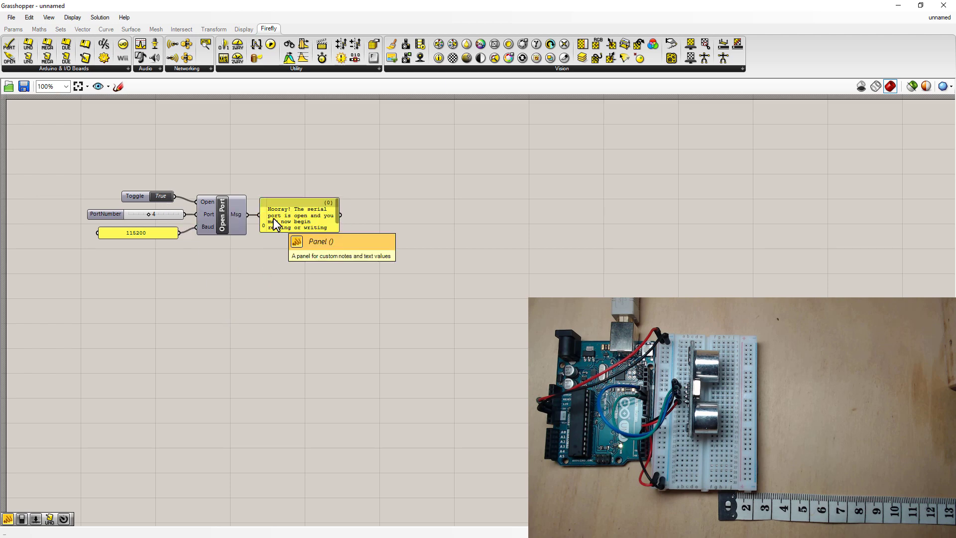
mouse_move(269, 297)
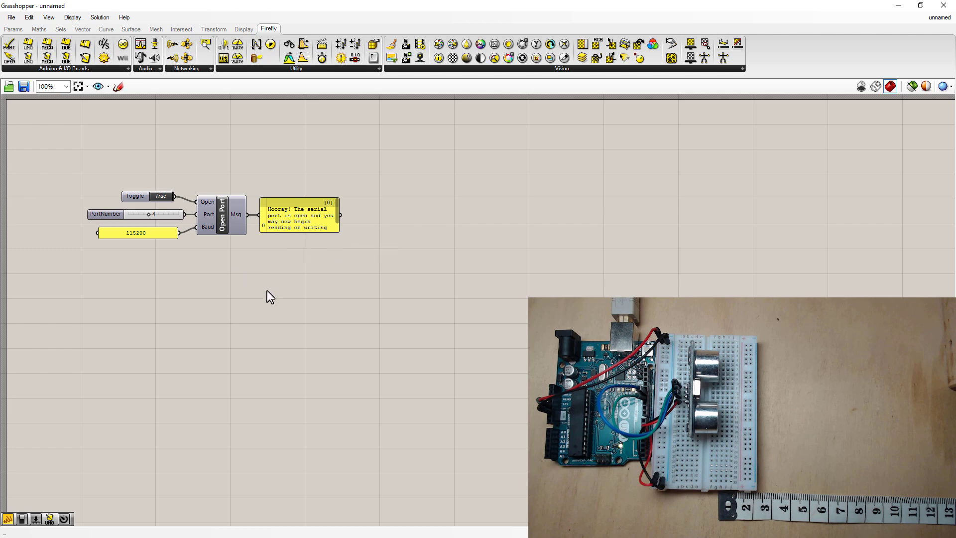
mouse_move(253, 312)
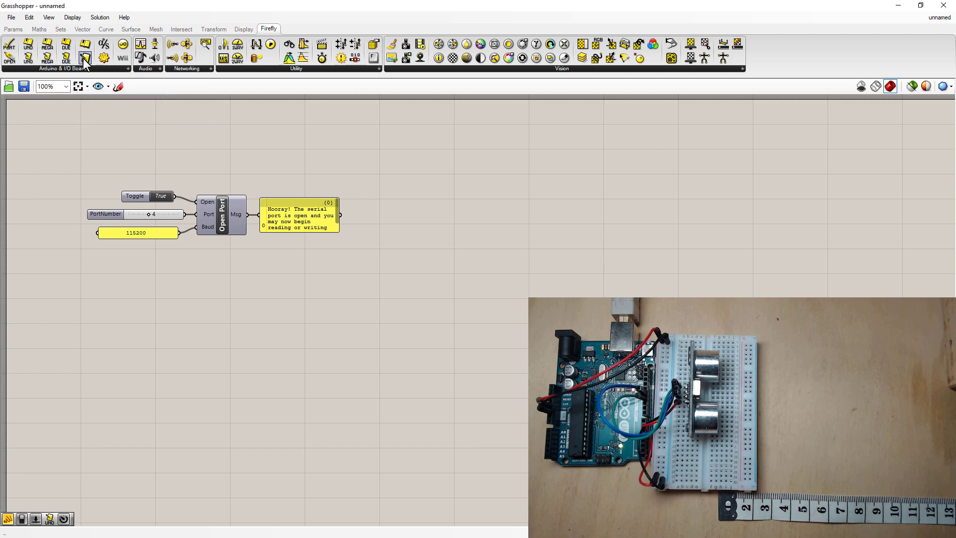
mouse_move(85, 57)
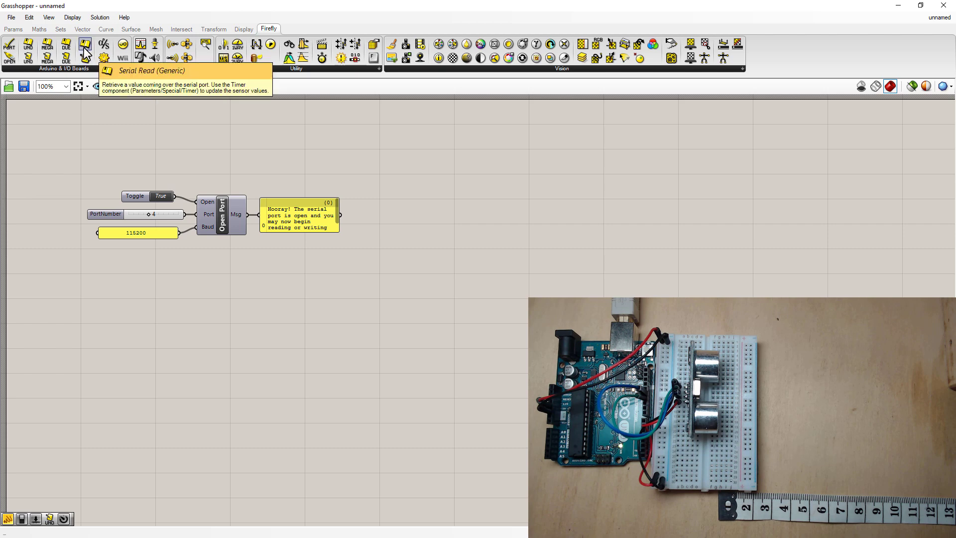
mouse_move(266, 326)
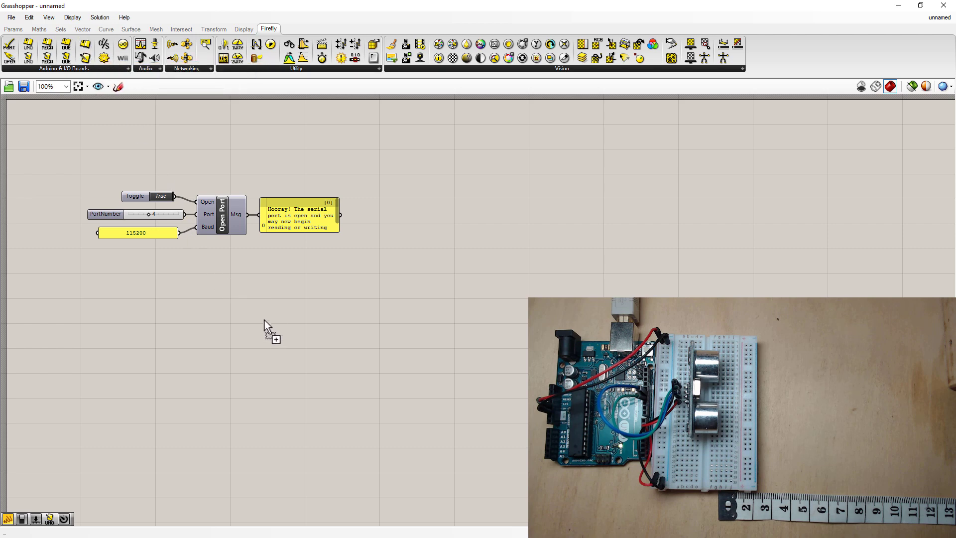
Add Firefly Serial Read with a panel showing the incoming 'Ping: 27cm' reading
click(269, 323)
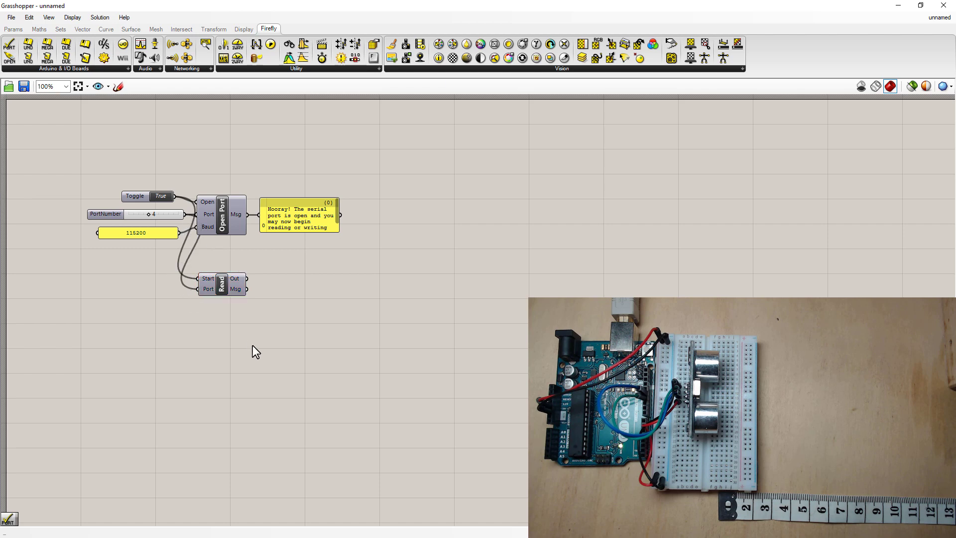
mouse_move(273, 328)
text(pa)
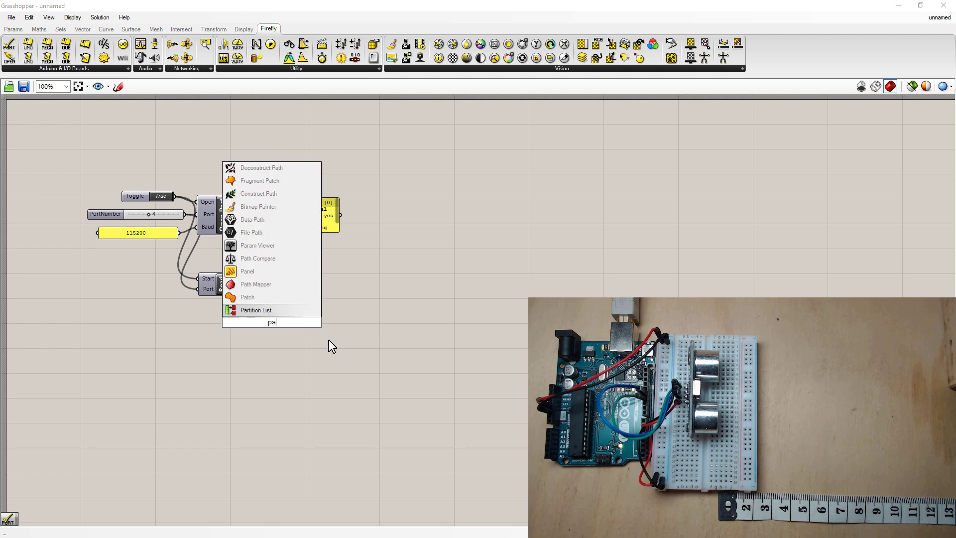
click(247, 271)
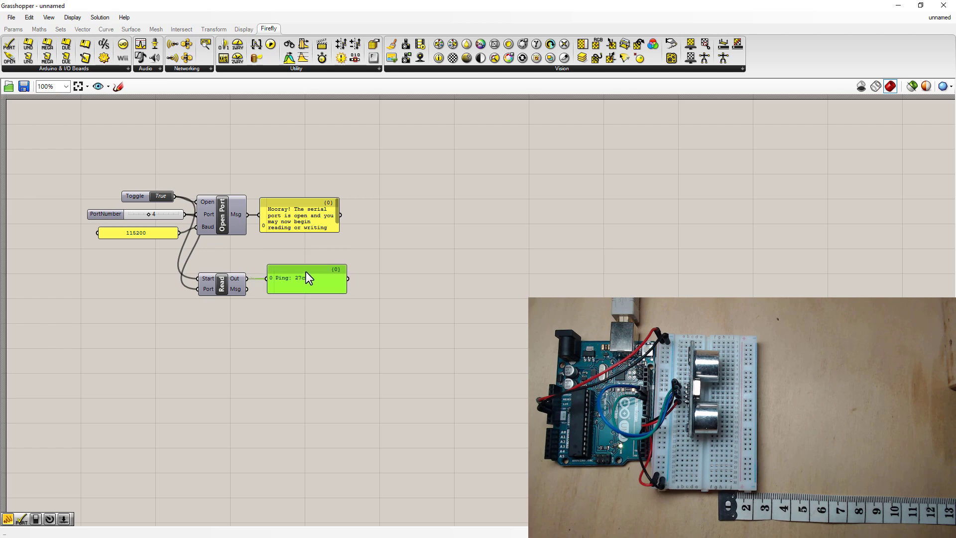
mouse_move(280, 303)
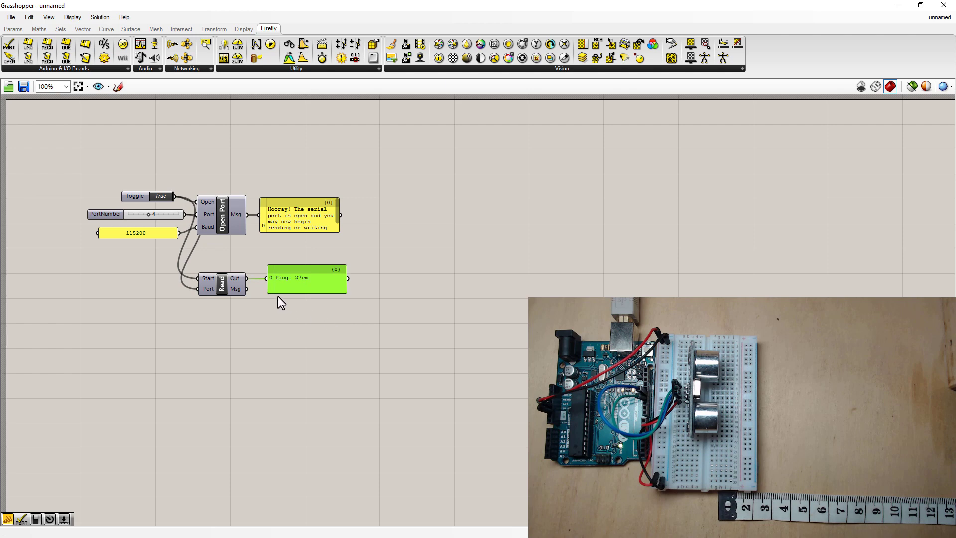
mouse_move(282, 295)
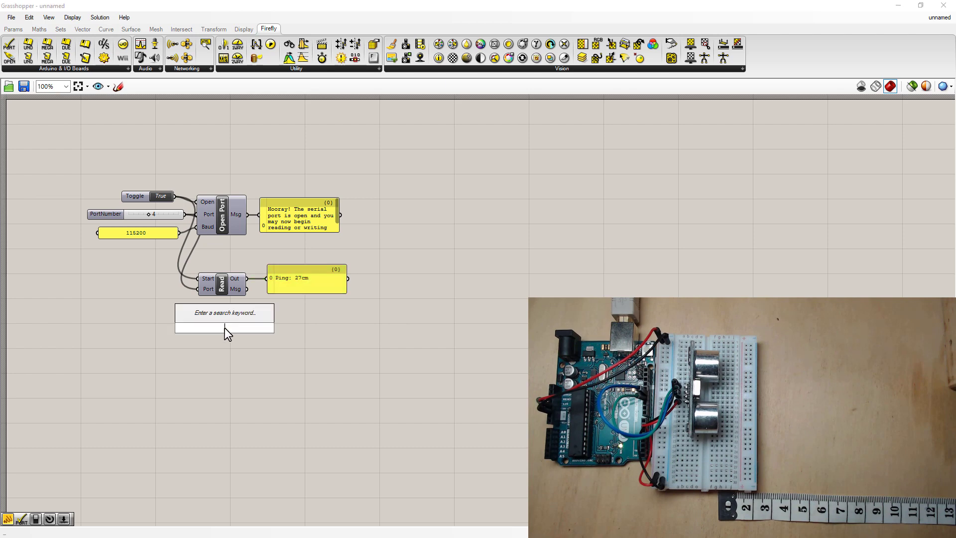
Drive Serial Read with a Timer set to a 20 ms interval
text(timer)
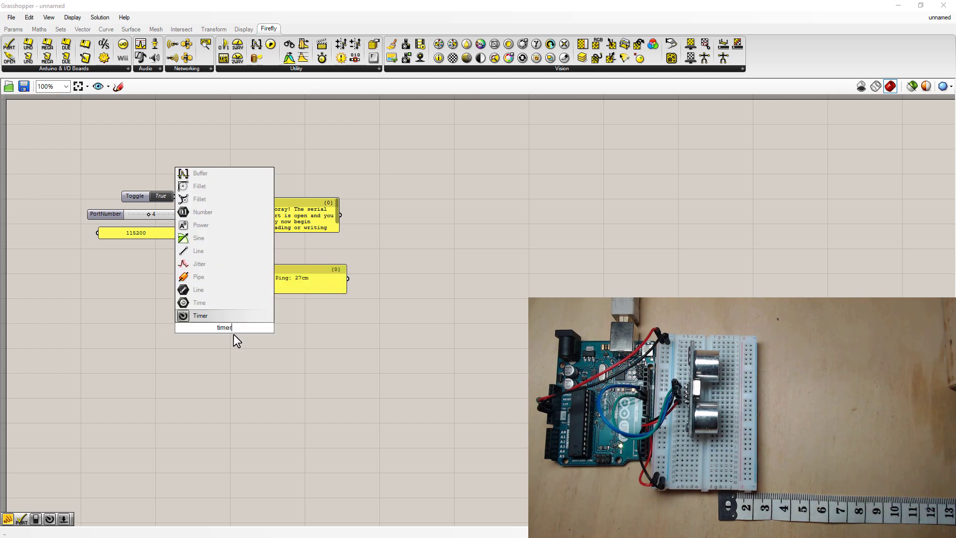
click(200, 315)
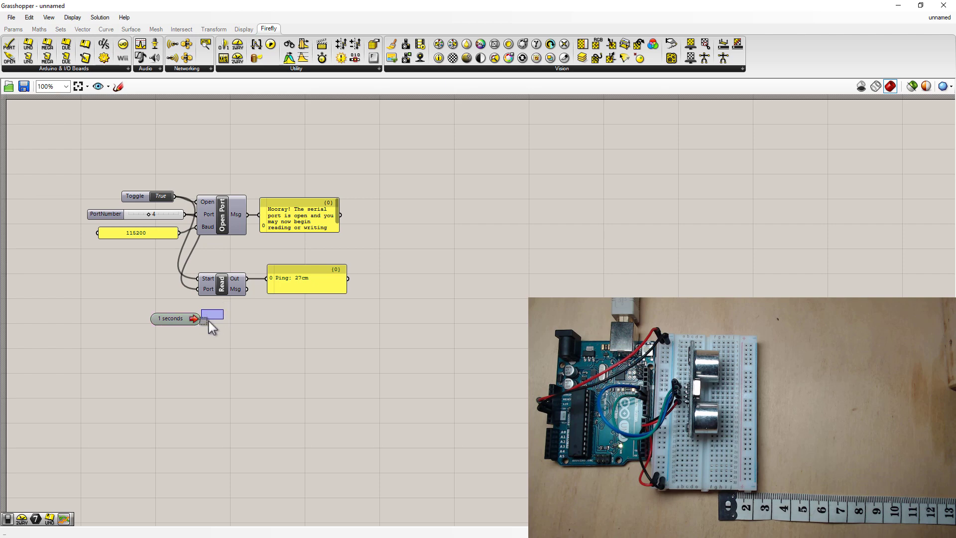
click(175, 319)
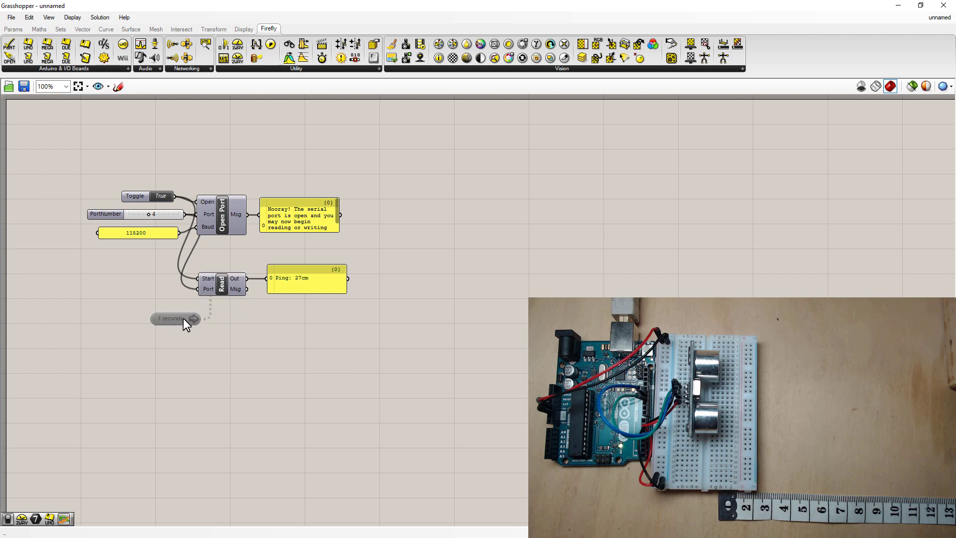
right_click(174, 318)
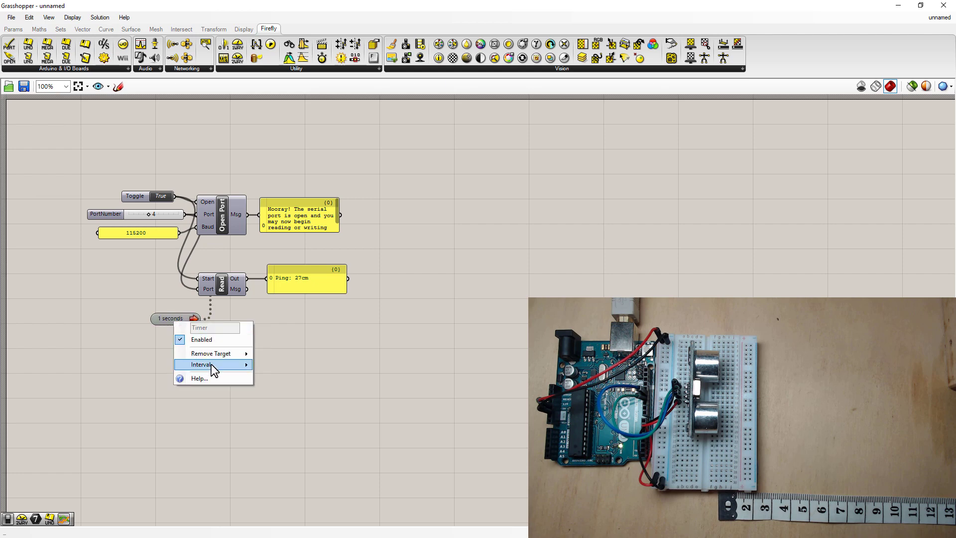
click(201, 364)
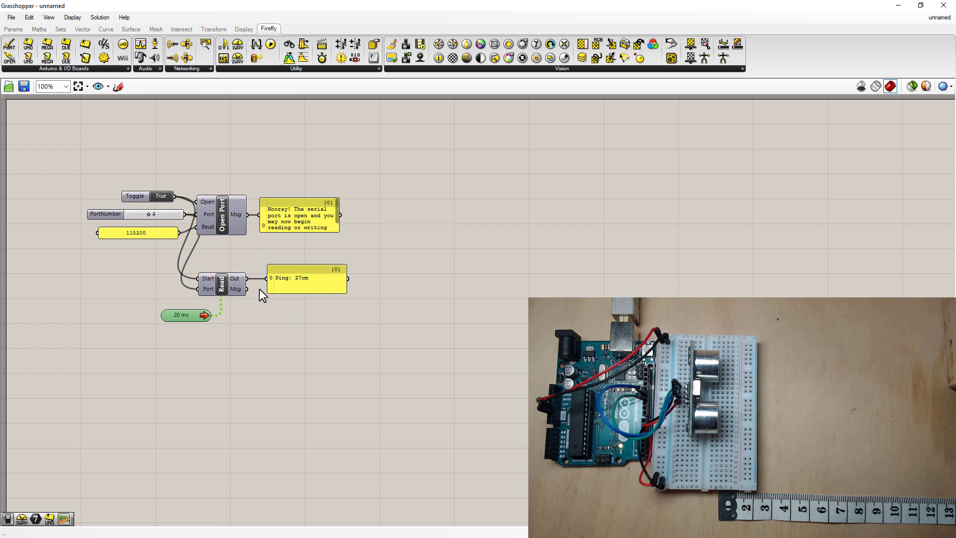
mouse_move(348, 354)
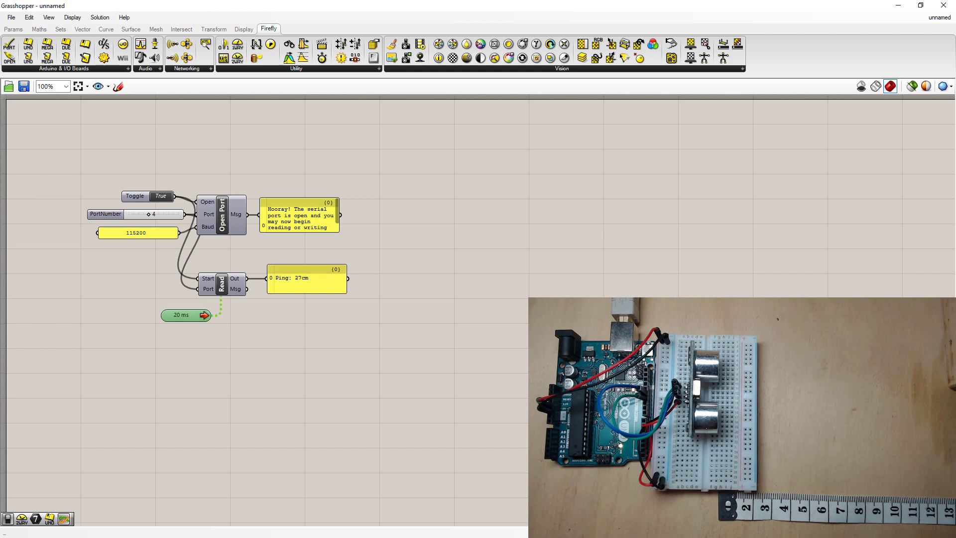
Add a Text Split on the ping text with an empty panel as its separator input
double_click(435, 290)
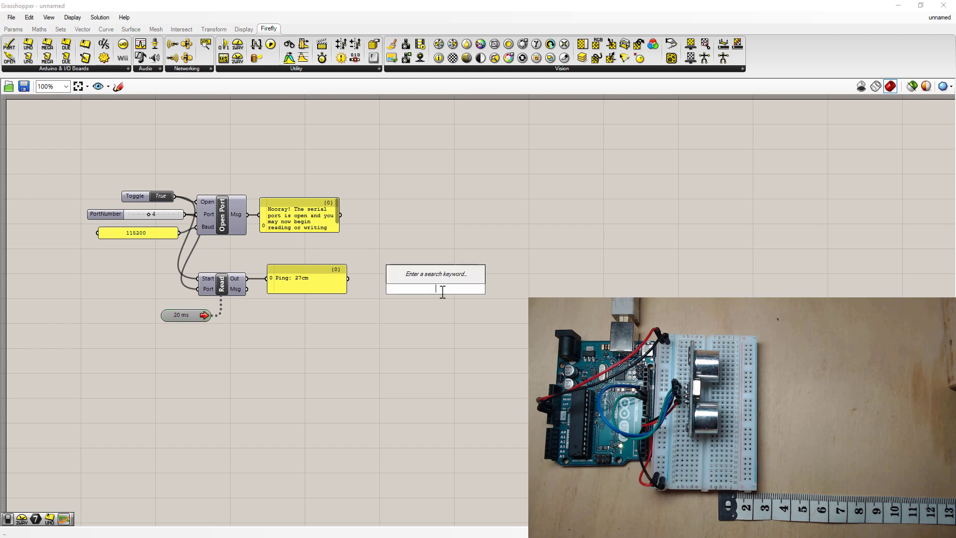
text(split)
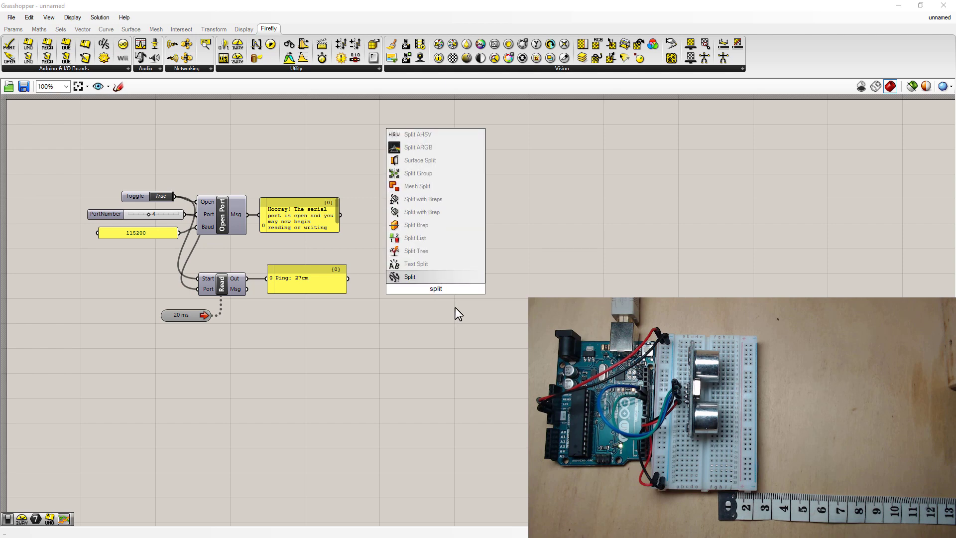
mouse_move(416, 263)
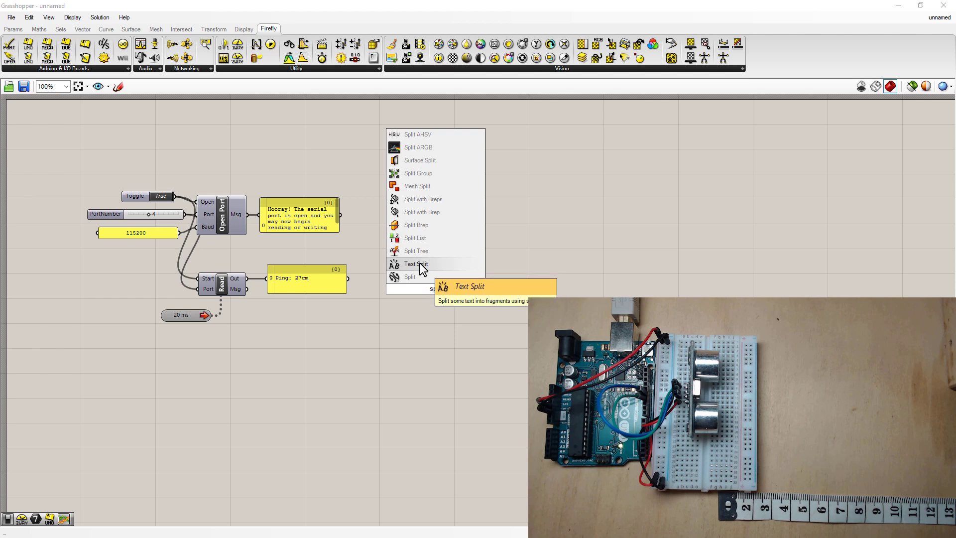
click(416, 263)
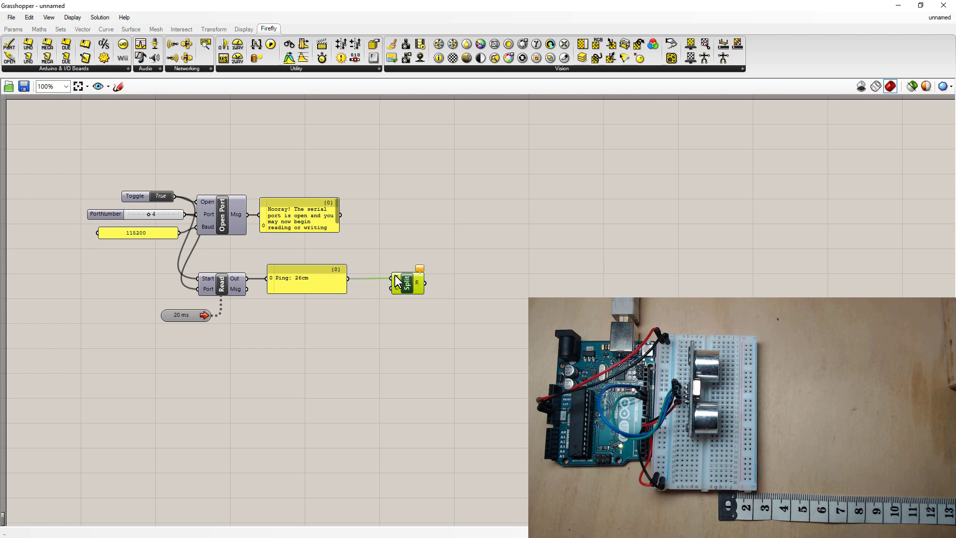
mouse_move(401, 281)
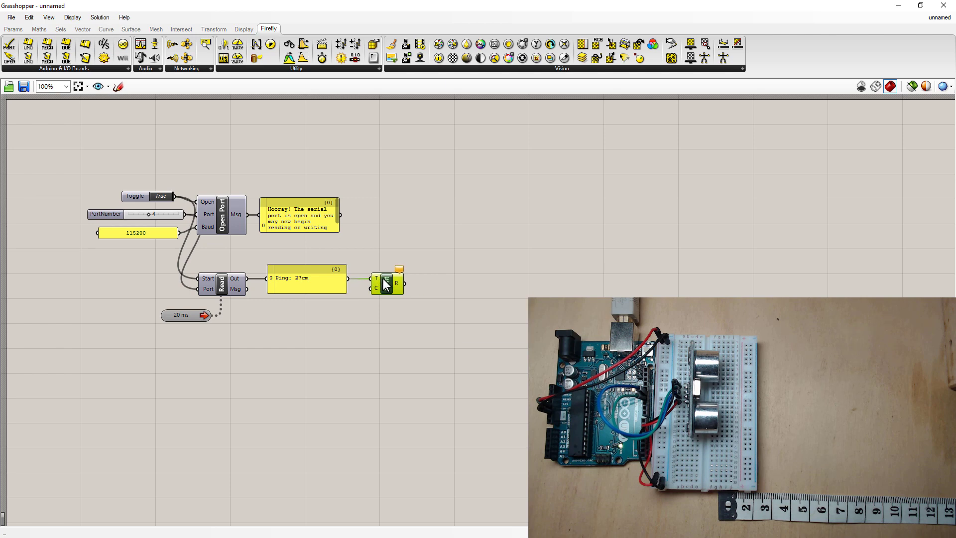
mouse_move(370, 289)
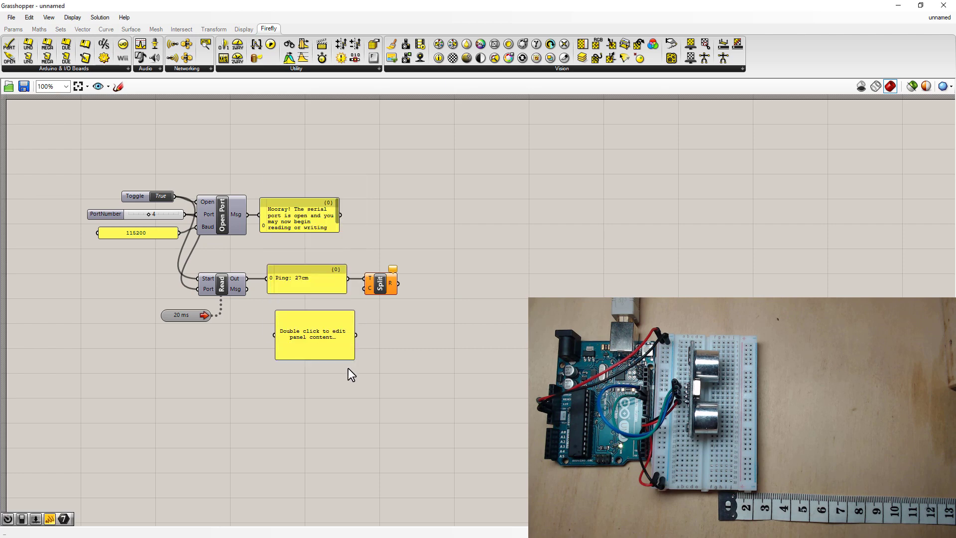
click(314, 334)
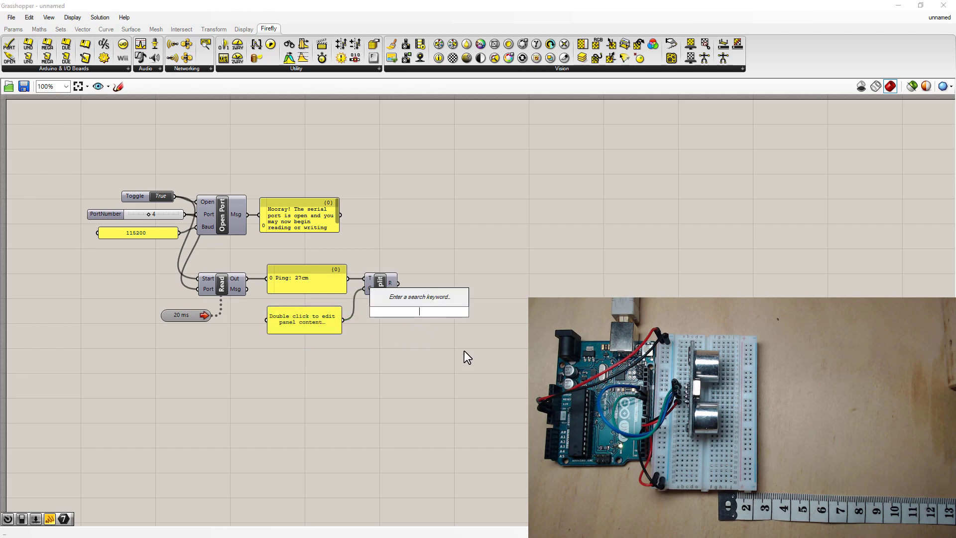
Preview the Text Split output in a panel listing fragments including '27' and 'm'
text(pan)
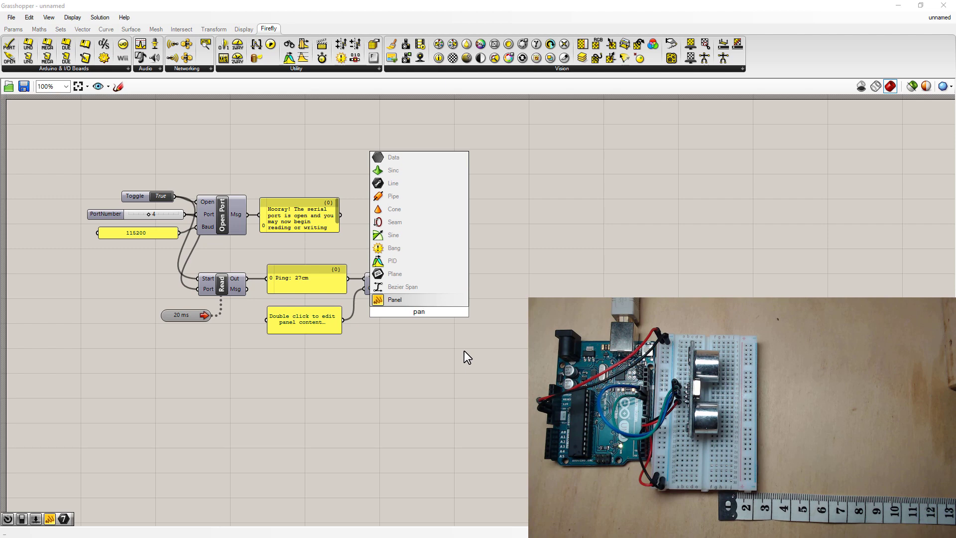
click(395, 300)
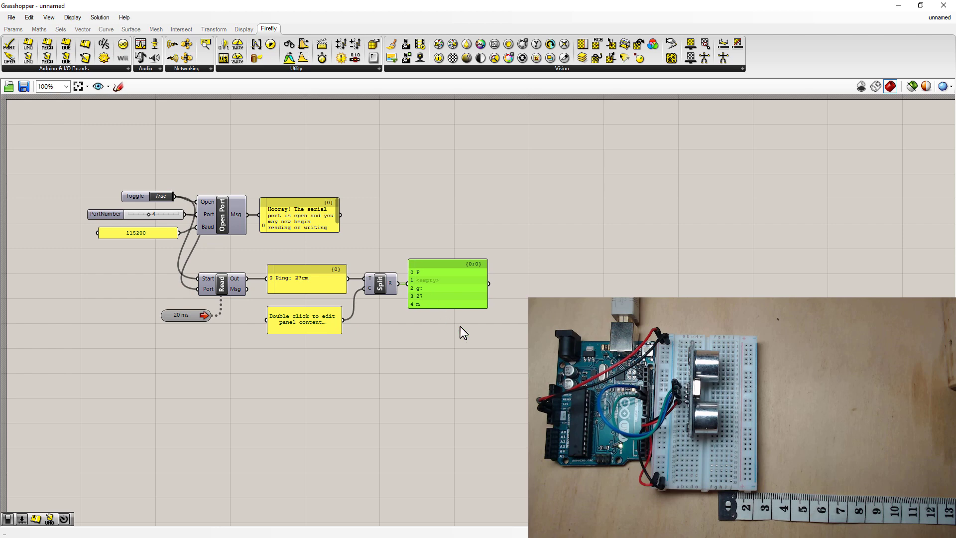
mouse_move(447, 275)
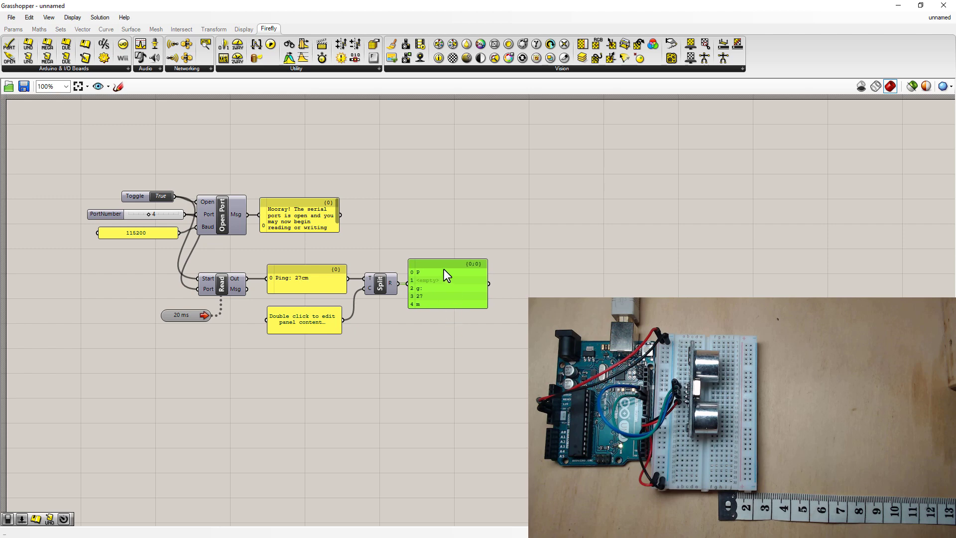
mouse_move(429, 270)
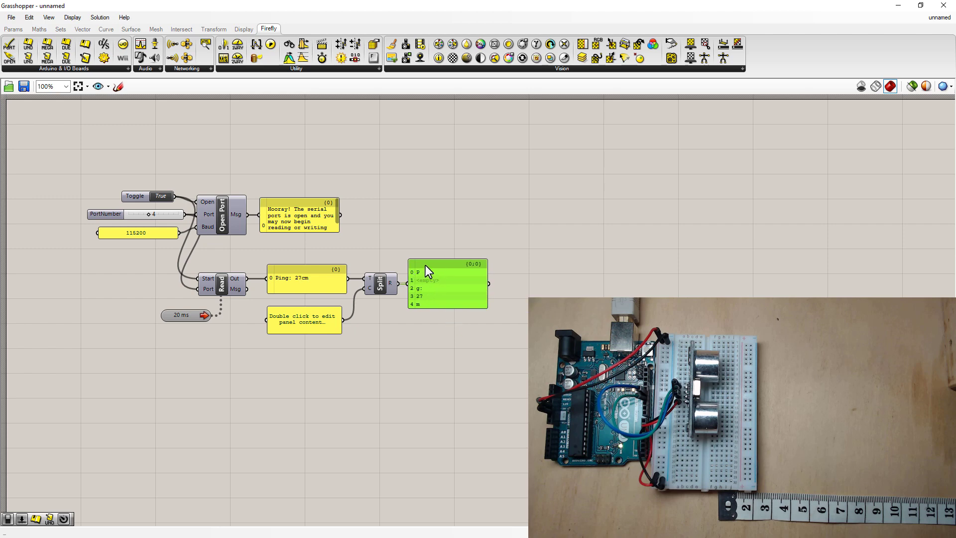
mouse_move(424, 278)
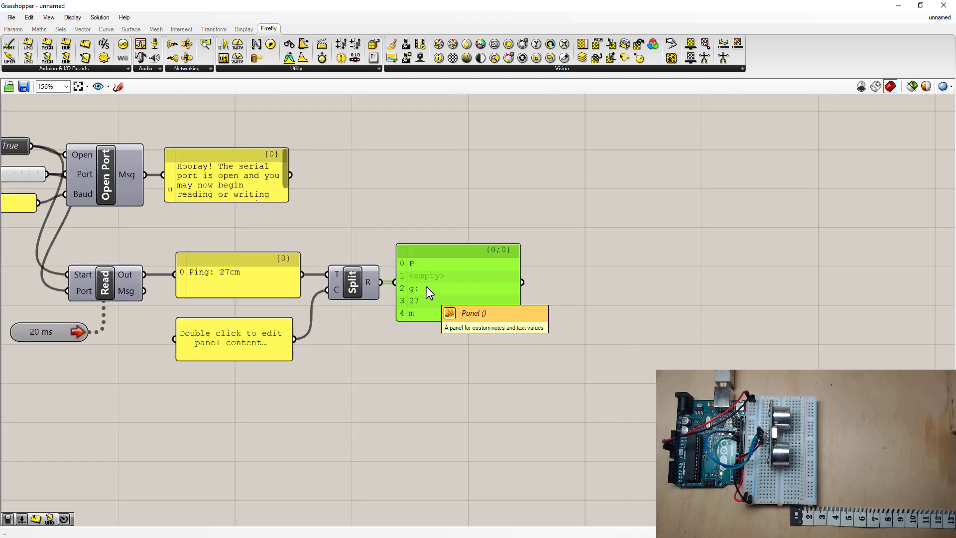
mouse_move(247, 341)
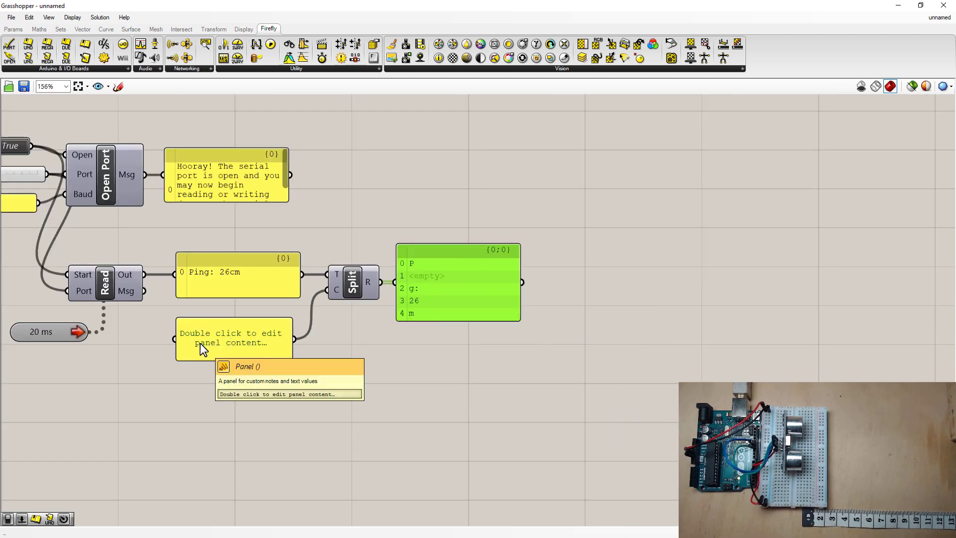
mouse_move(432, 306)
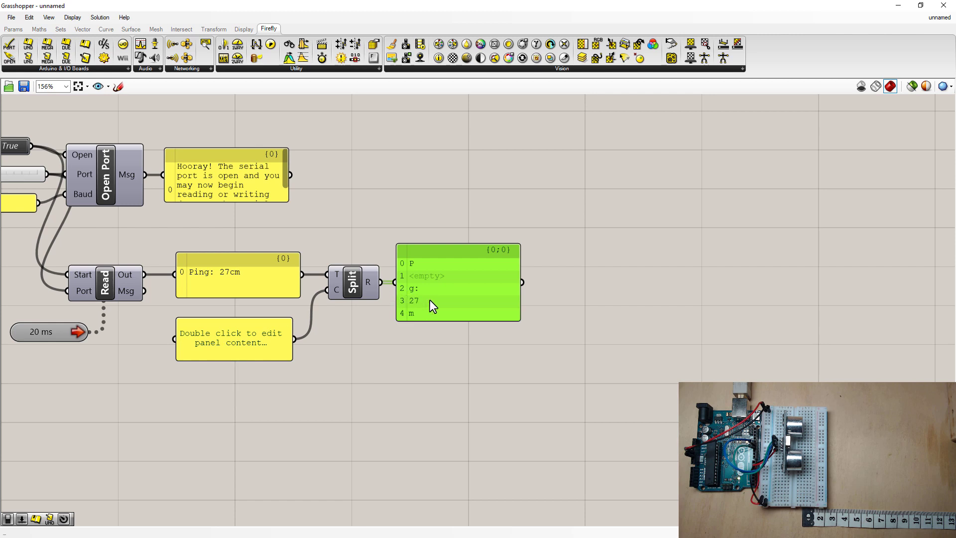
mouse_move(249, 349)
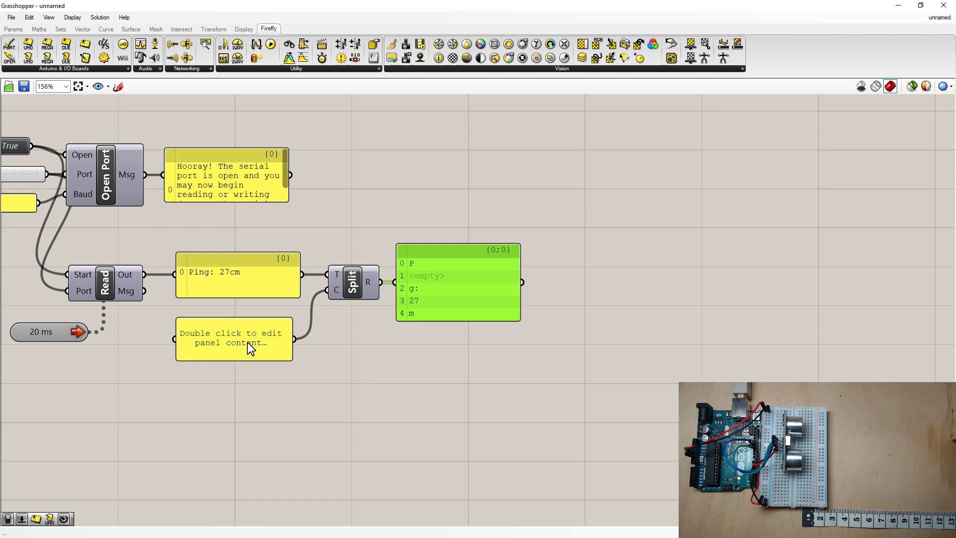
Make the separator panel read 'Ping: cm' so the split isolates 27
double_click(233, 339)
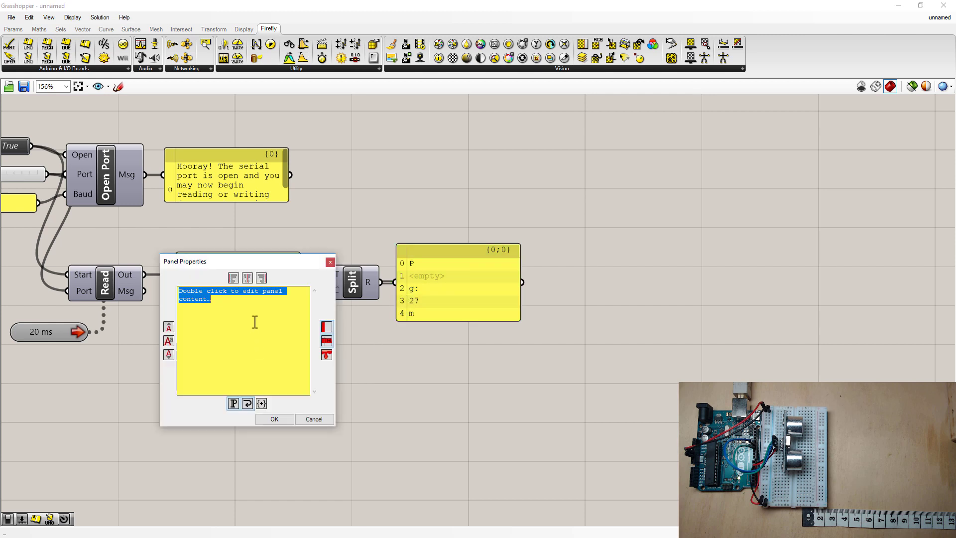
text(P)
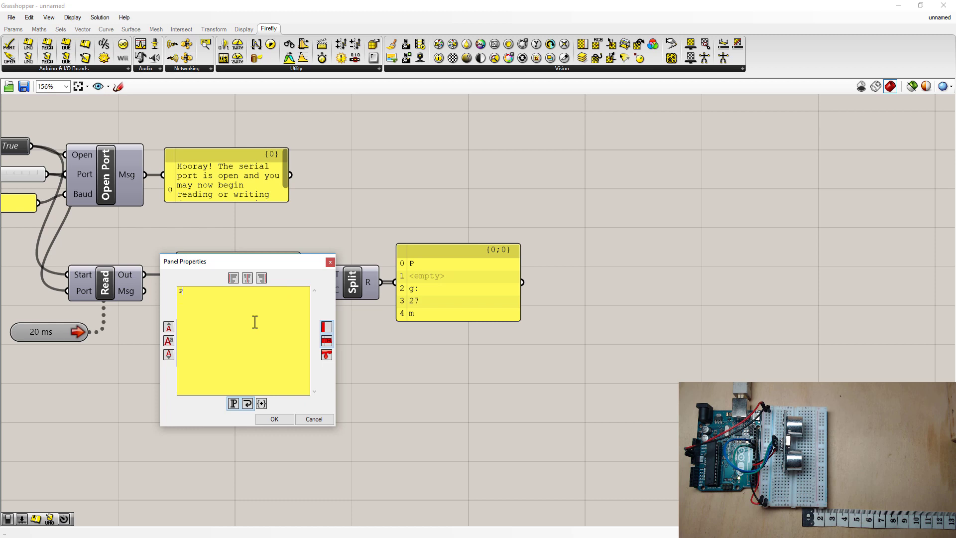
text(ing:)
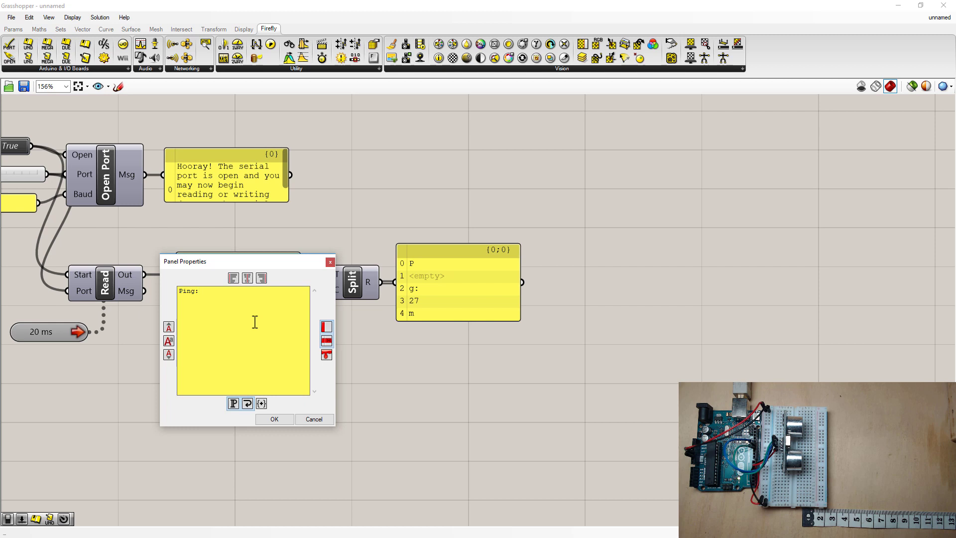
text(c)
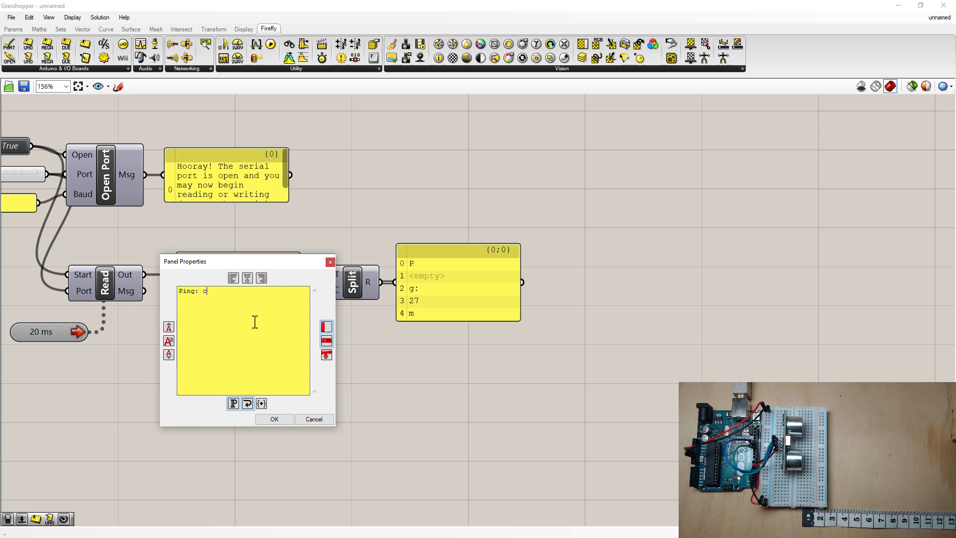
text(m)
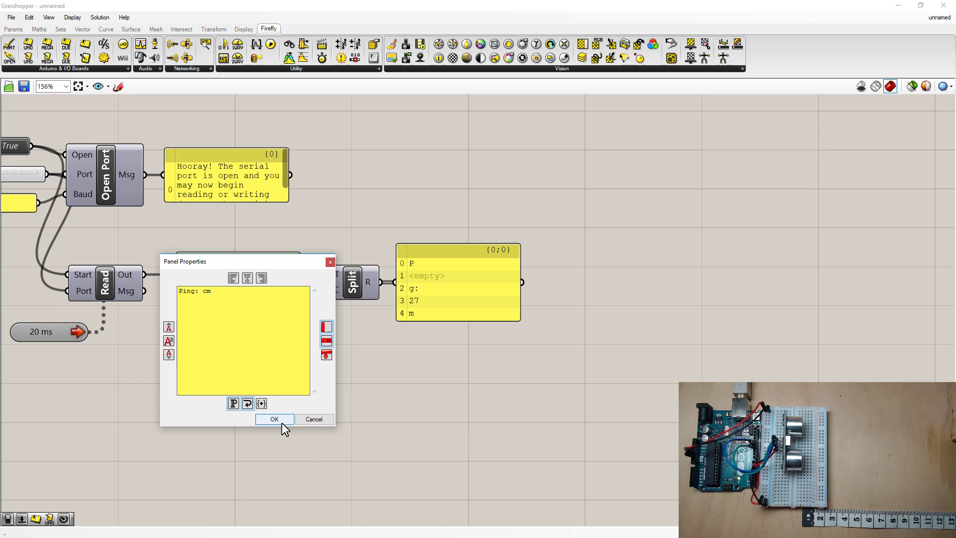
click(273, 419)
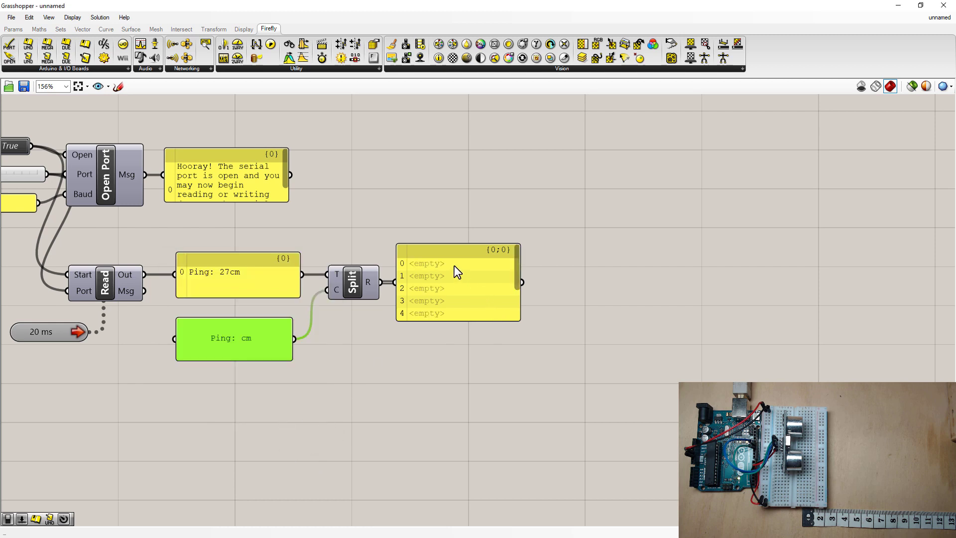
mouse_move(518, 279)
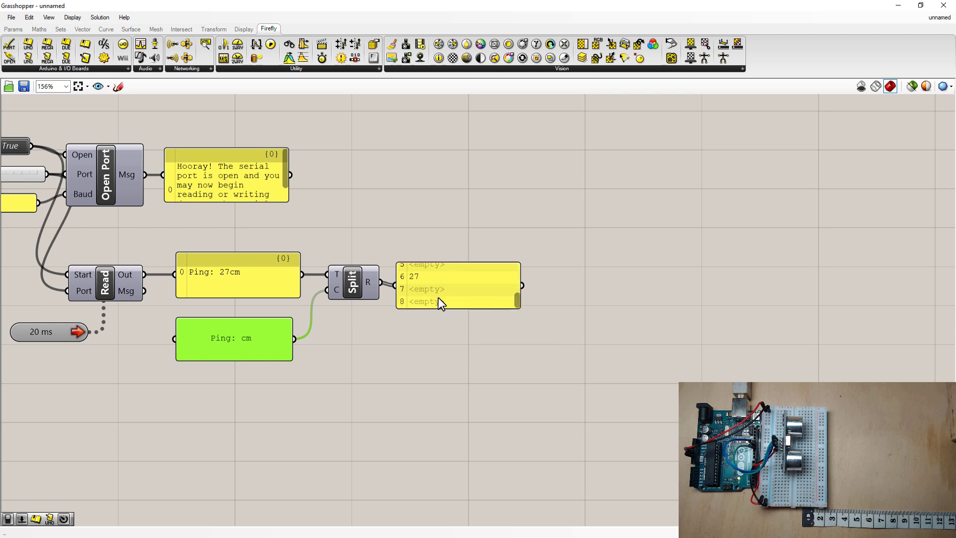
click(457, 280)
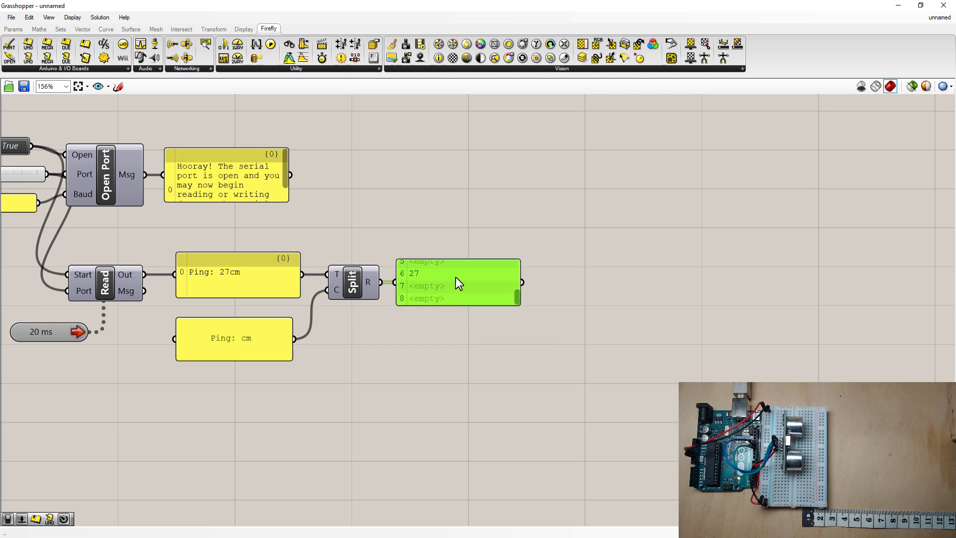
Title the Text Split output panel 'split result'
right_click(458, 282)
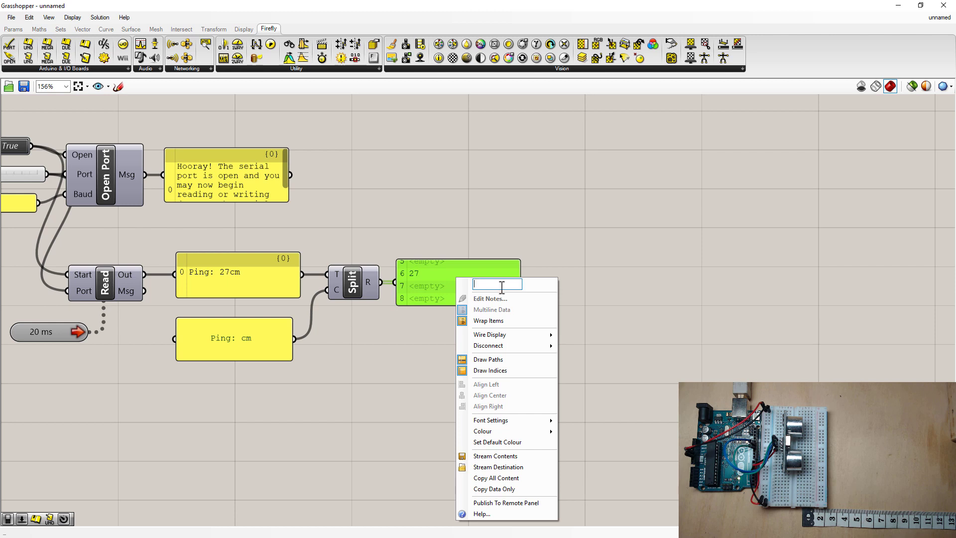
text(split result)
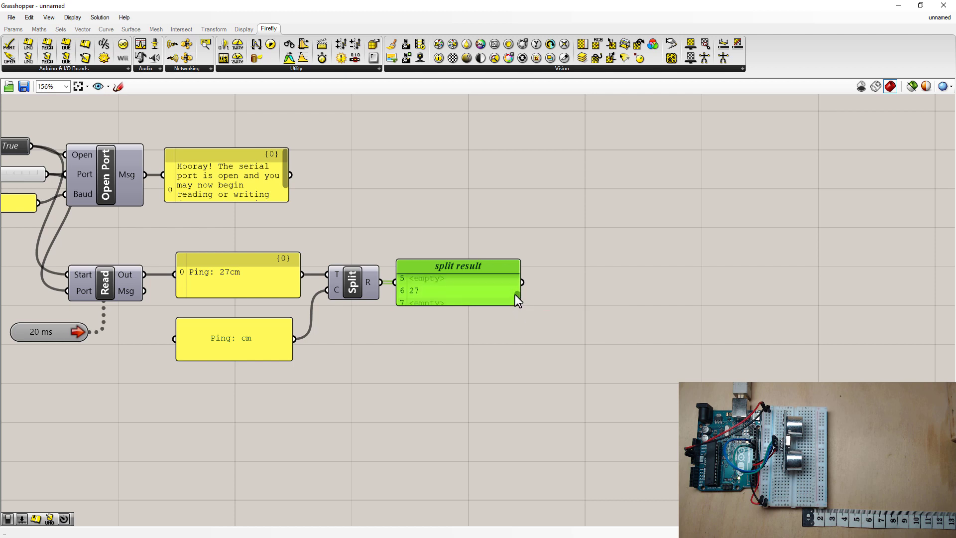
mouse_move(521, 303)
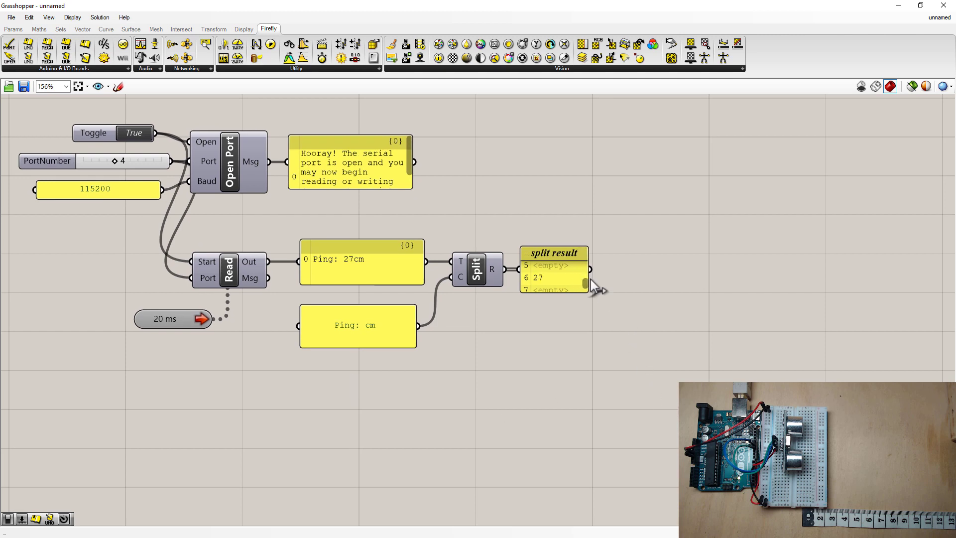
Search 'item' and drop a List Item component beside the split result list
double_click(627, 395)
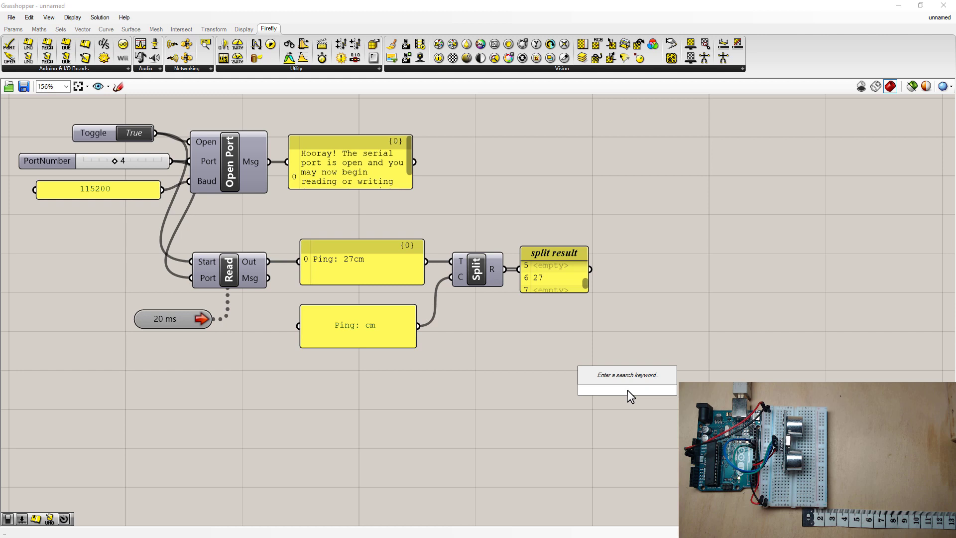
text(item)
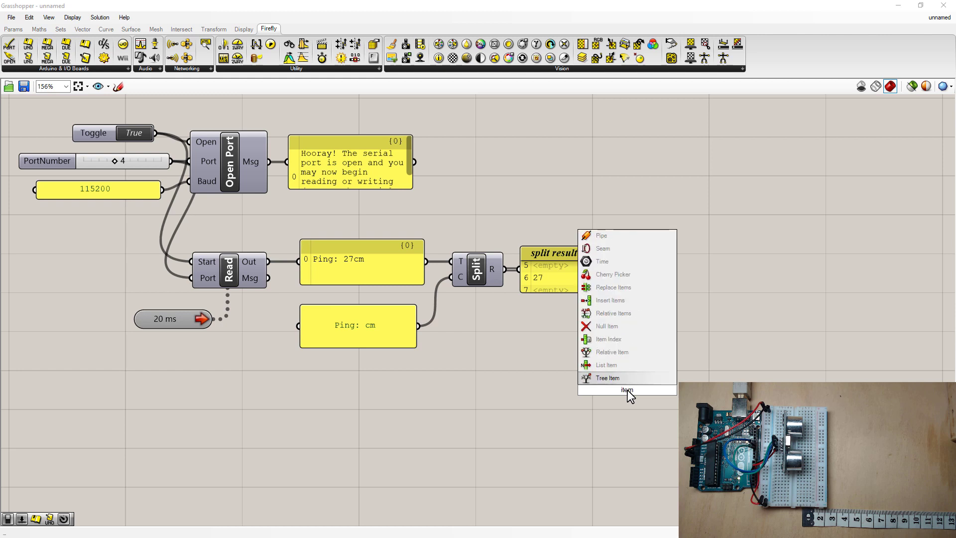
mouse_move(628, 382)
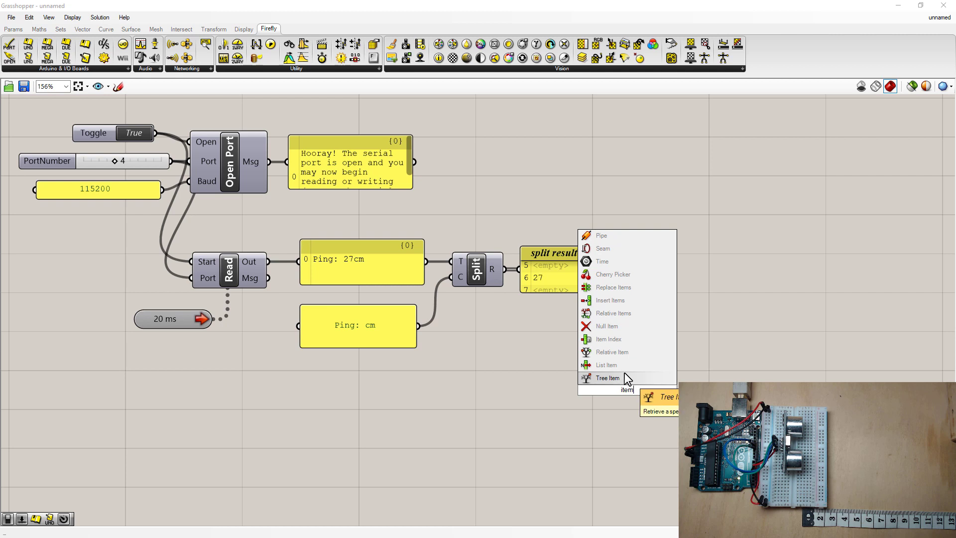
click(605, 365)
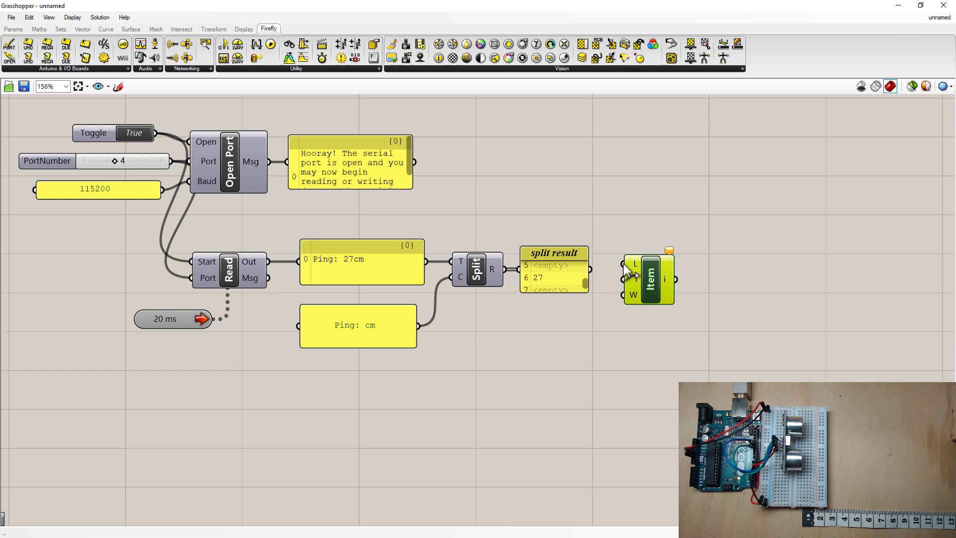
mouse_move(634, 264)
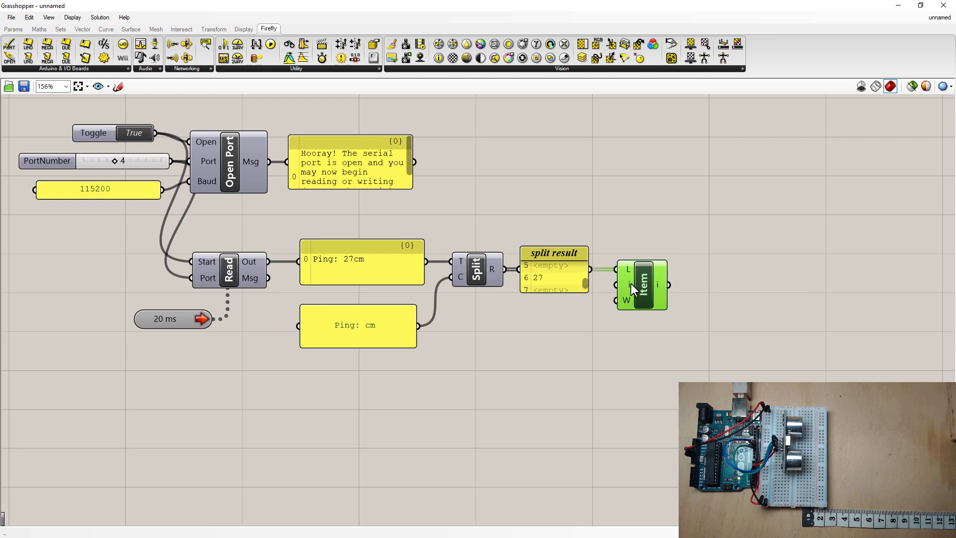
mouse_move(654, 284)
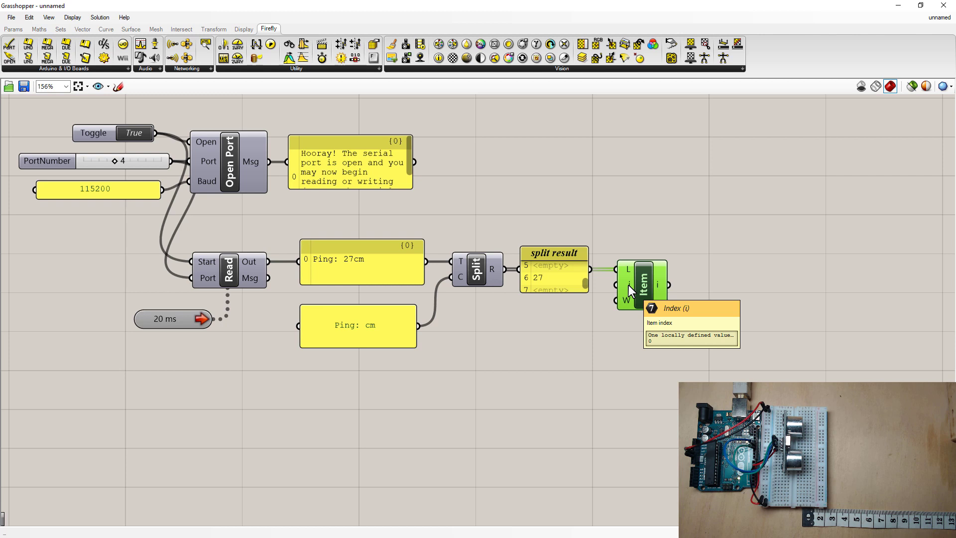
mouse_move(529, 291)
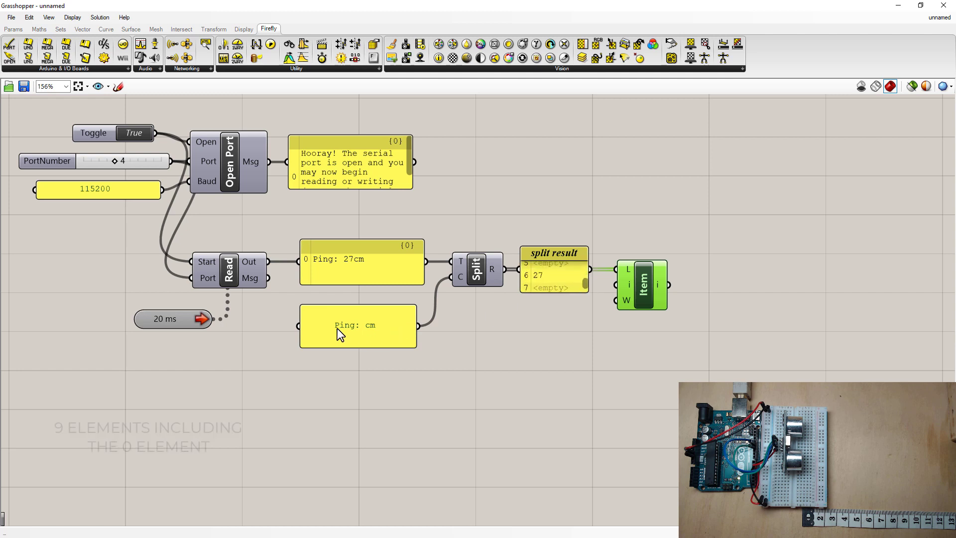
mouse_move(358, 334)
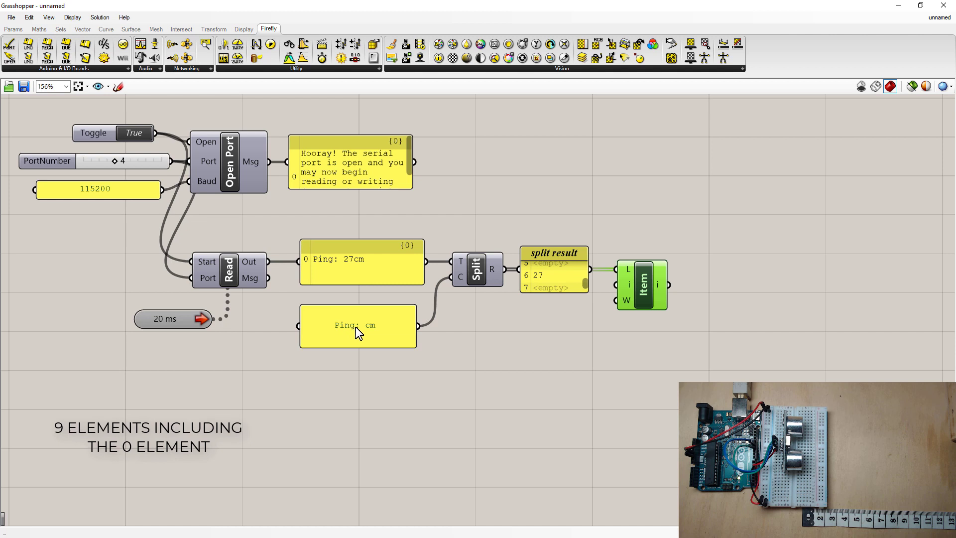
mouse_move(369, 333)
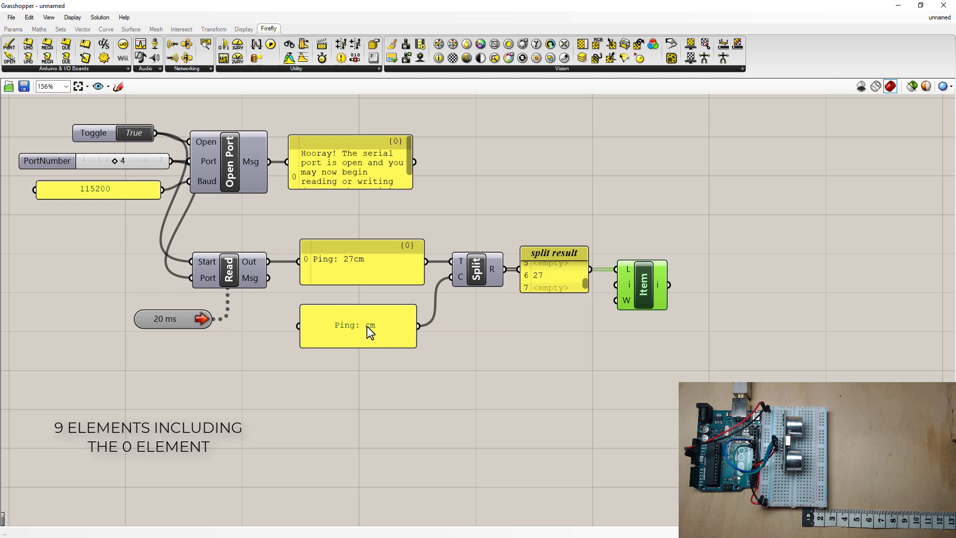
mouse_move(549, 284)
text(pan)
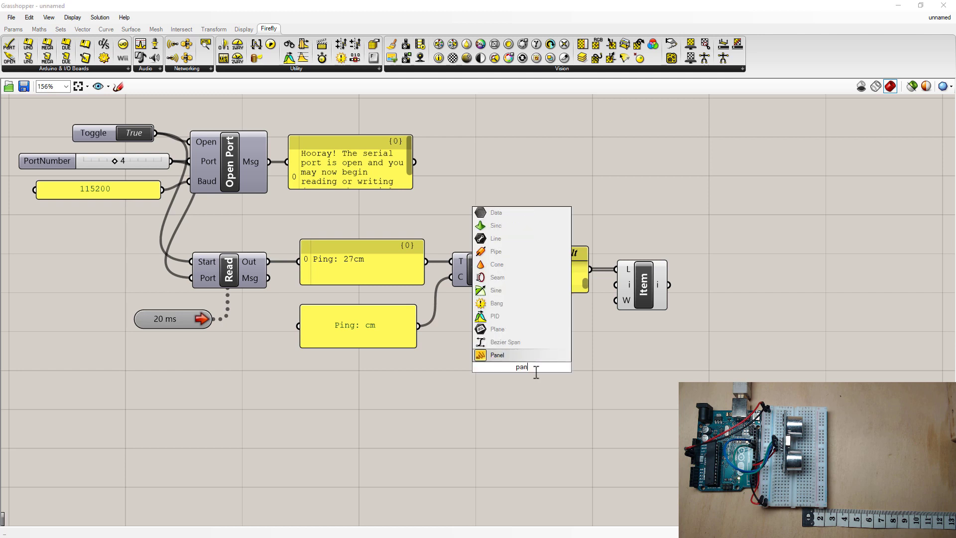
Add a panel holding 6, nickname it 'Item in list to read', feeding List Item's index
click(496, 355)
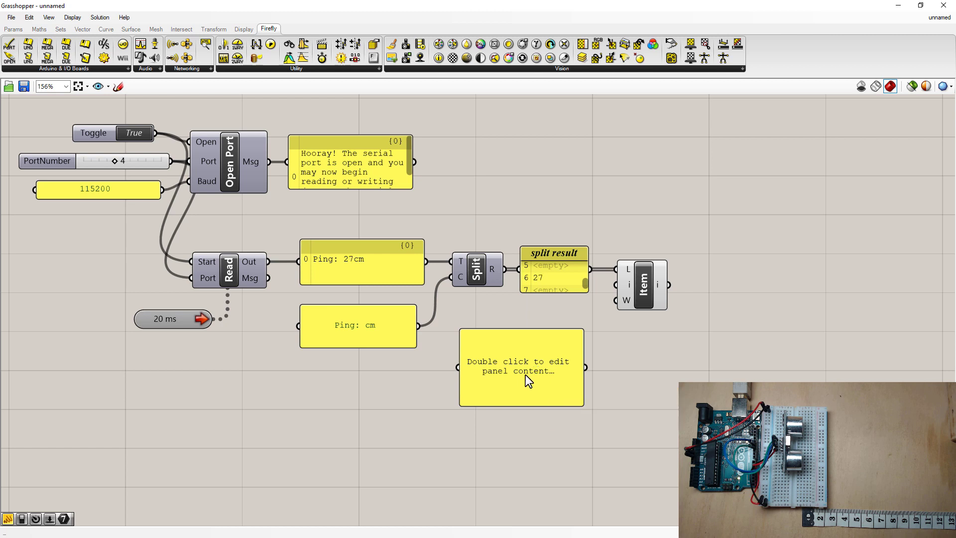
double_click(520, 366)
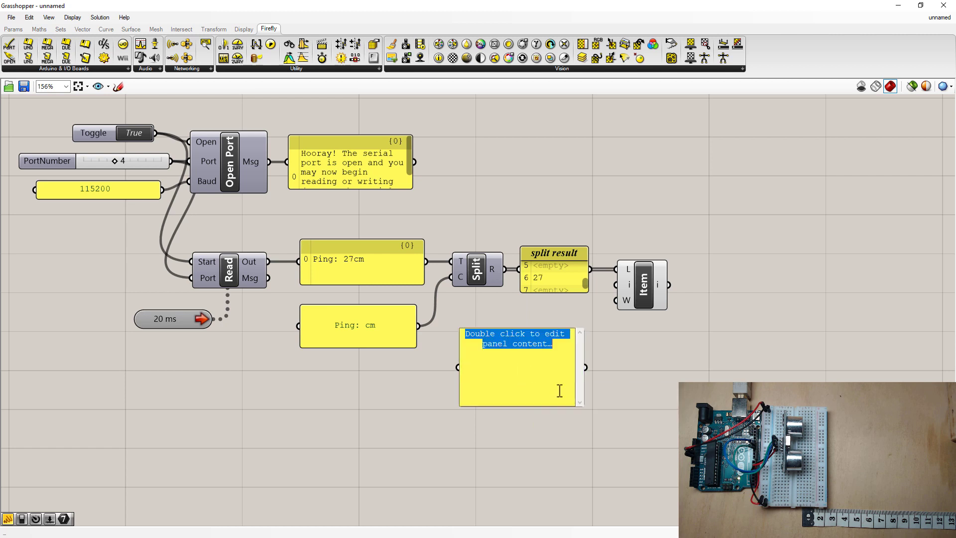
text(6)
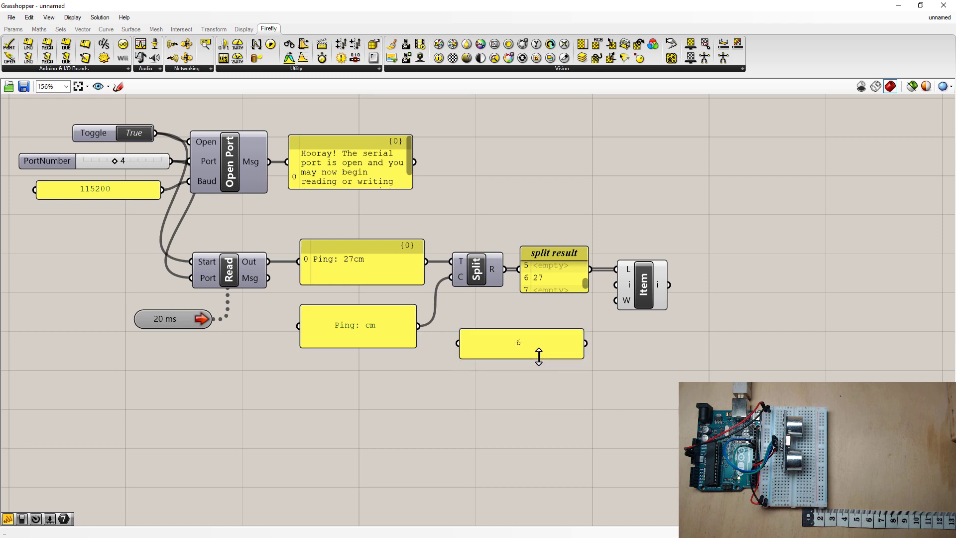
right_click(520, 343)
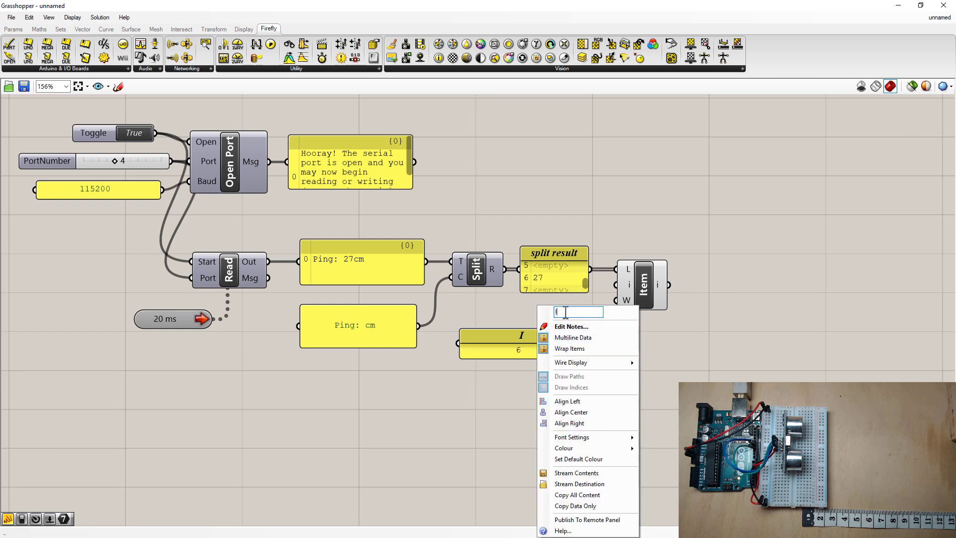
text(Item in list to read)
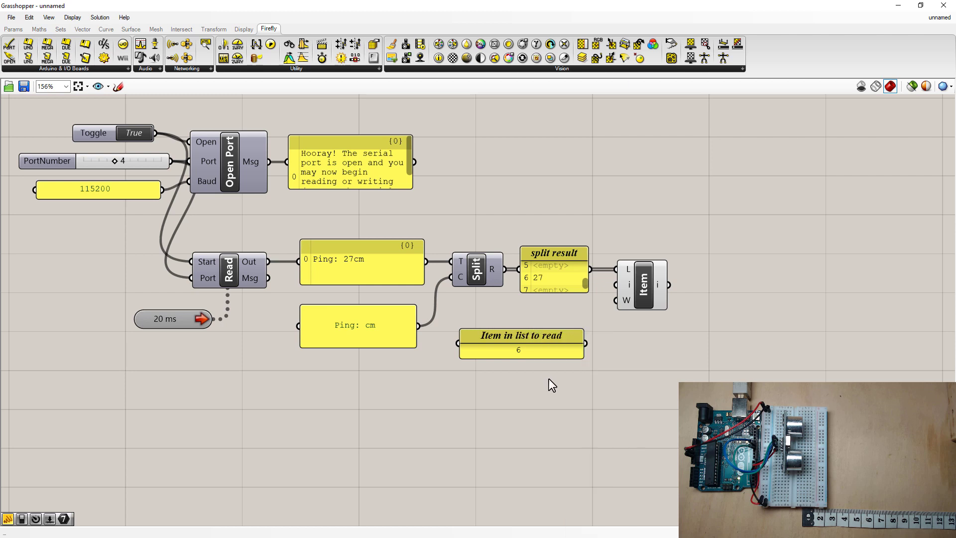
click(530, 329)
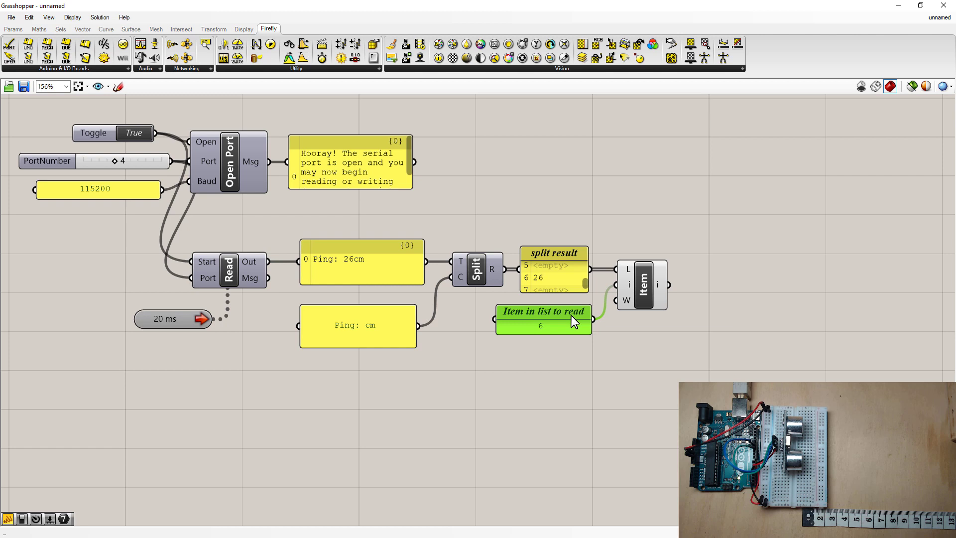
mouse_move(626, 300)
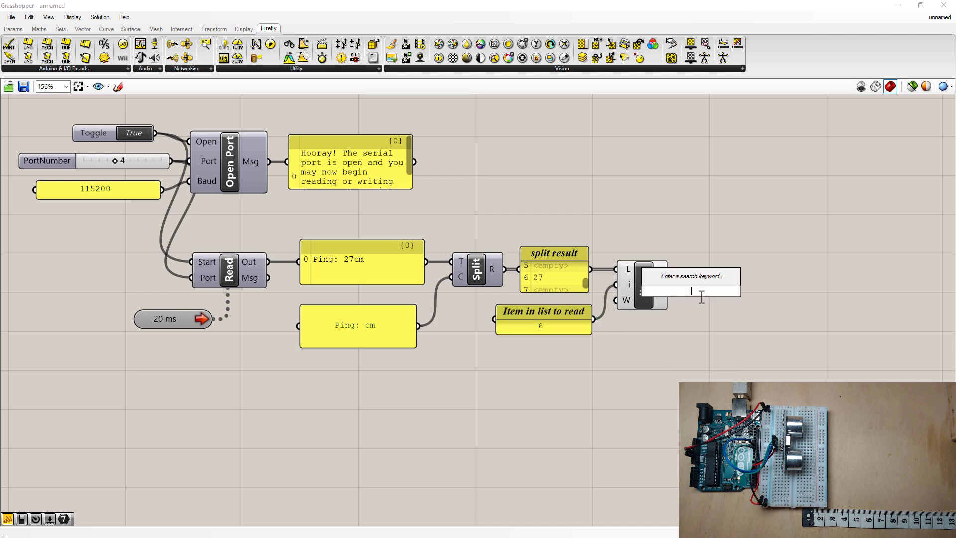
Add a panel on the List Item output and rename it 'Distance cm' (reading 33)
text(pan)
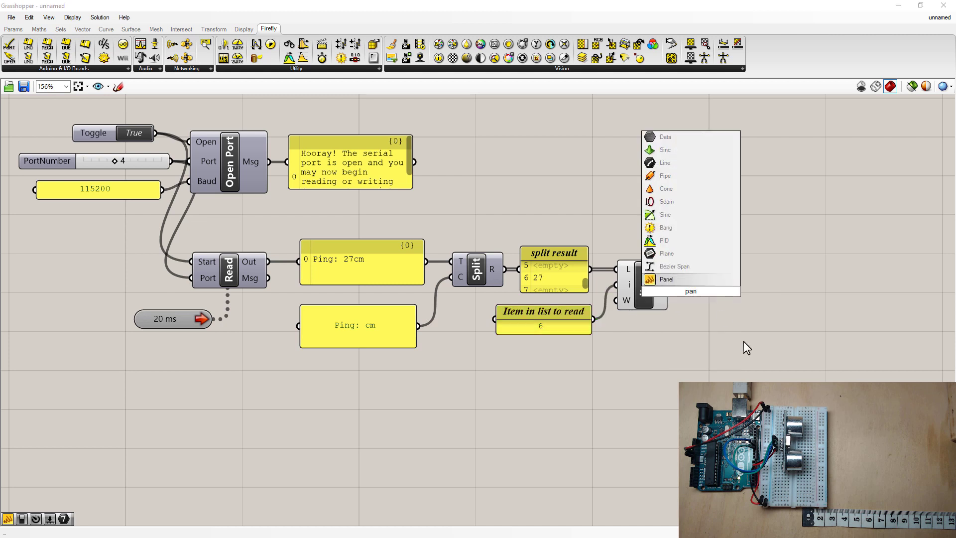
click(667, 280)
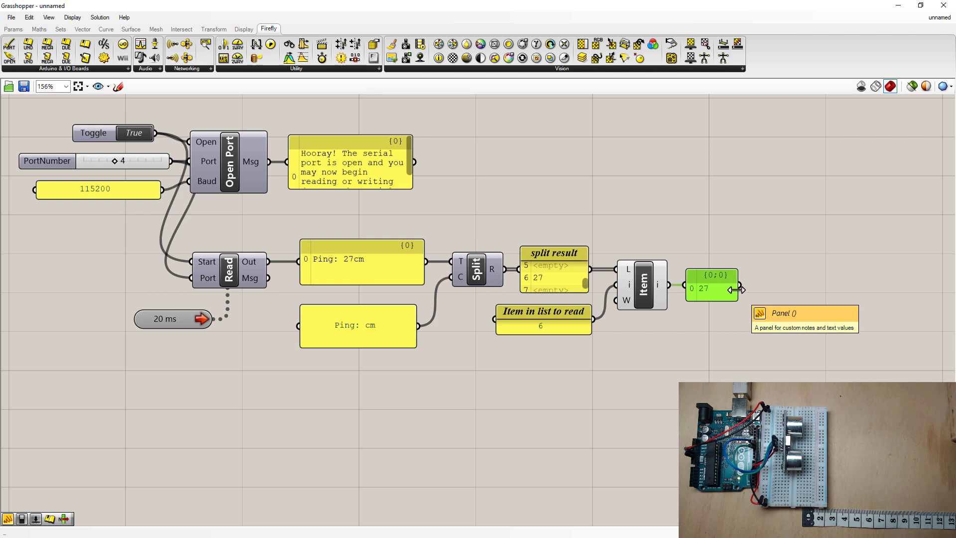
mouse_move(740, 291)
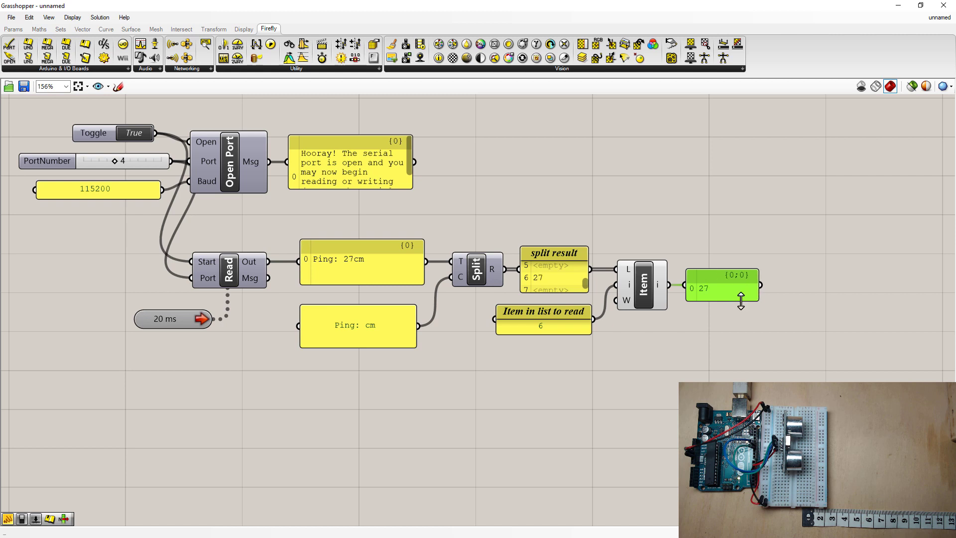
right_click(722, 290)
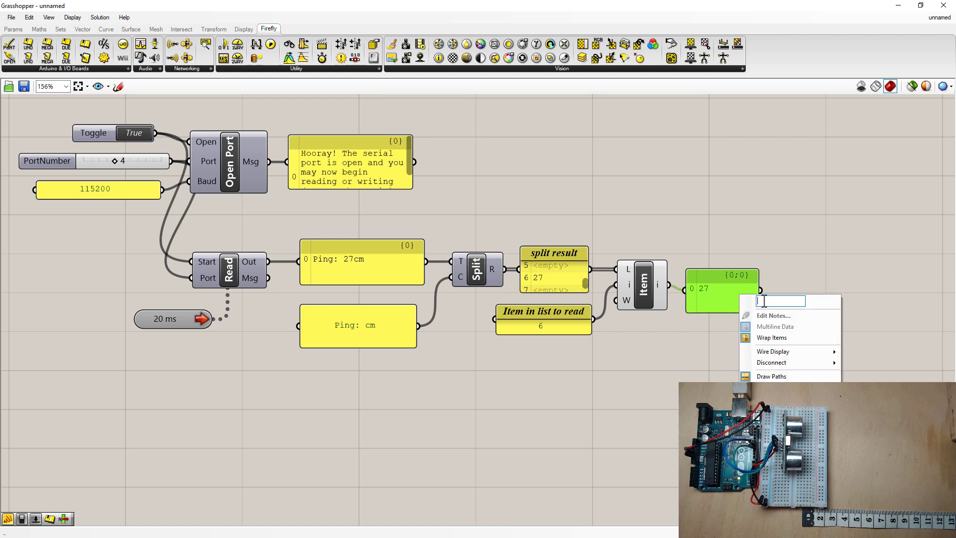
text(Distance cm)
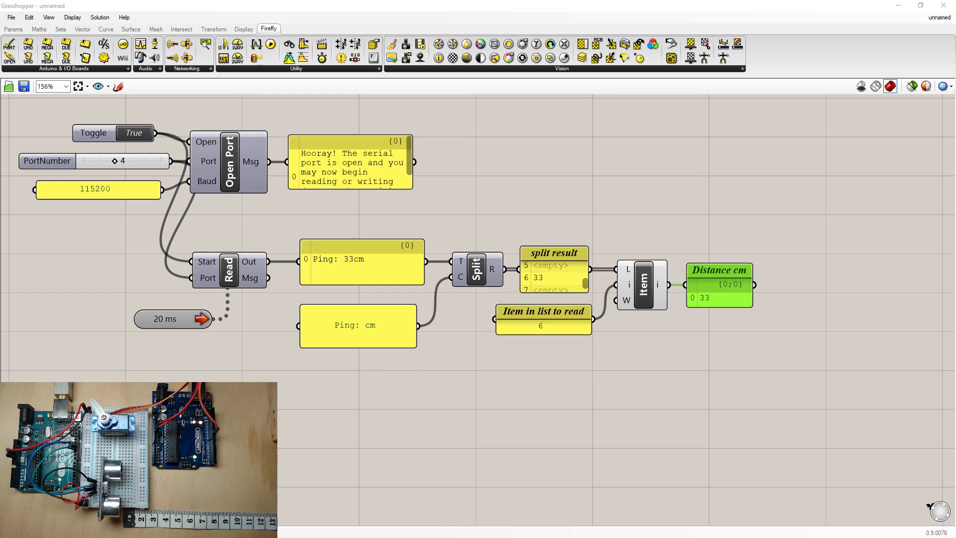
mouse_move(433, 223)
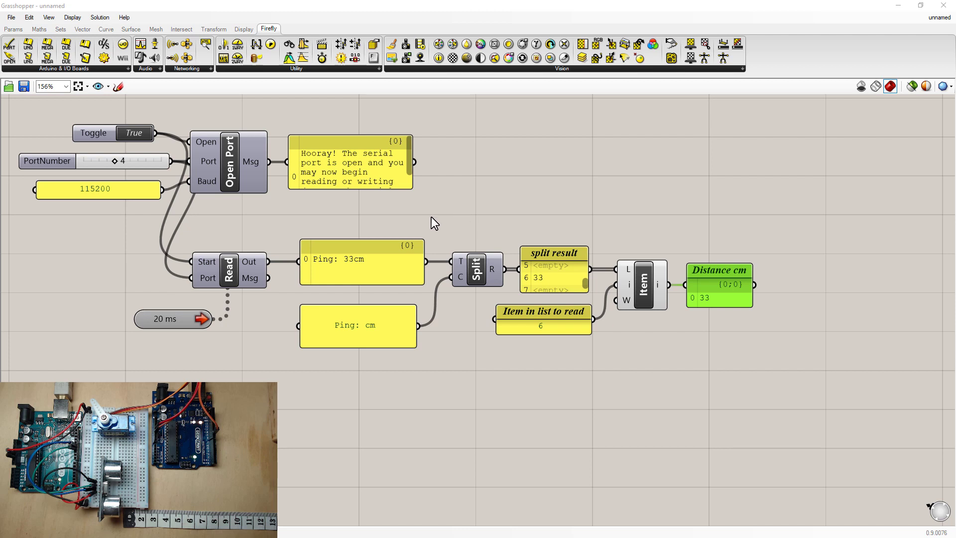
Window-select the whole definition, drag it upward, then deselect
click(228, 162)
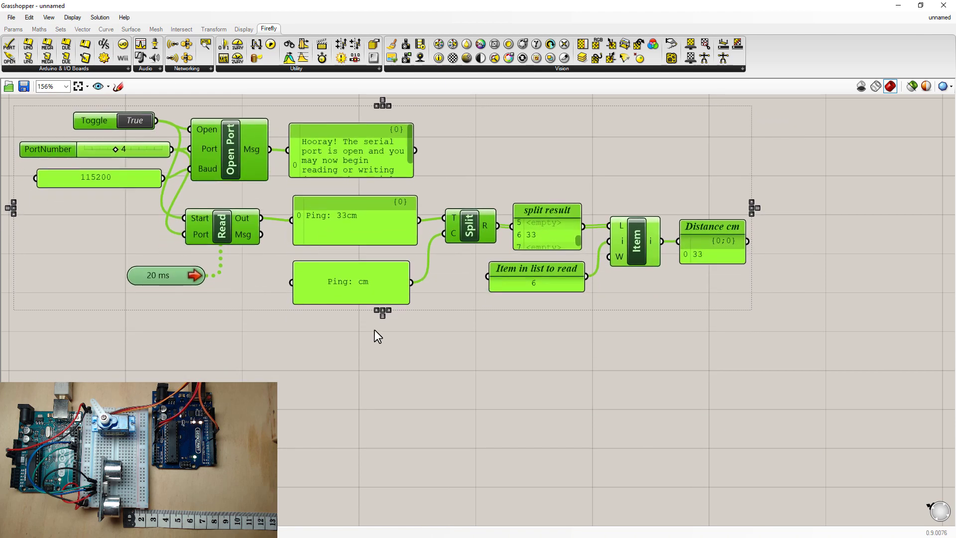
click(378, 335)
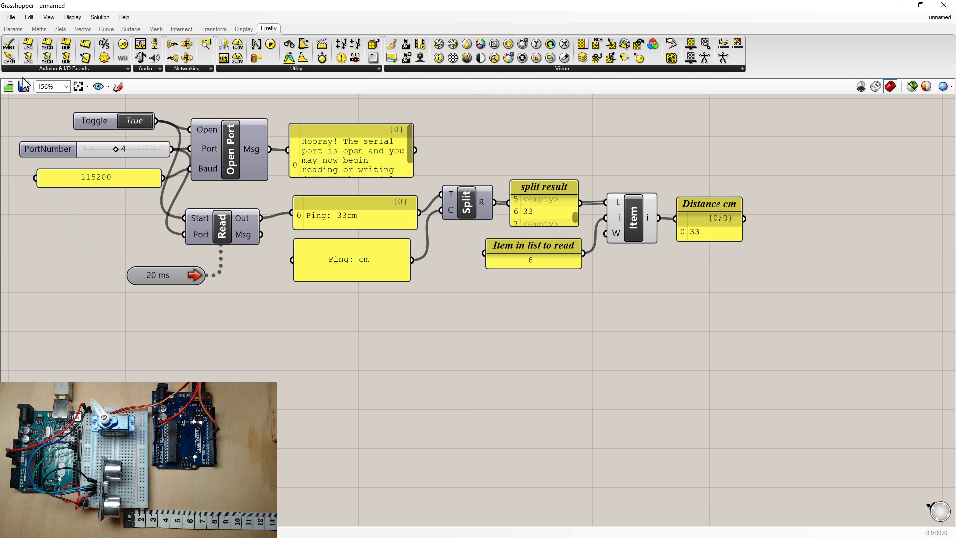
mouse_move(30, 58)
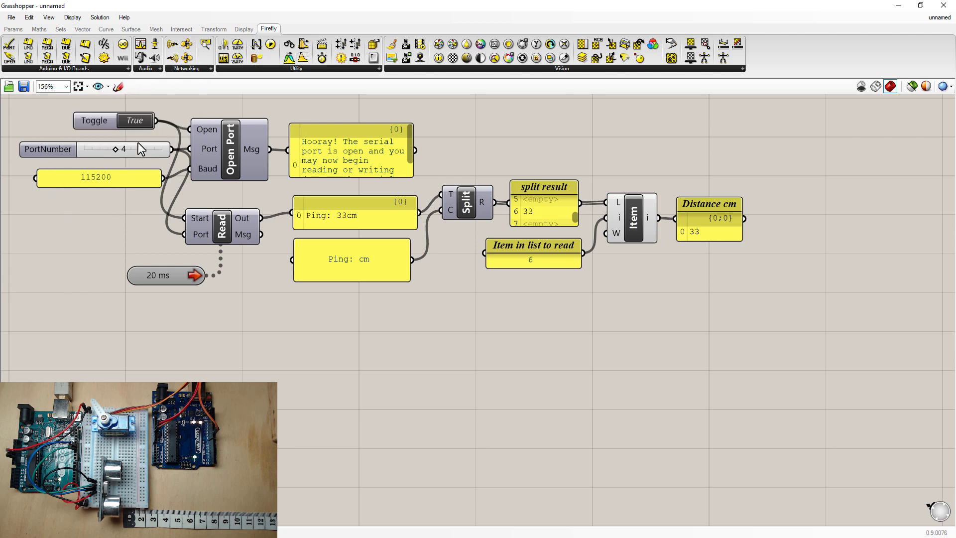
mouse_move(71, 236)
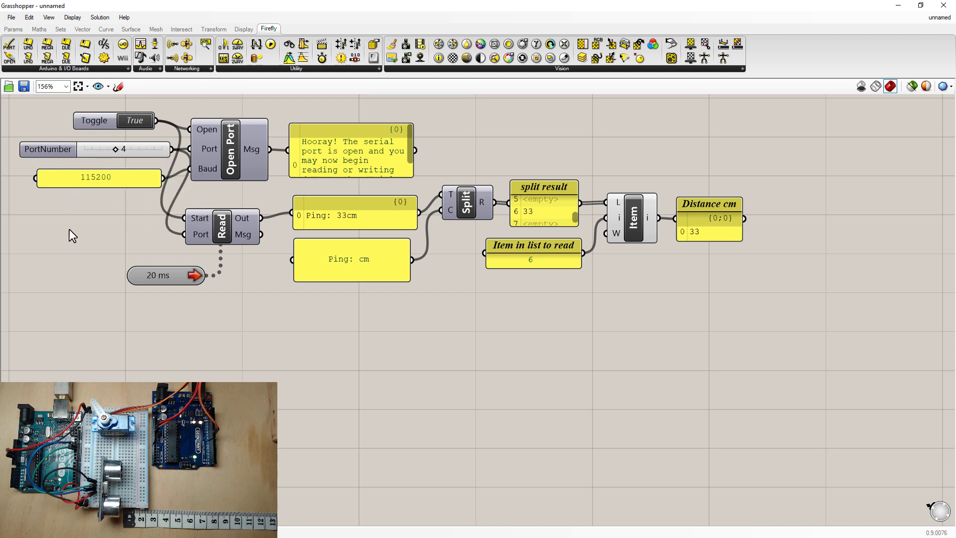
mouse_move(68, 109)
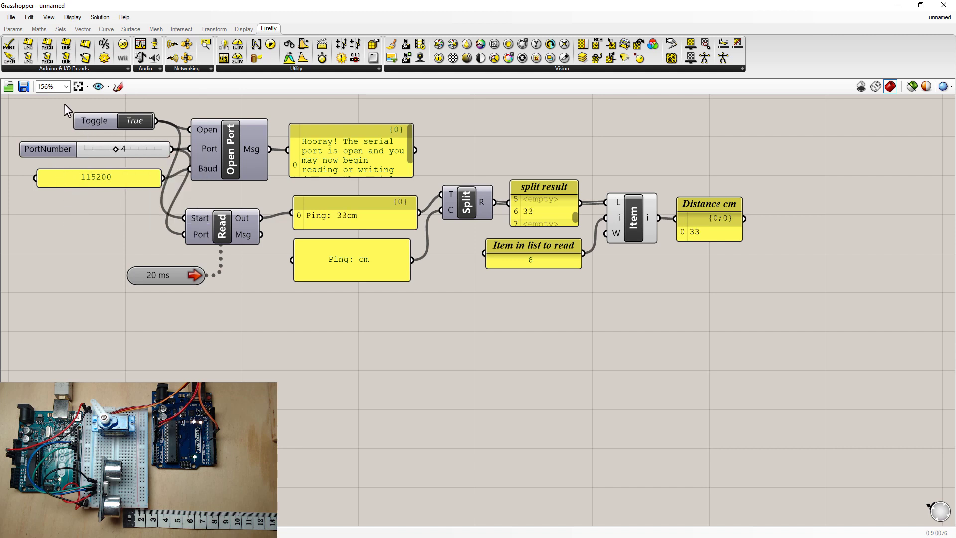
mouse_move(27, 58)
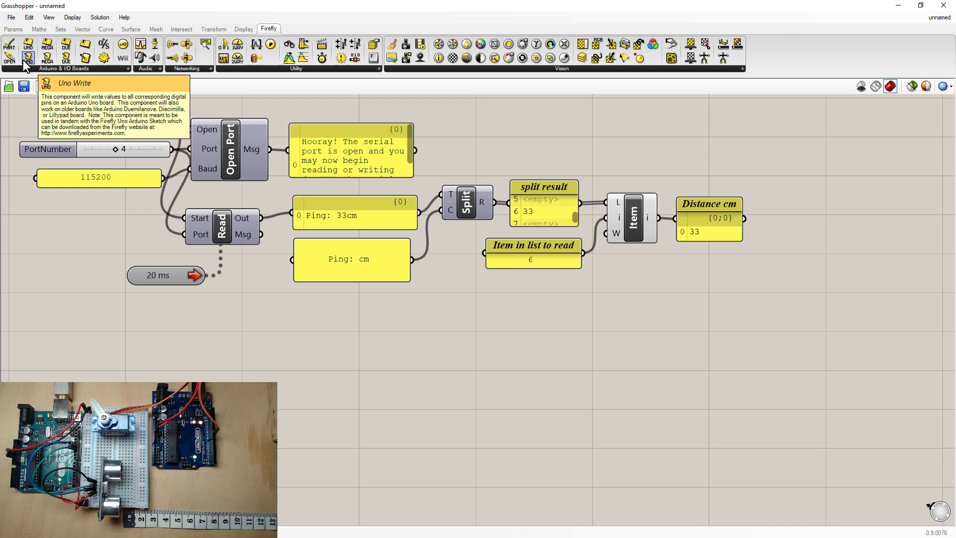
Place Uno Write and a second Open Port with a False Boolean Toggle on its Open input
click(28, 58)
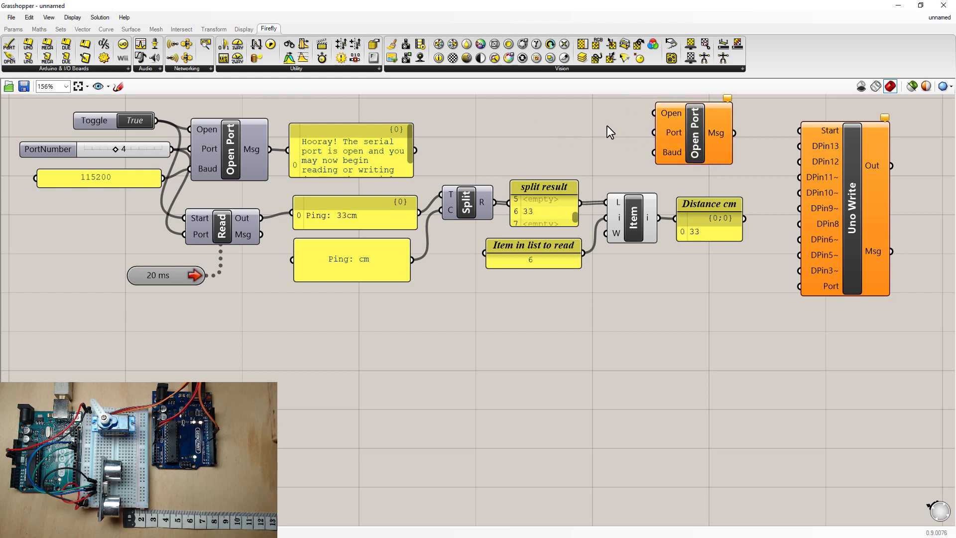
click(712, 132)
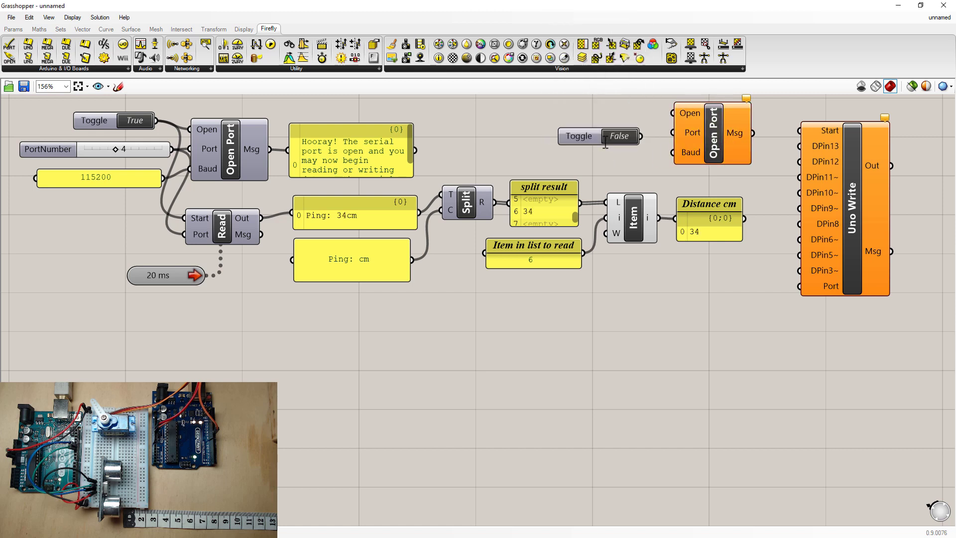
click(579, 120)
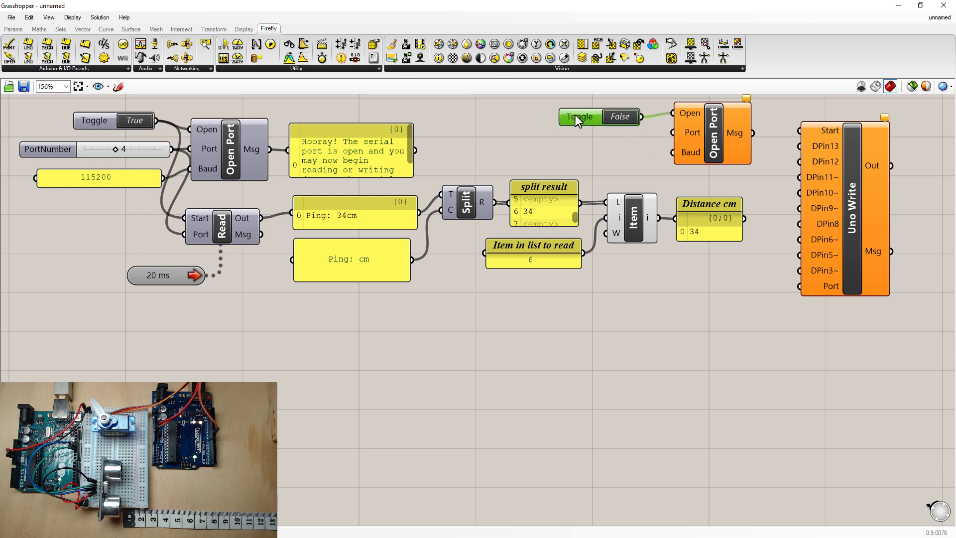
double_click(578, 117)
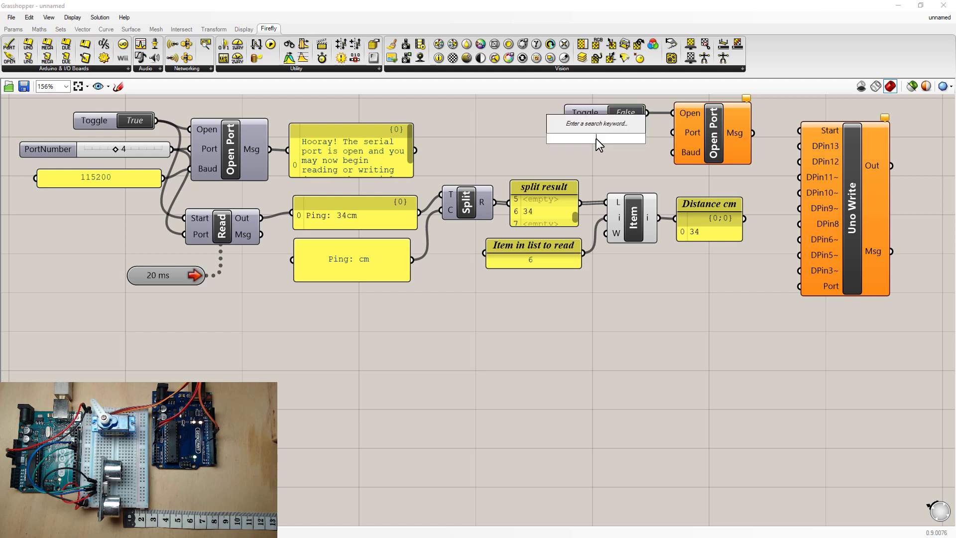
mouse_move(565, 165)
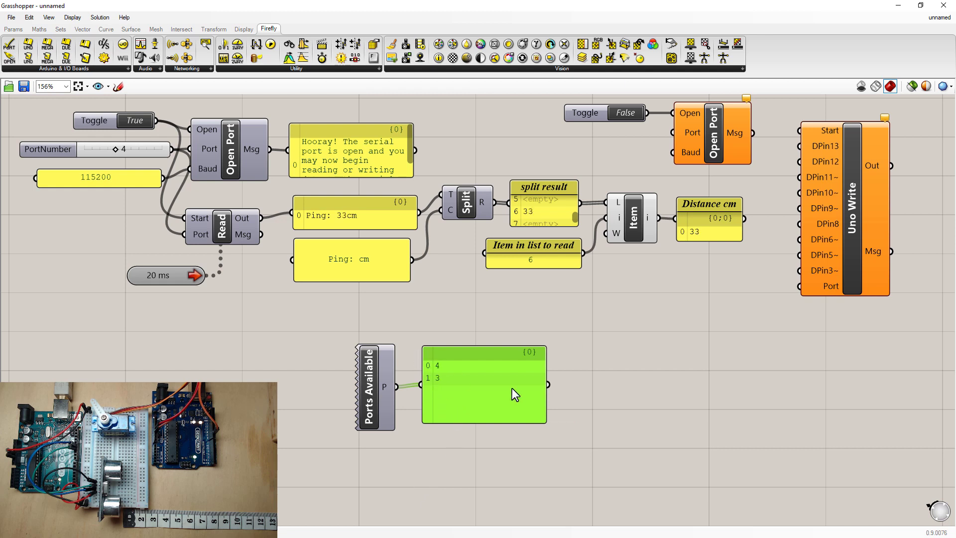
mouse_move(397, 416)
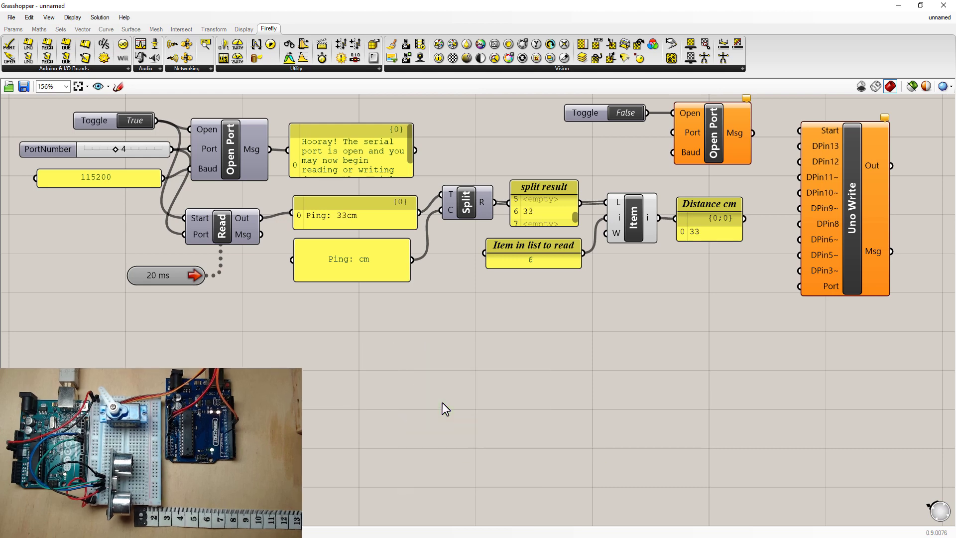
Feed the second Open Port a Number Slider at 3 and set its toggle True
double_click(570, 338)
text(3)
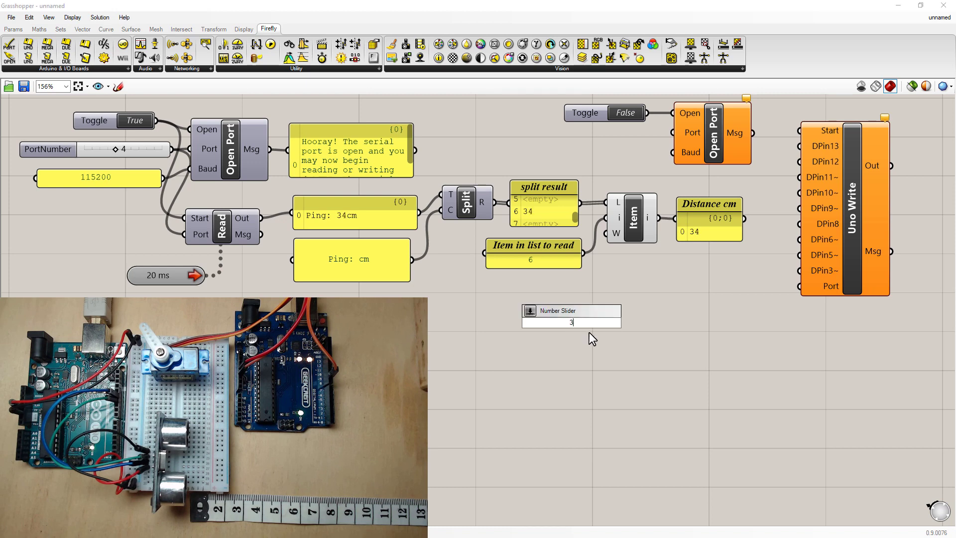
key(Return)
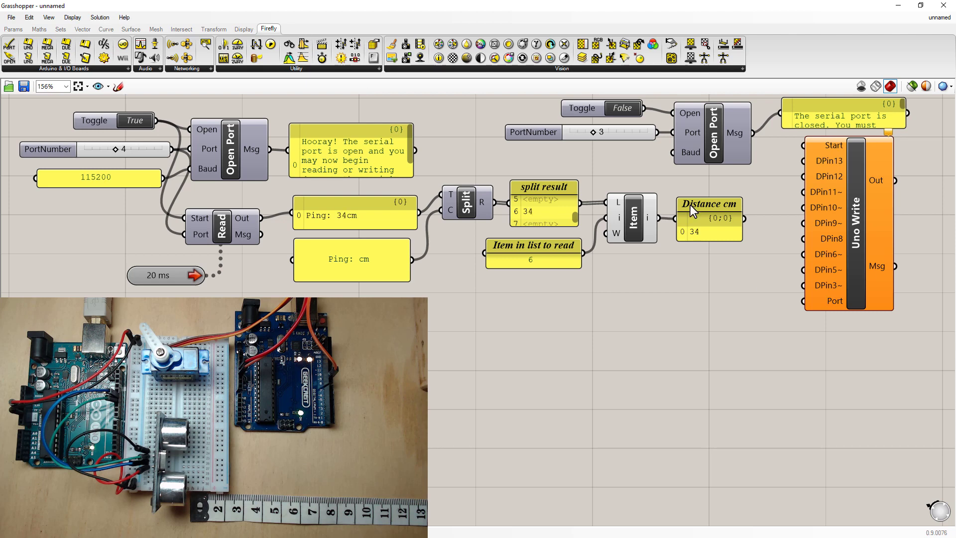
click(622, 108)
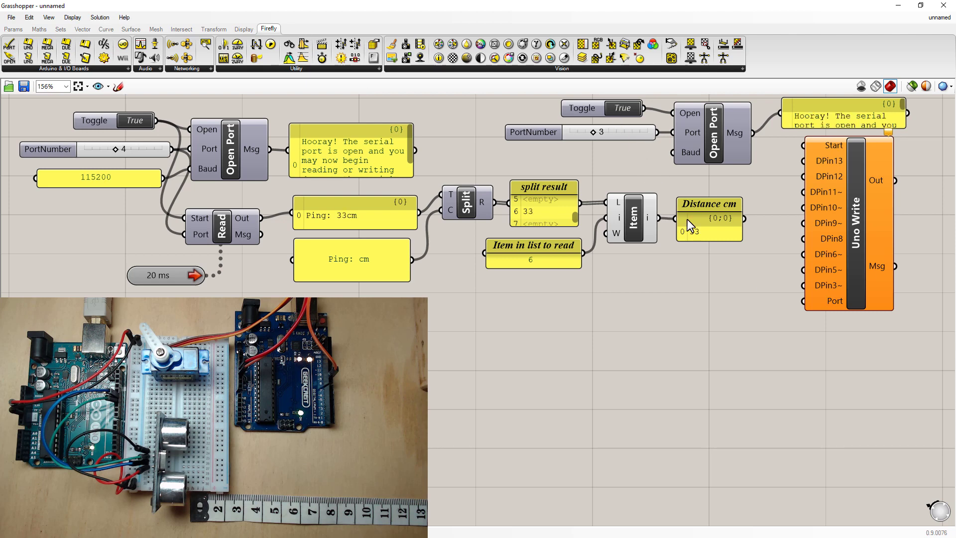
mouse_move(645, 271)
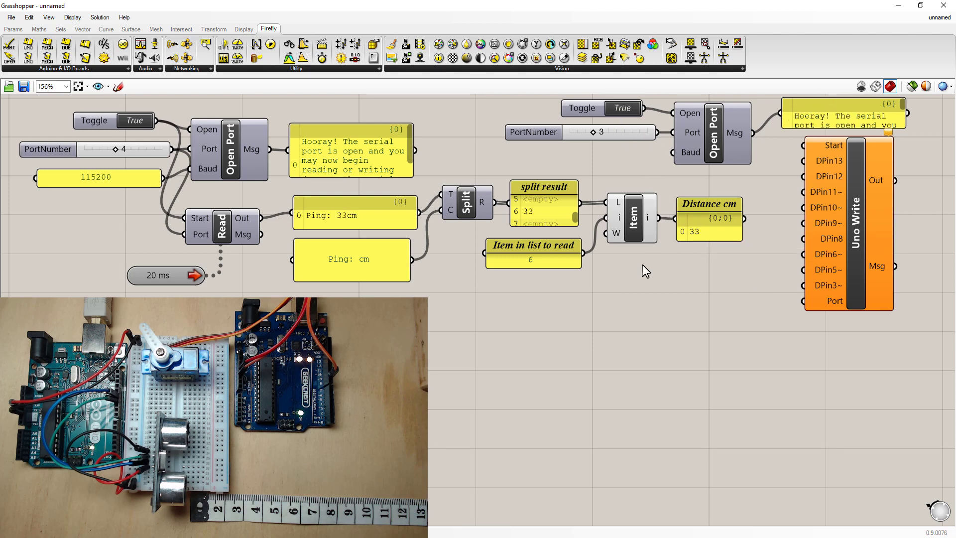
mouse_move(652, 119)
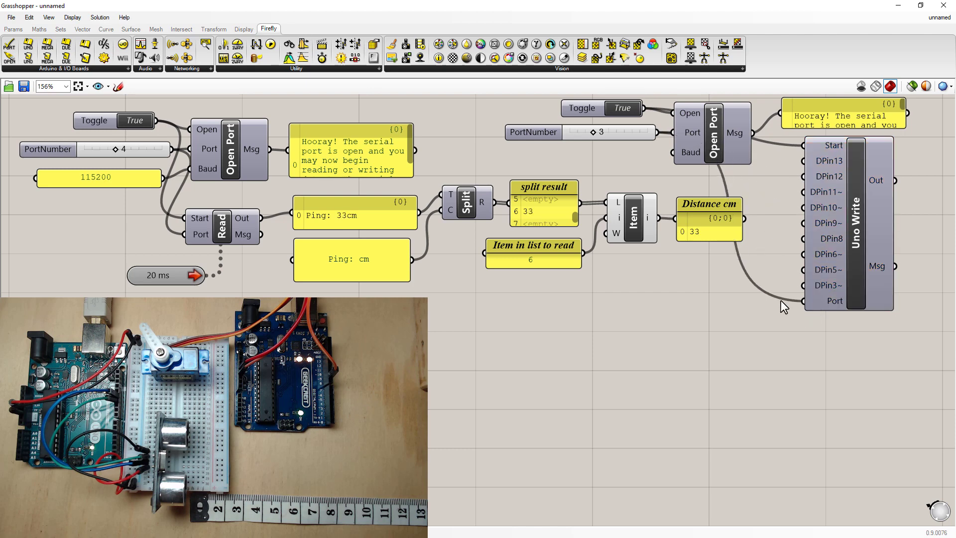
mouse_move(774, 354)
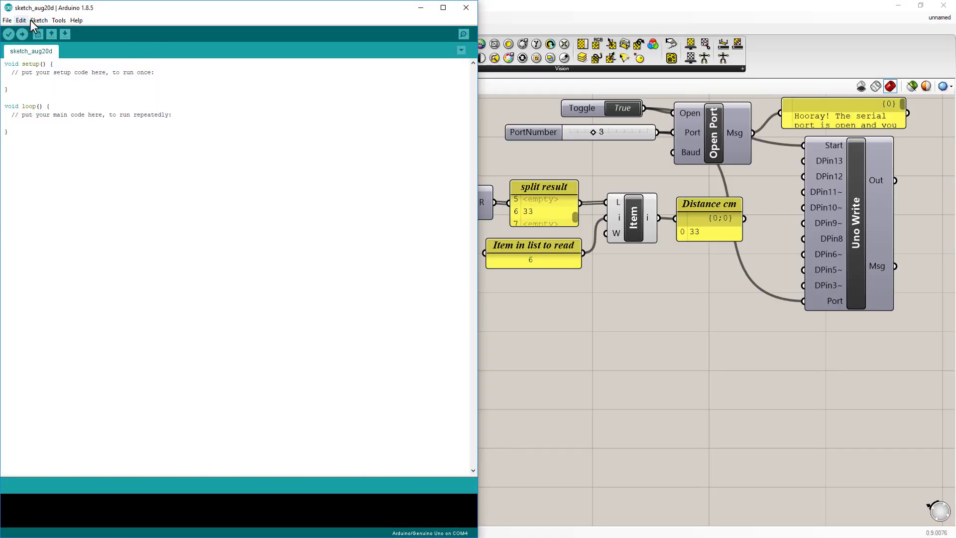
Load the Firefly_Firmata sketch from the Sketchbook and confirm the Uno board and COM3 port
click(6, 19)
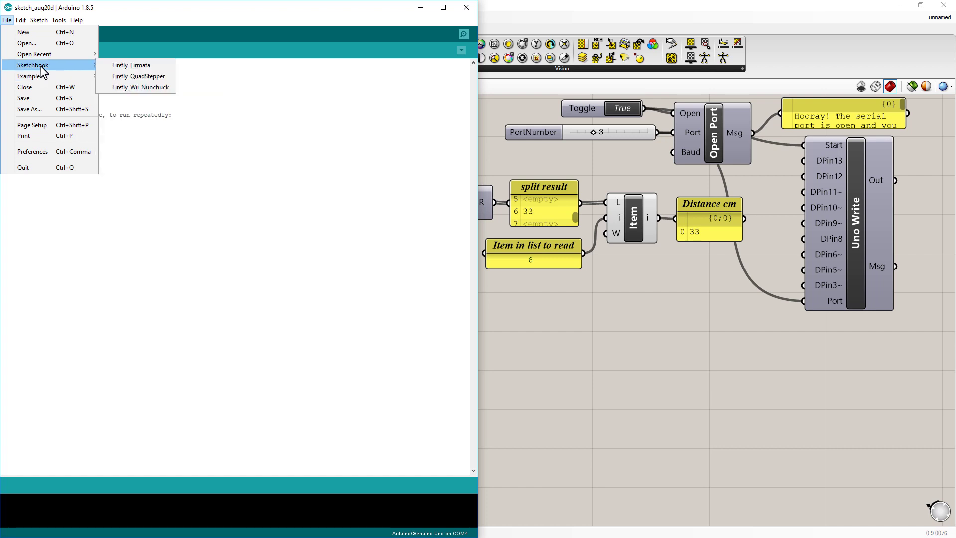
mouse_move(29, 75)
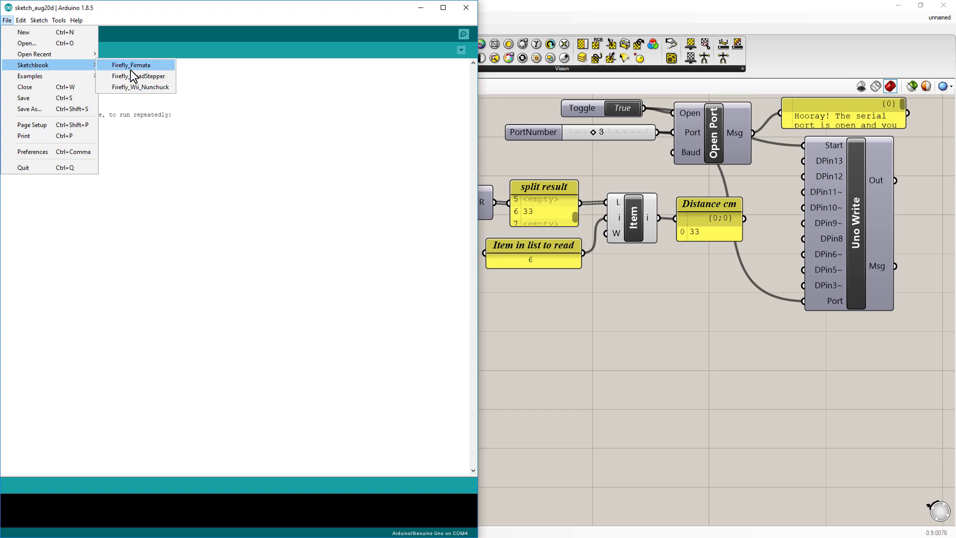
click(130, 65)
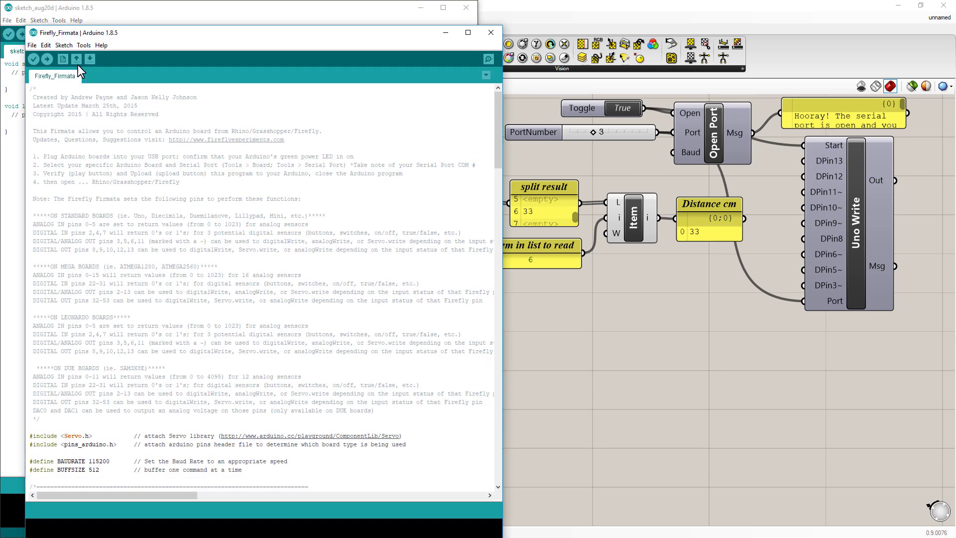
click(84, 46)
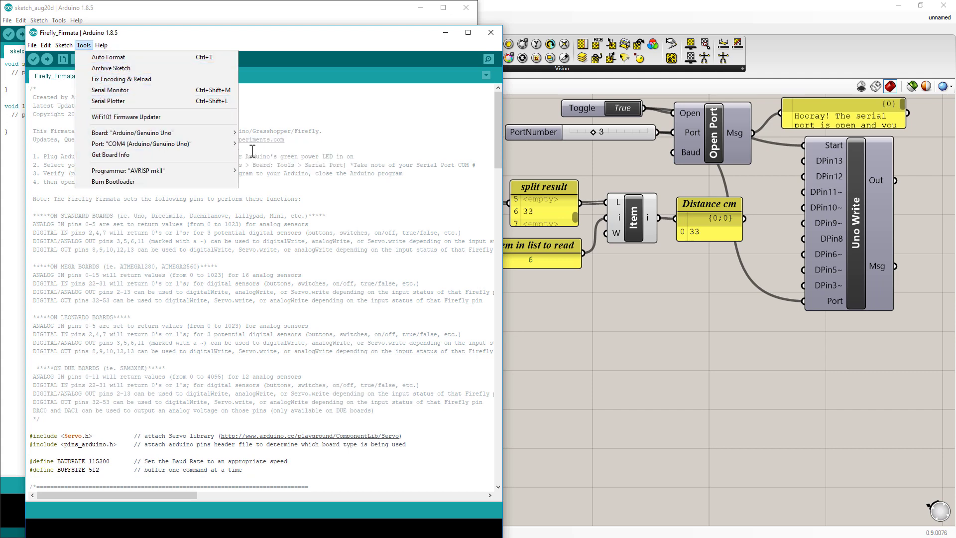
click(272, 166)
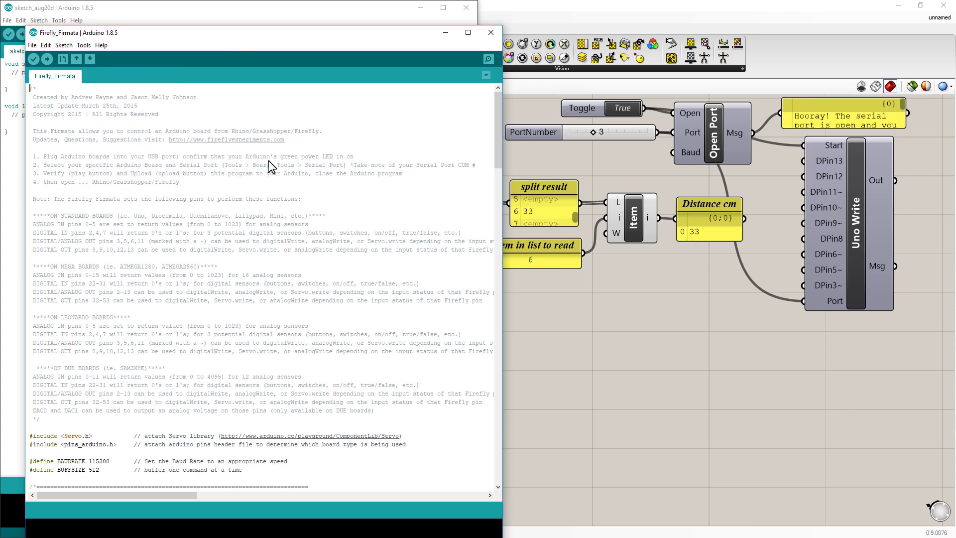
Upload the firmware, closing Grasshopper's serial port toggle so the upload succeeds
click(47, 59)
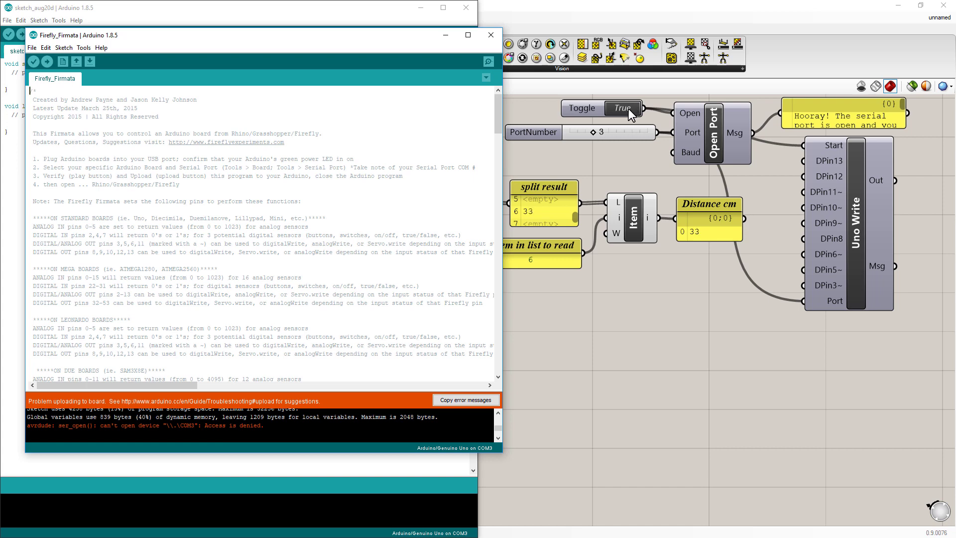
click(490, 35)
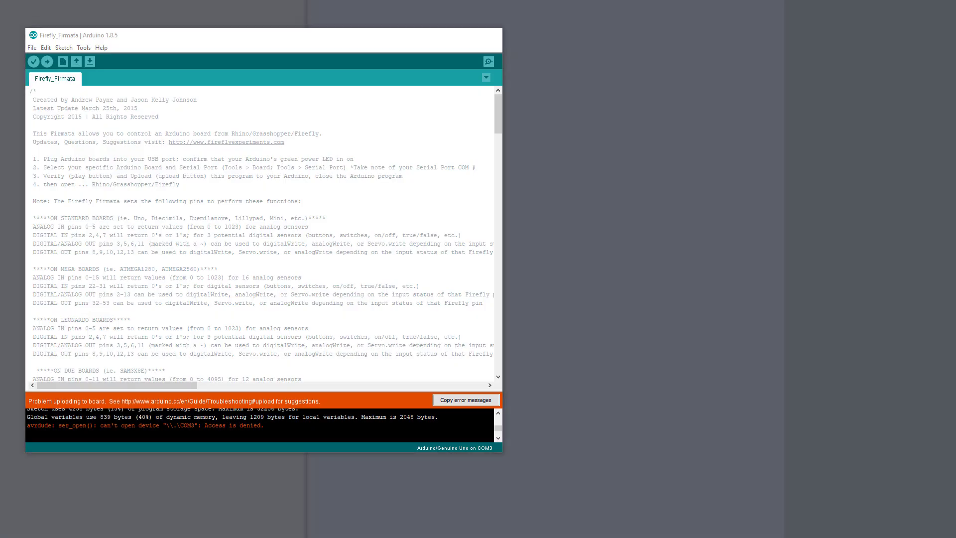
click(63, 61)
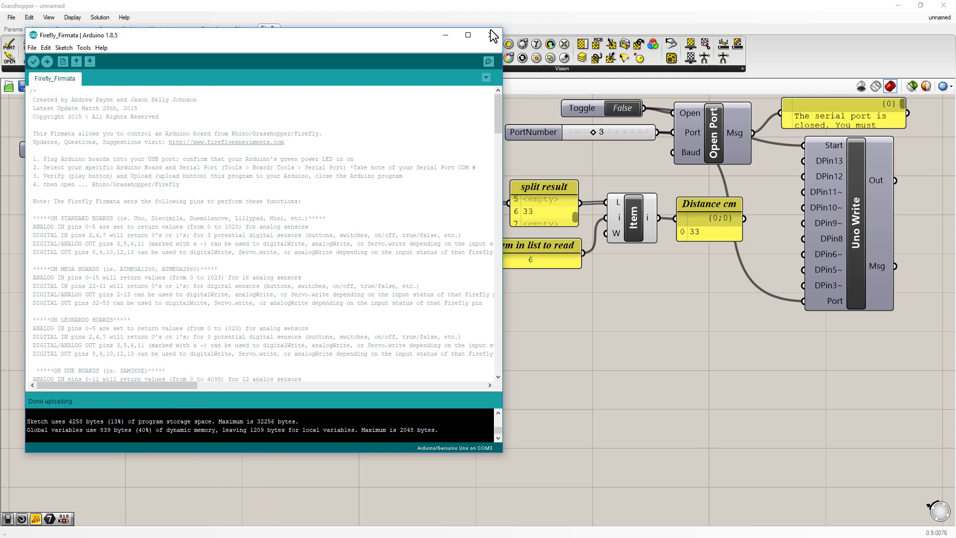
Set the second Open Port toggle back to True so the Uno is ready for Uno Write
click(491, 34)
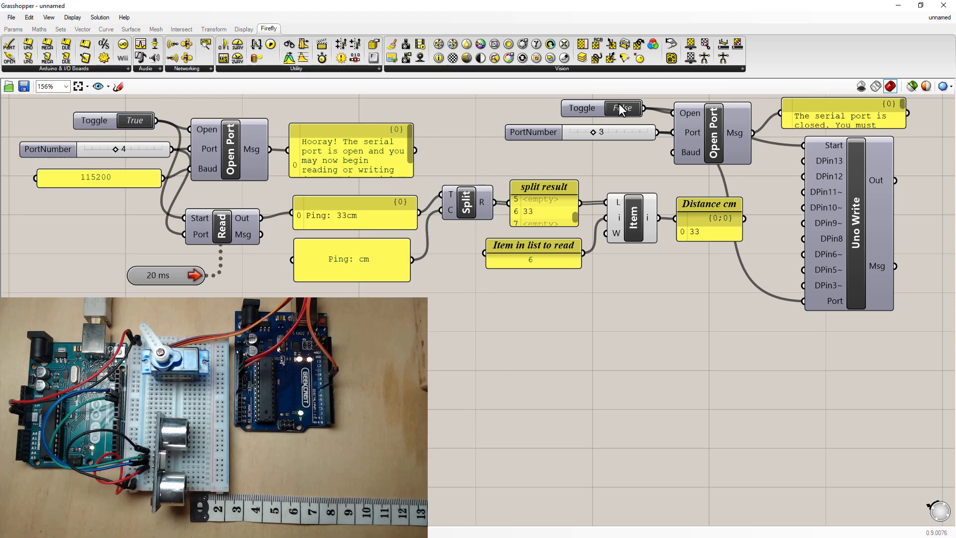
click(621, 108)
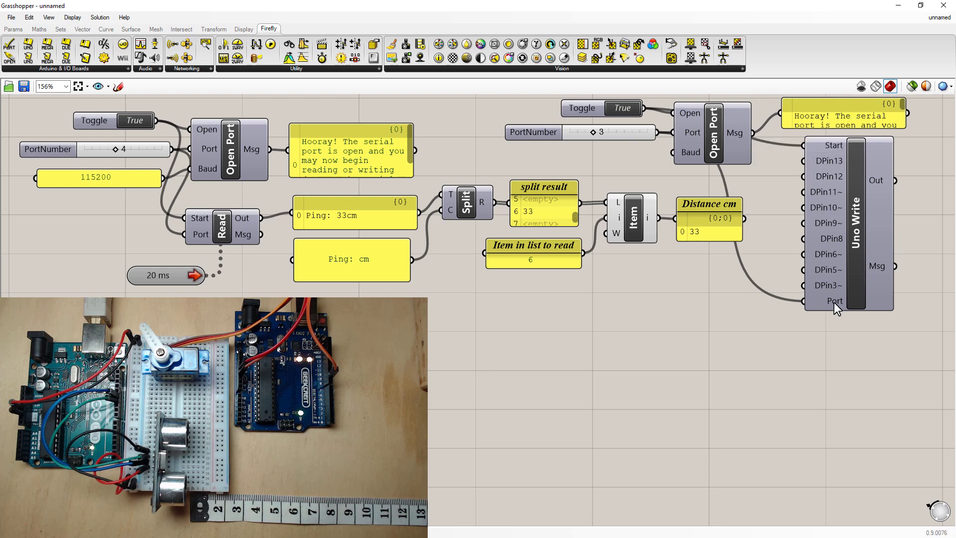
mouse_move(768, 457)
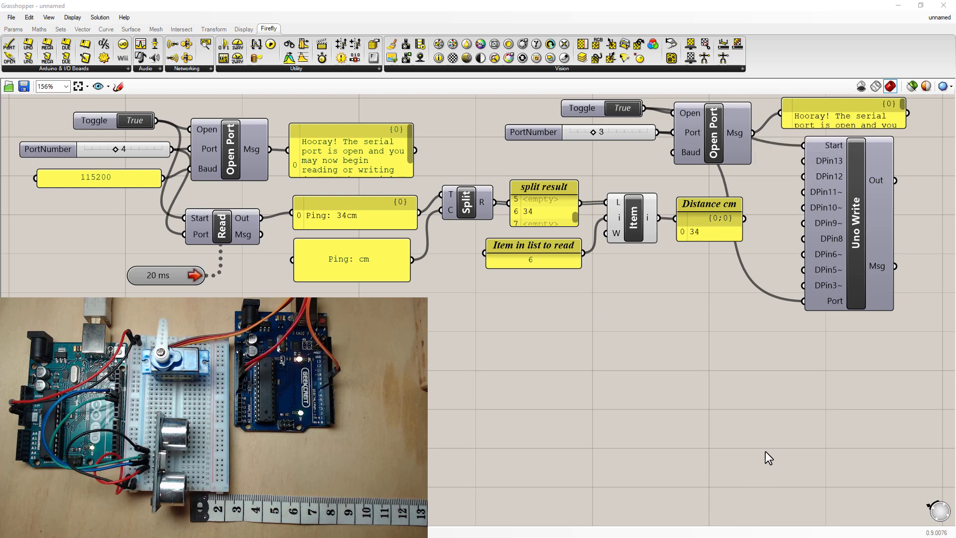
mouse_move(827, 225)
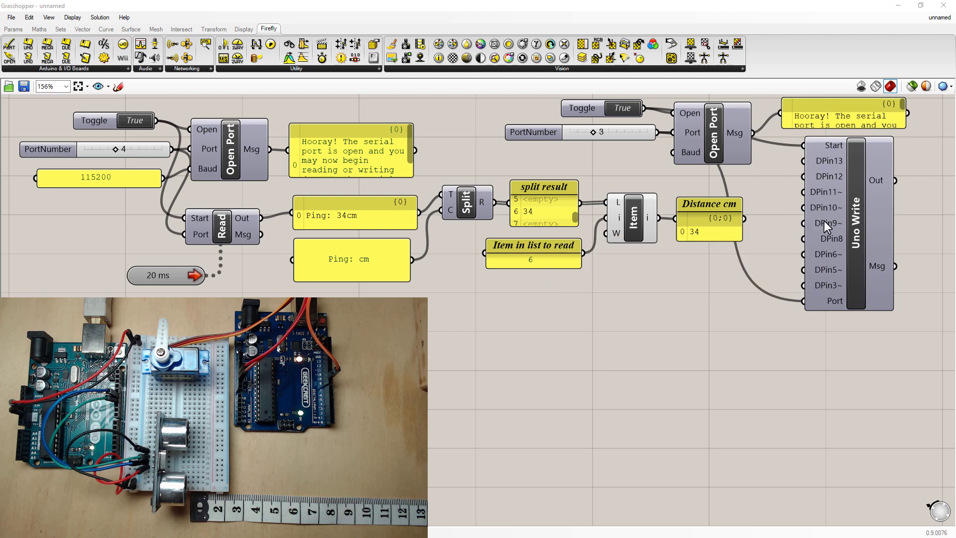
right_click(826, 227)
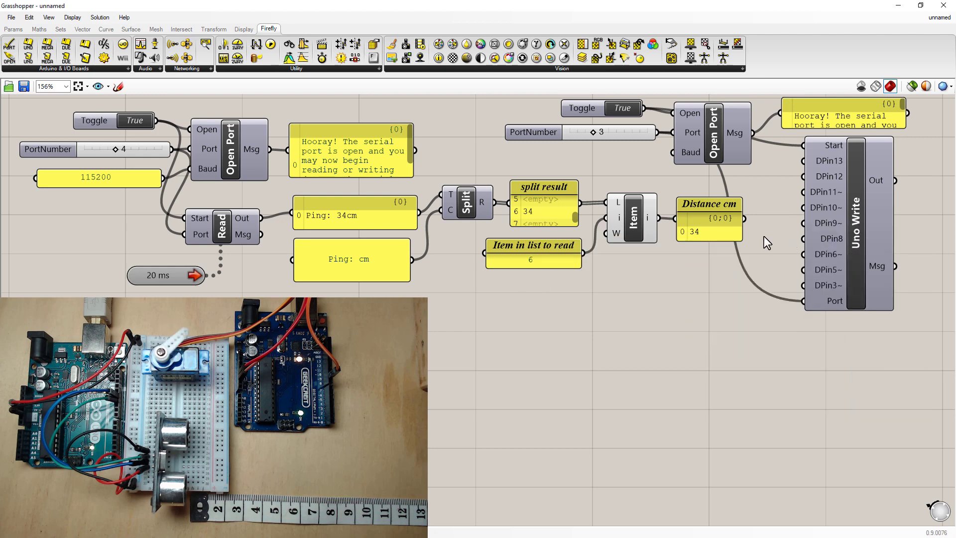
mouse_move(752, 228)
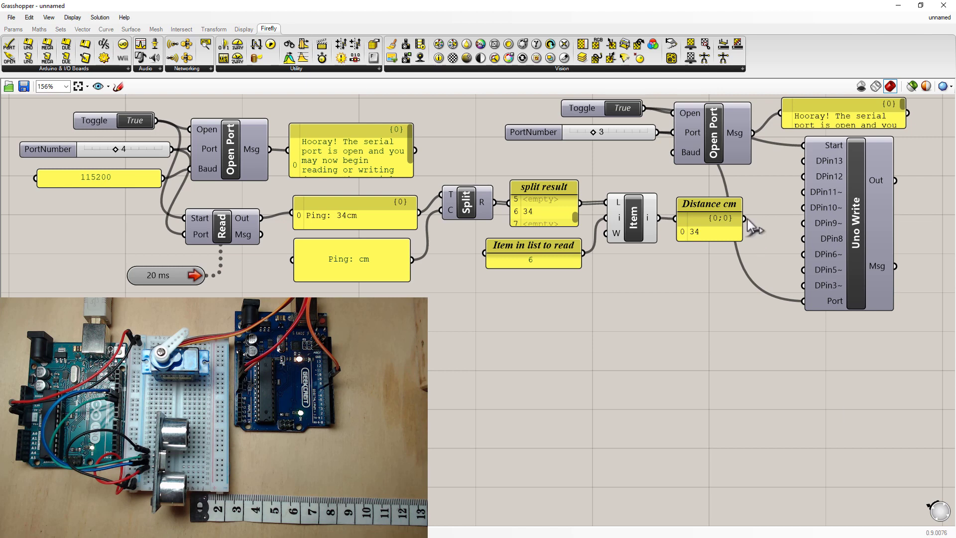
mouse_move(769, 218)
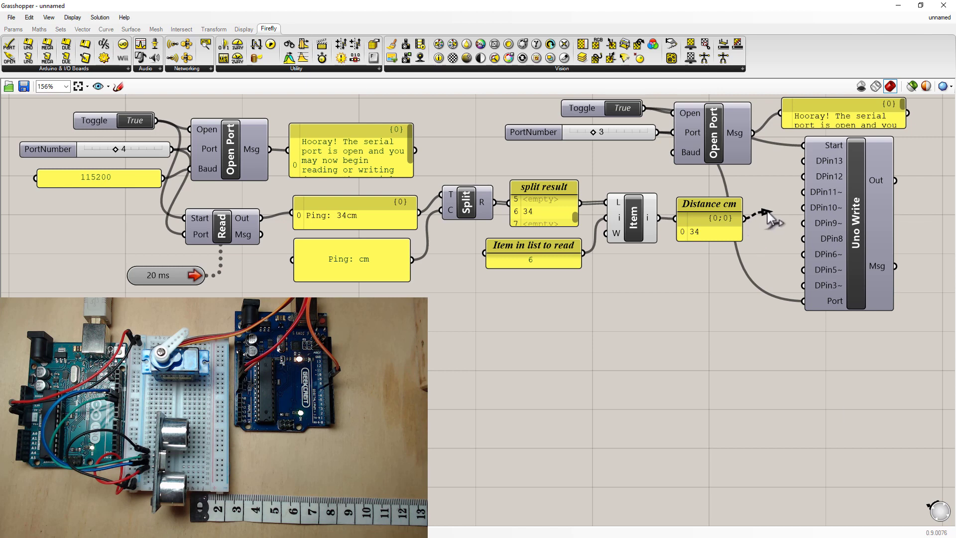
mouse_move(788, 234)
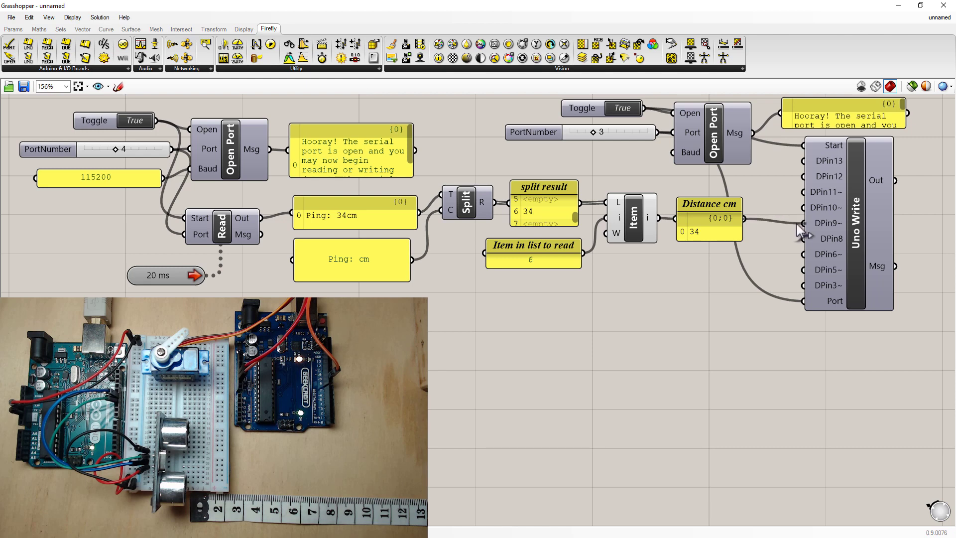
mouse_move(769, 458)
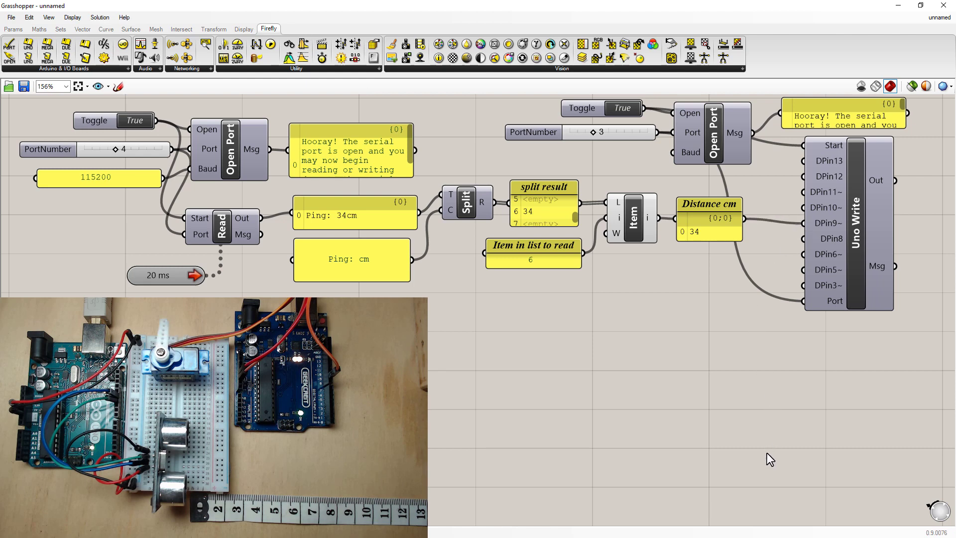
mouse_move(749, 502)
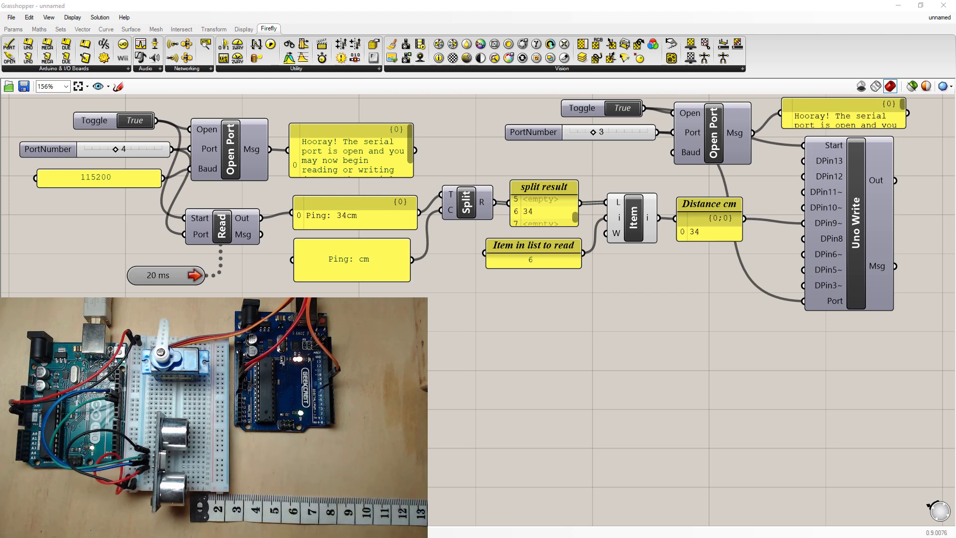
mouse_move(535, 403)
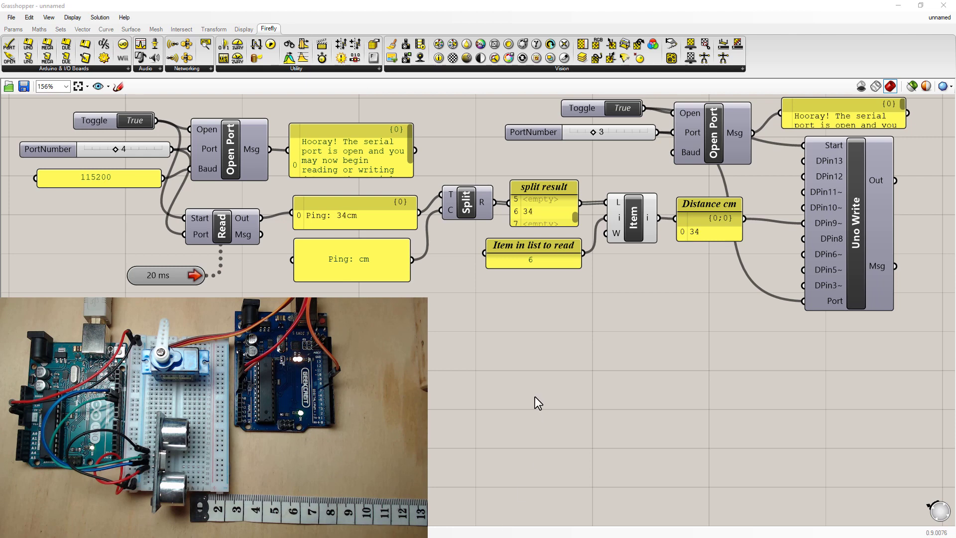
Disconnect Distance cm from DPin9 and place a Remap Numbers component beside it
click(350, 259)
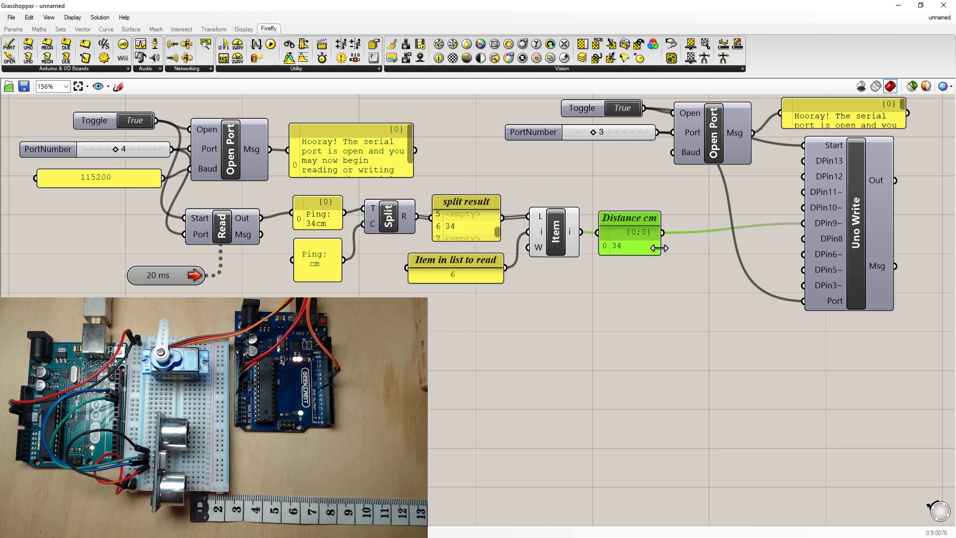
right_click(820, 223)
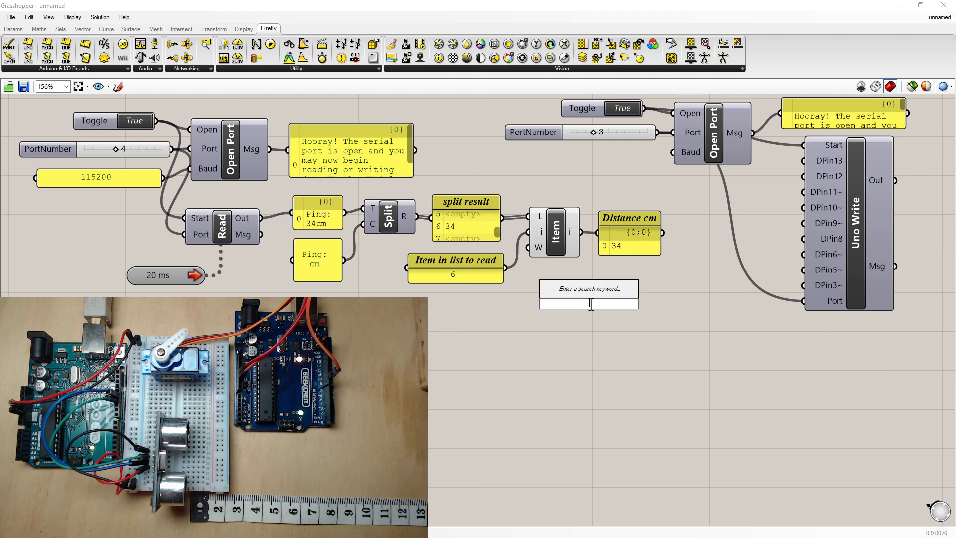
text(rem)
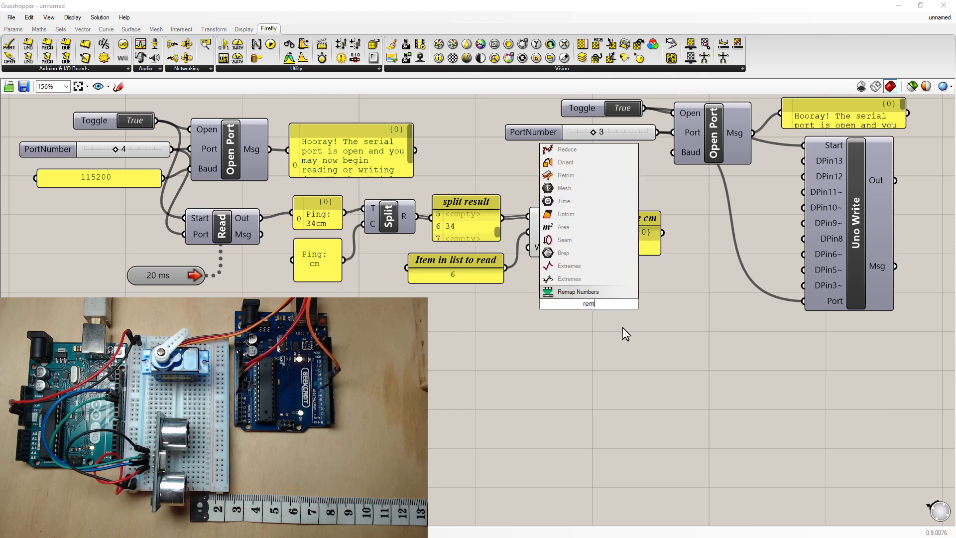
text(ap)
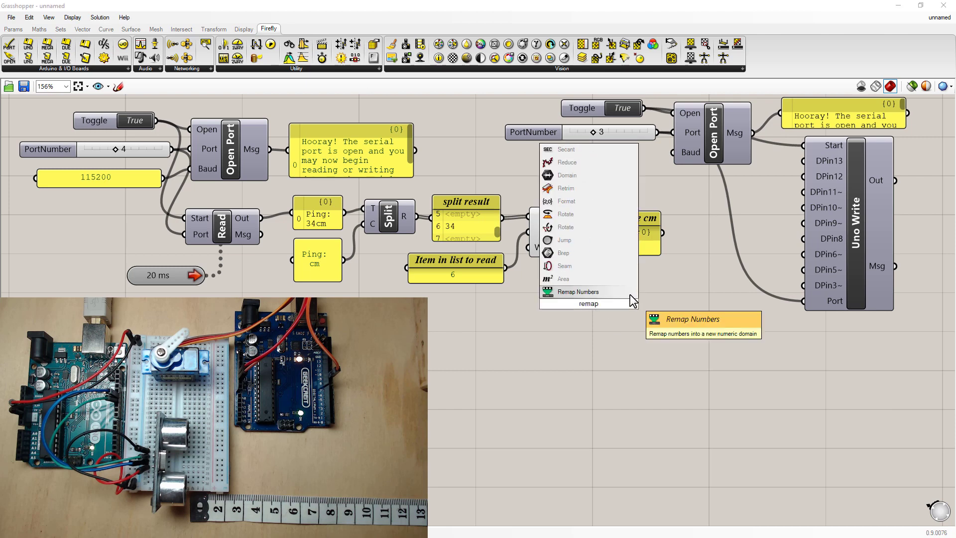
click(577, 291)
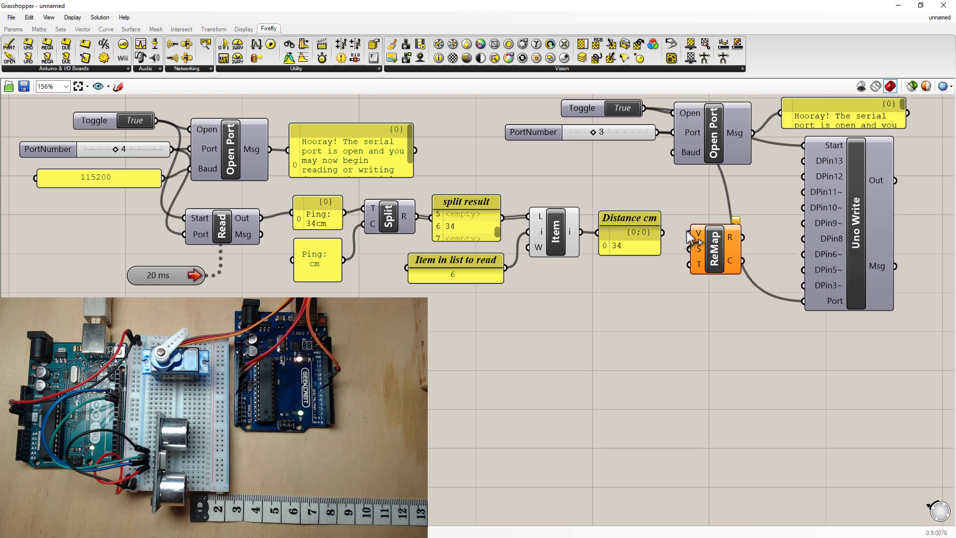
mouse_move(698, 247)
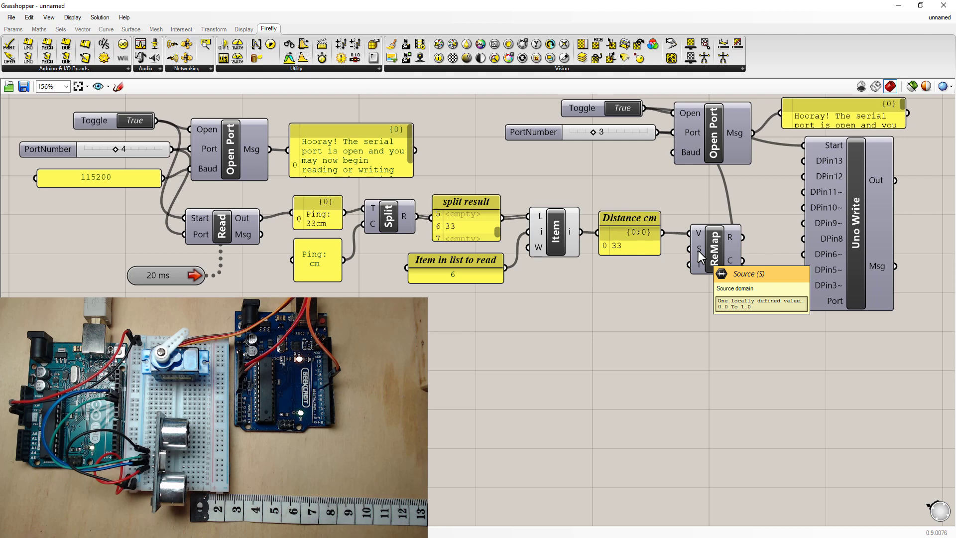
mouse_move(701, 270)
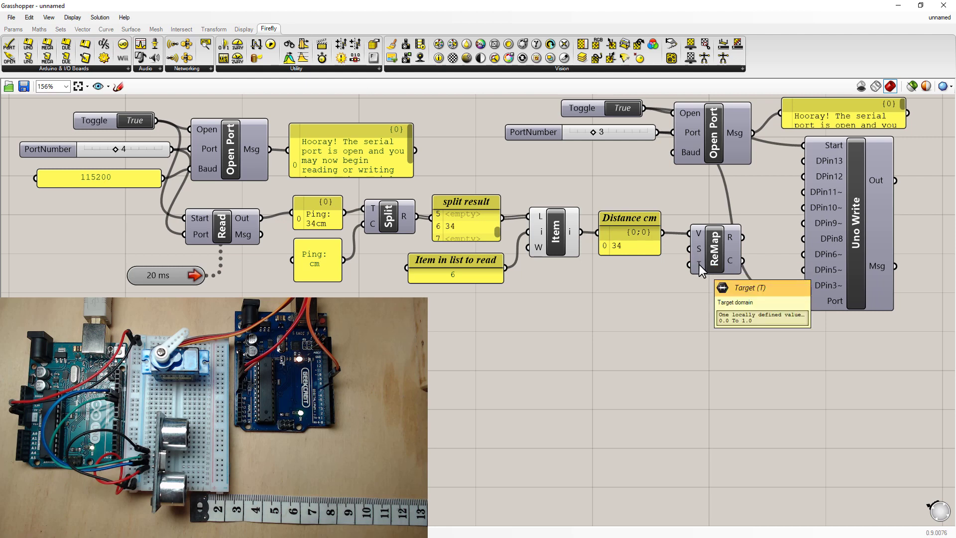
mouse_move(643, 305)
text(pan)
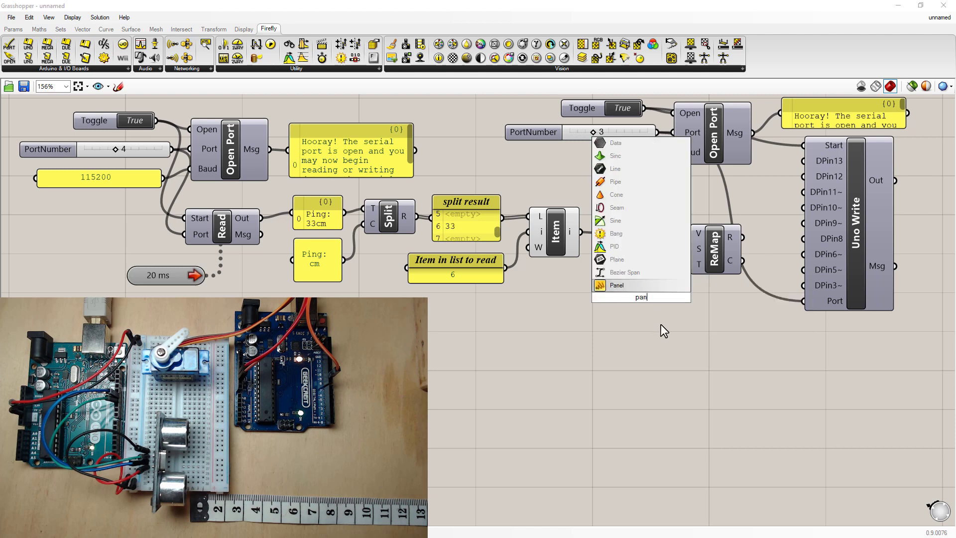
Add a panel holding '3 to 13' as the remap source range, with Distance cm feeding V
click(615, 285)
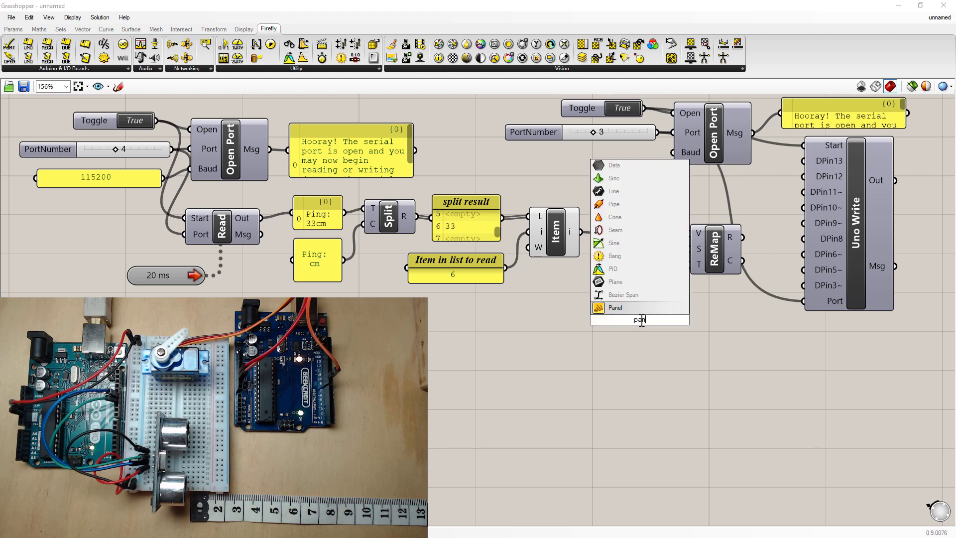
click(615, 307)
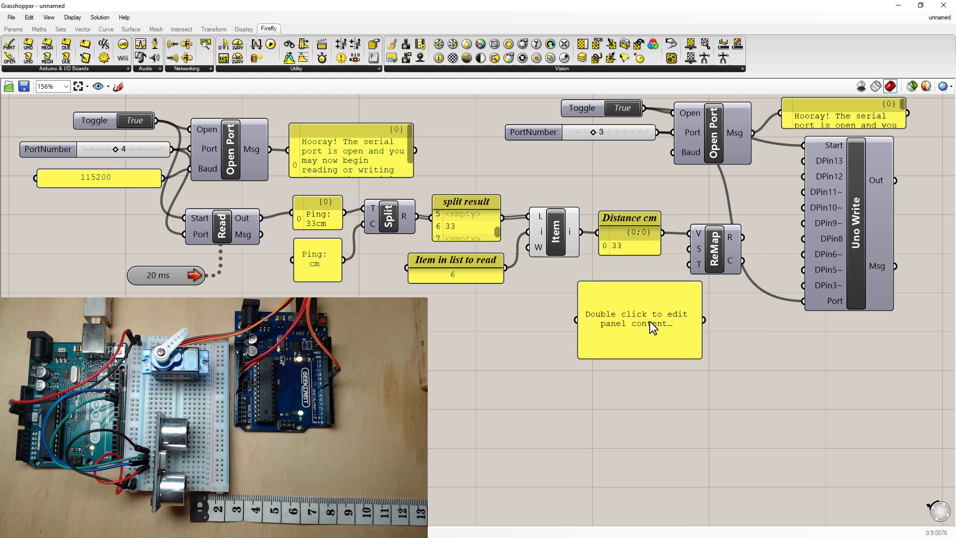
double_click(638, 320)
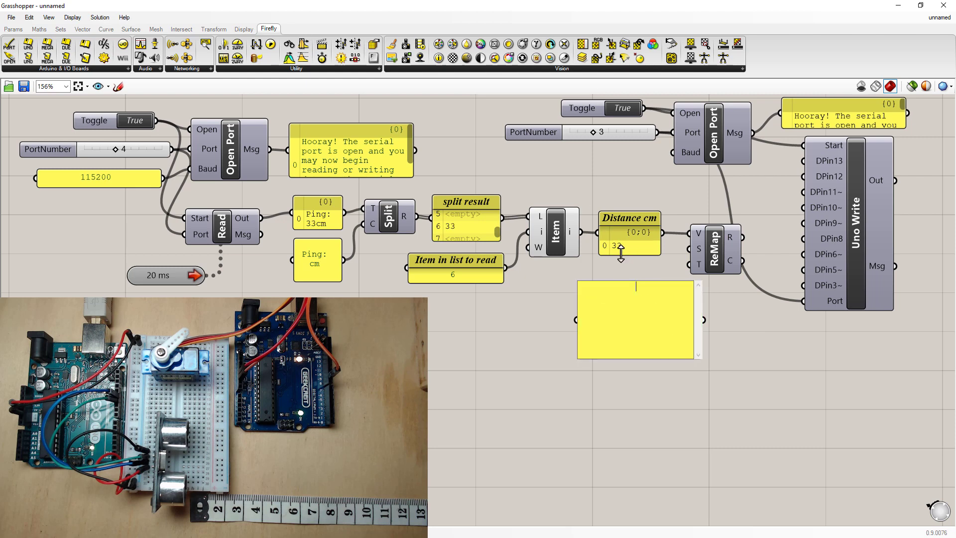
mouse_move(618, 253)
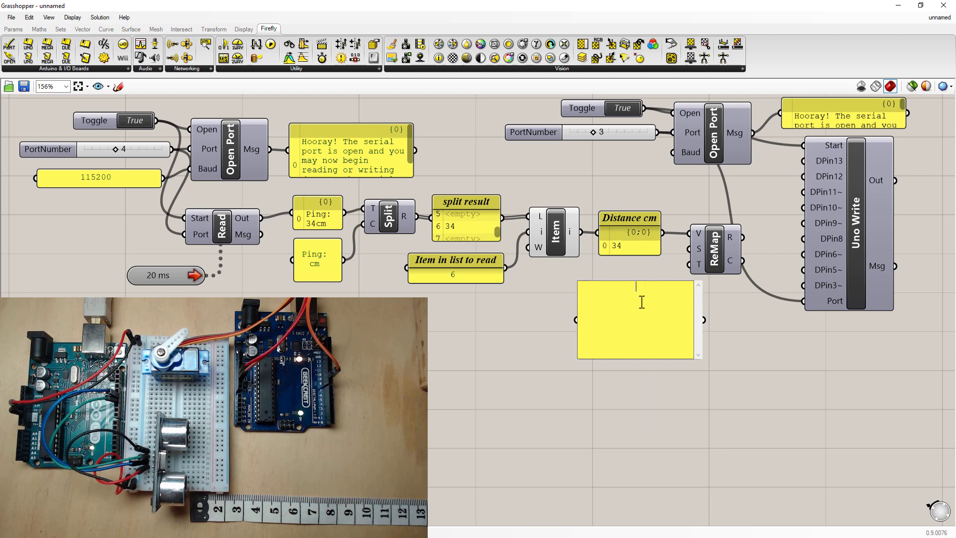
text(3)
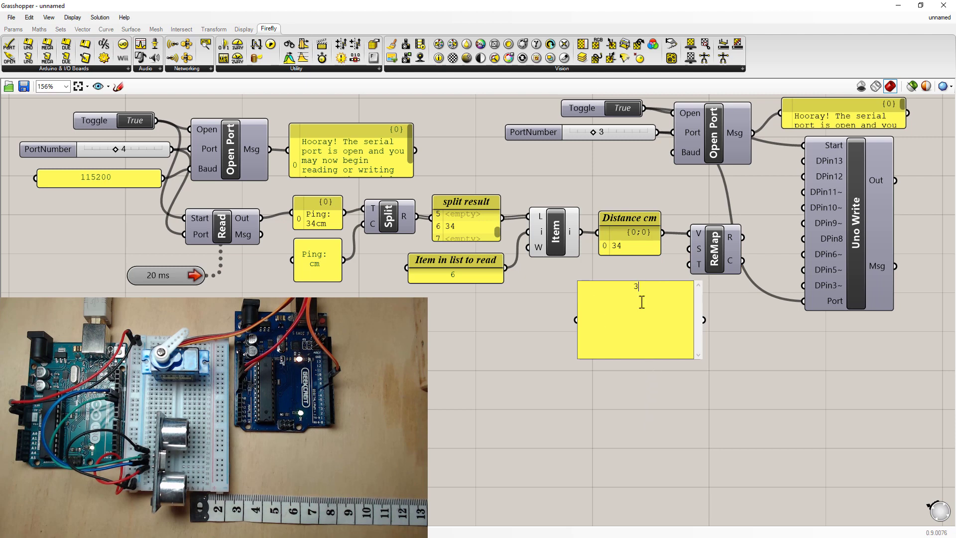
text(to 13)
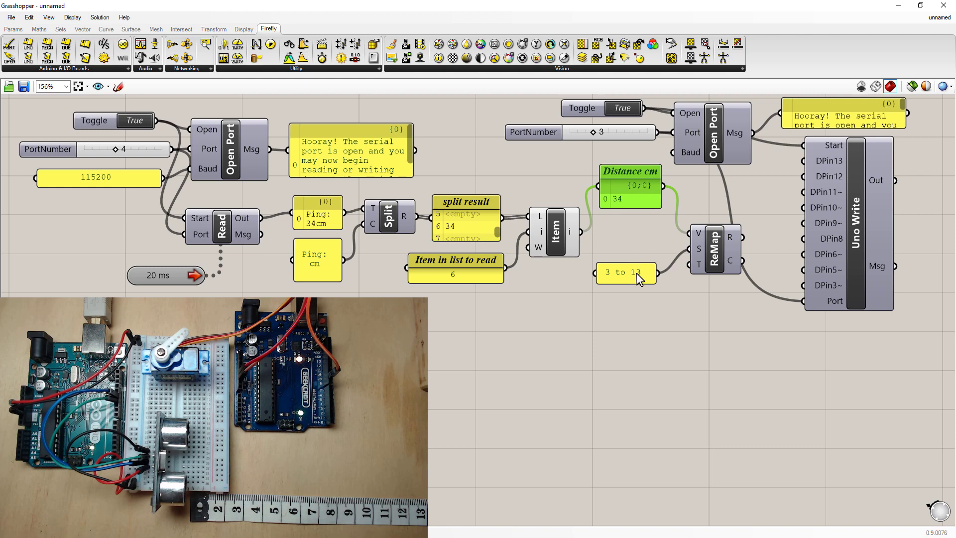
Add a Panel holding '0 to 90' as the ReMap target range feeding Uno Write pin 9
double_click(625, 272)
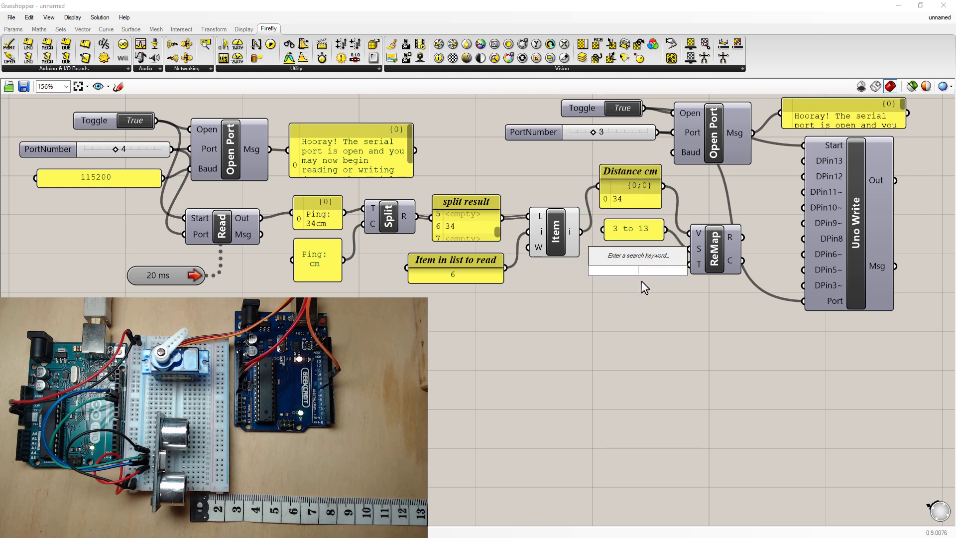
text(p)
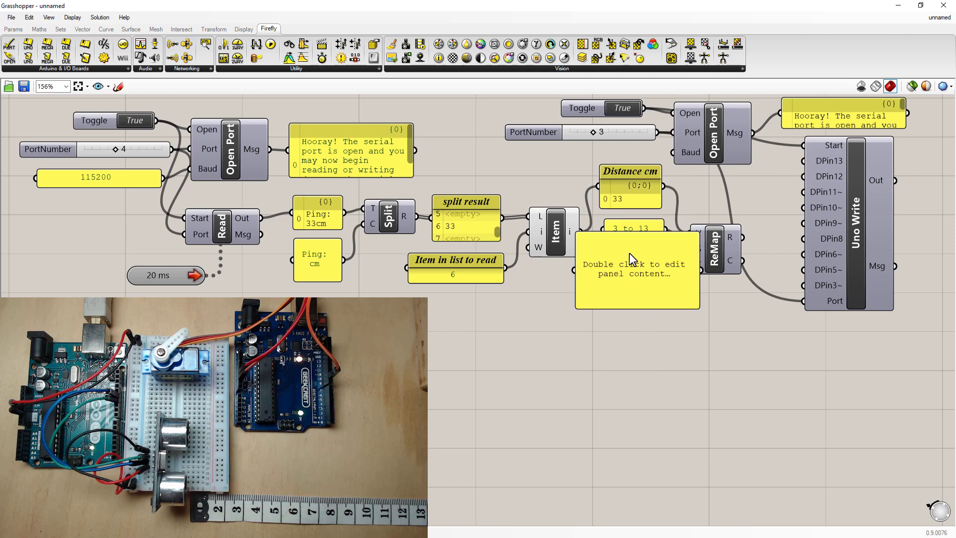
double_click(632, 268)
text(0 to 90)
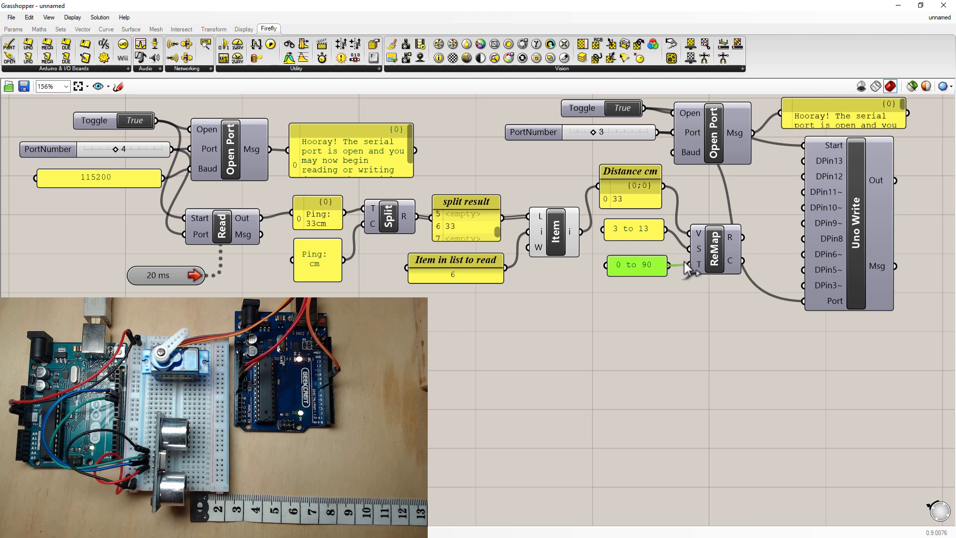
mouse_move(731, 238)
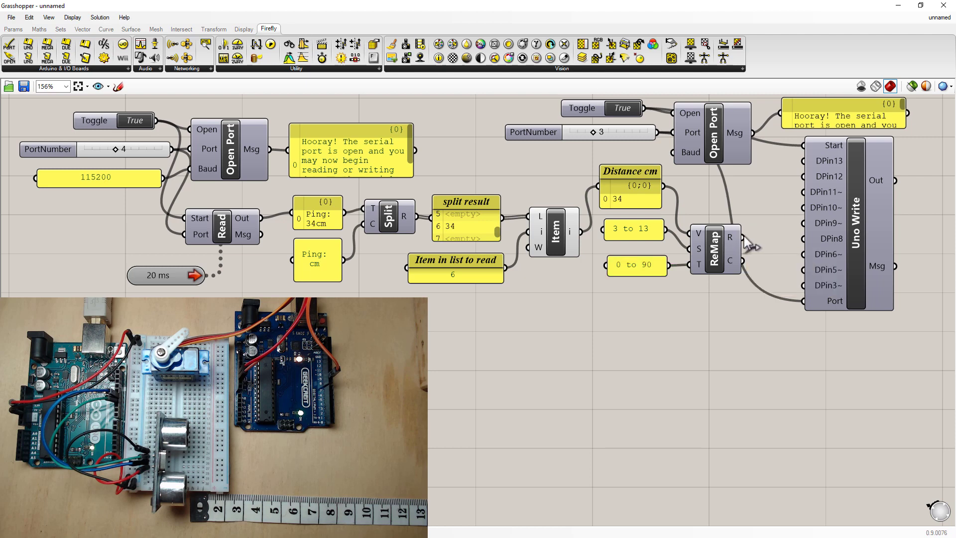
mouse_move(753, 307)
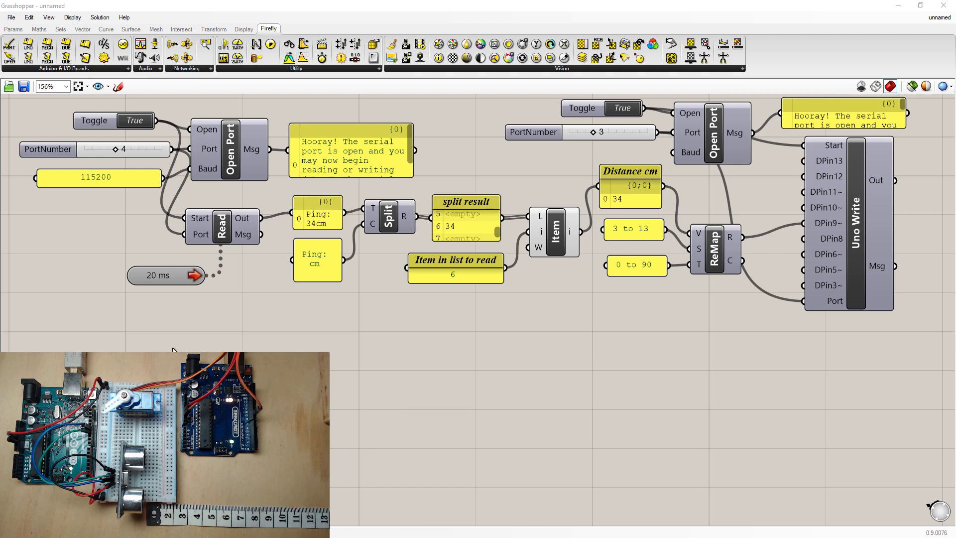
mouse_move(73, 222)
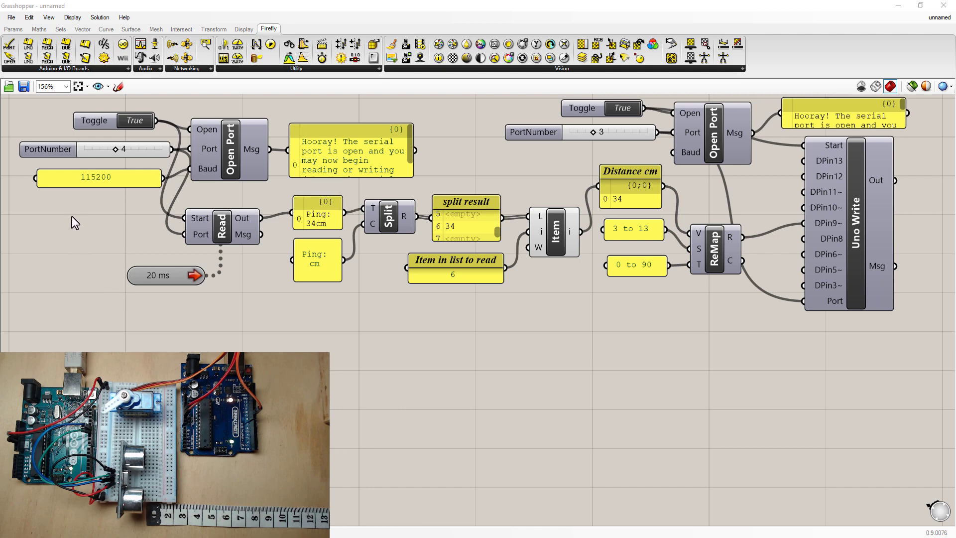
mouse_move(409, 249)
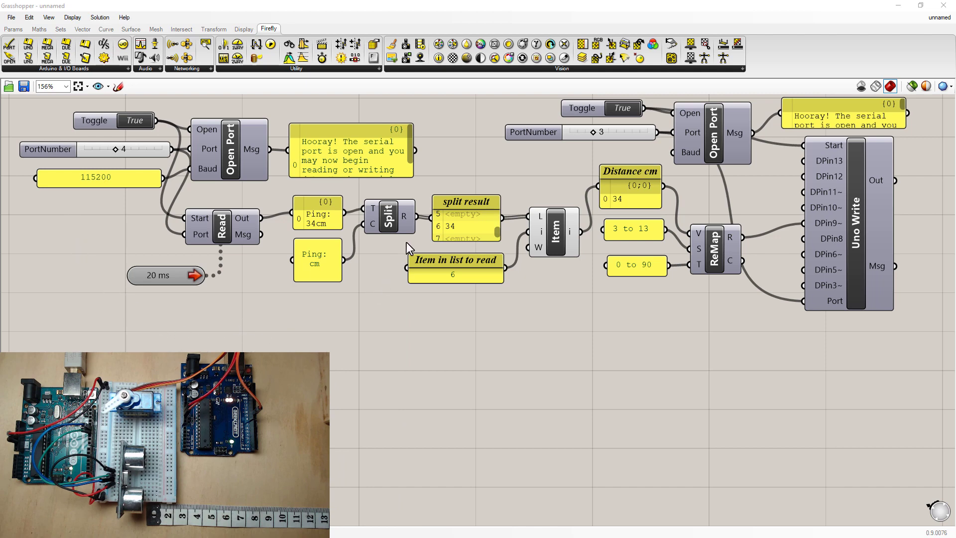
mouse_move(394, 157)
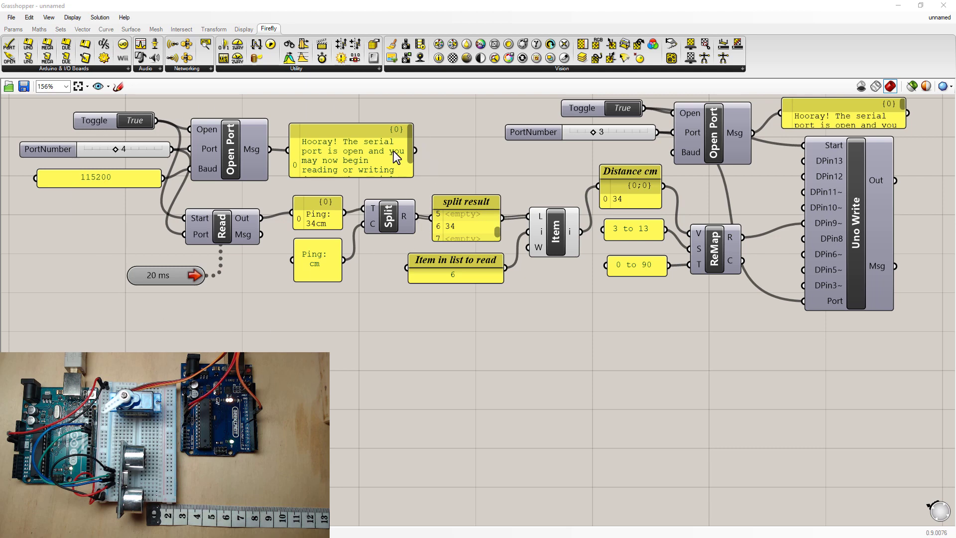
mouse_move(345, 319)
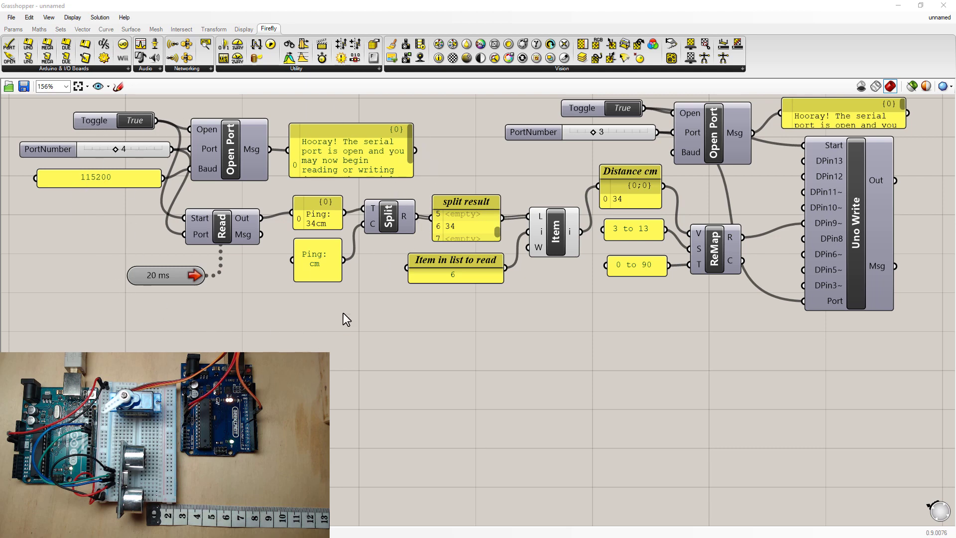
mouse_move(351, 275)
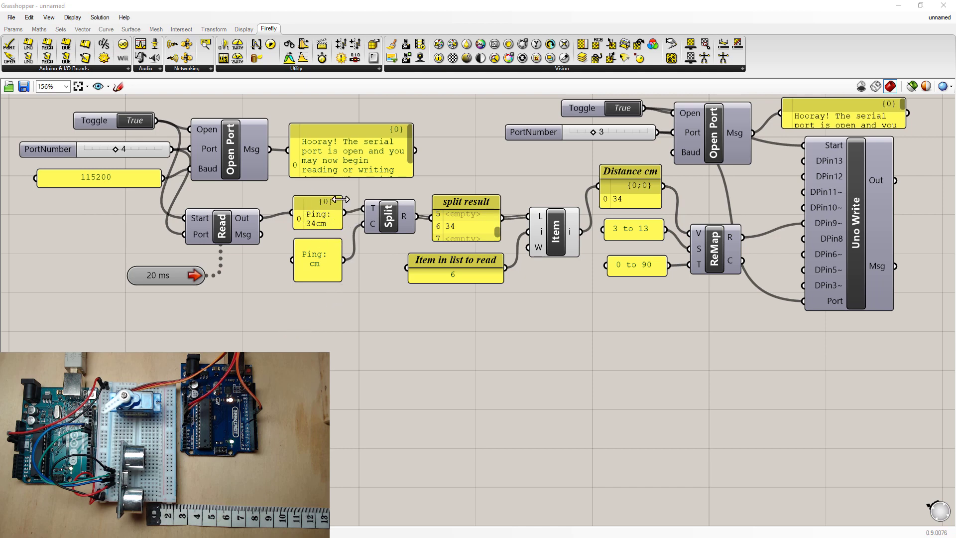
mouse_move(323, 231)
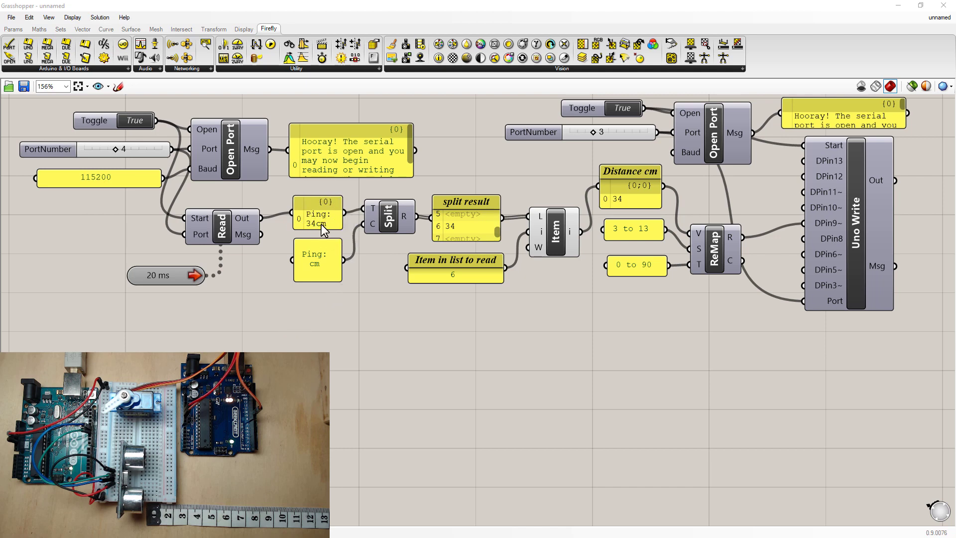
mouse_move(457, 227)
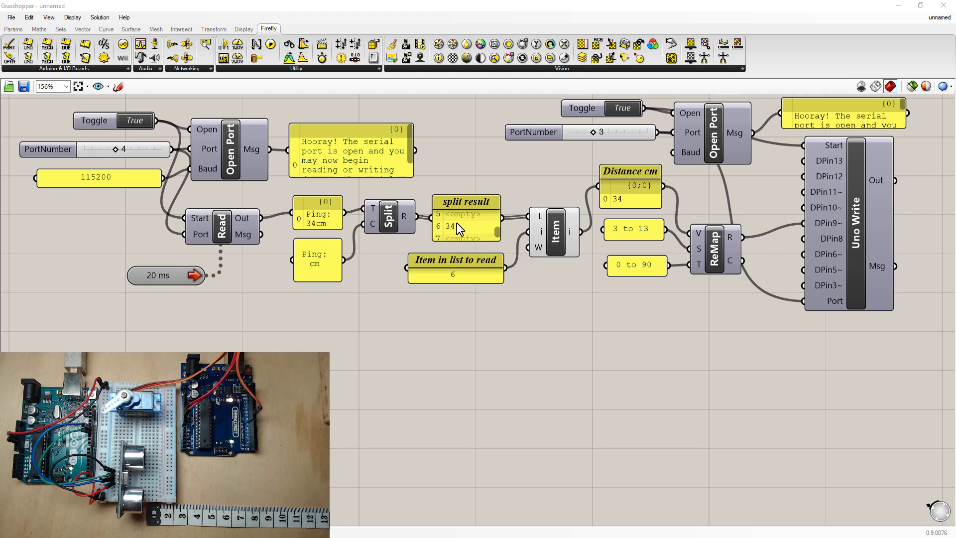
mouse_move(540, 243)
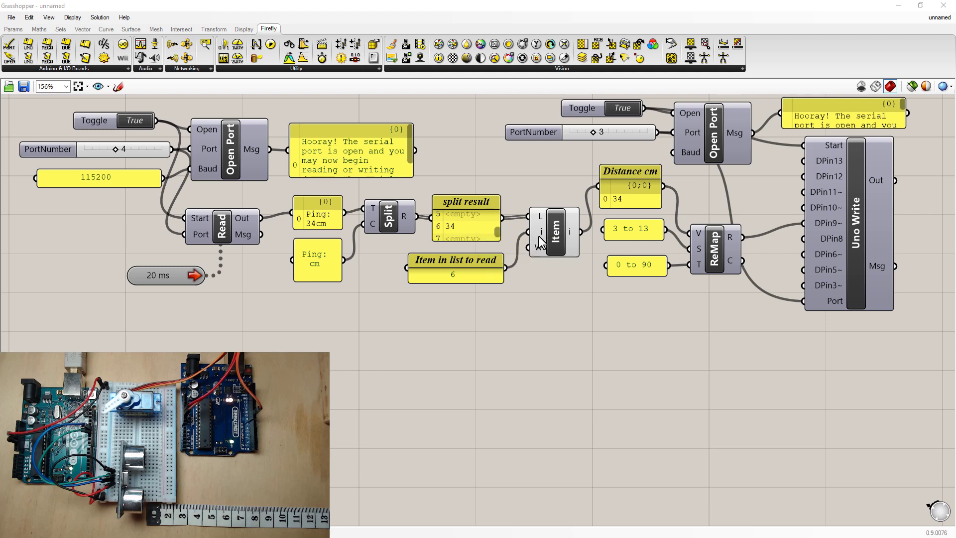
mouse_move(618, 201)
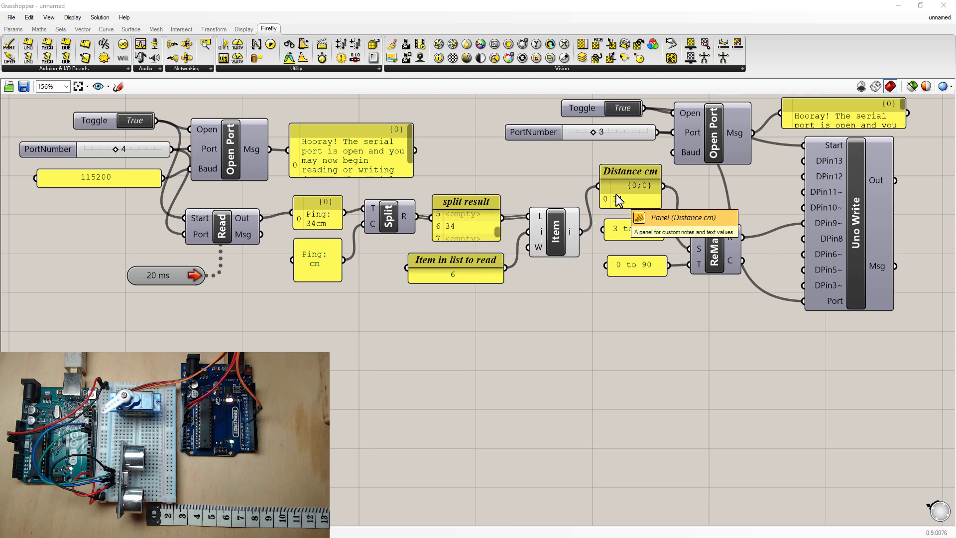
mouse_move(707, 243)
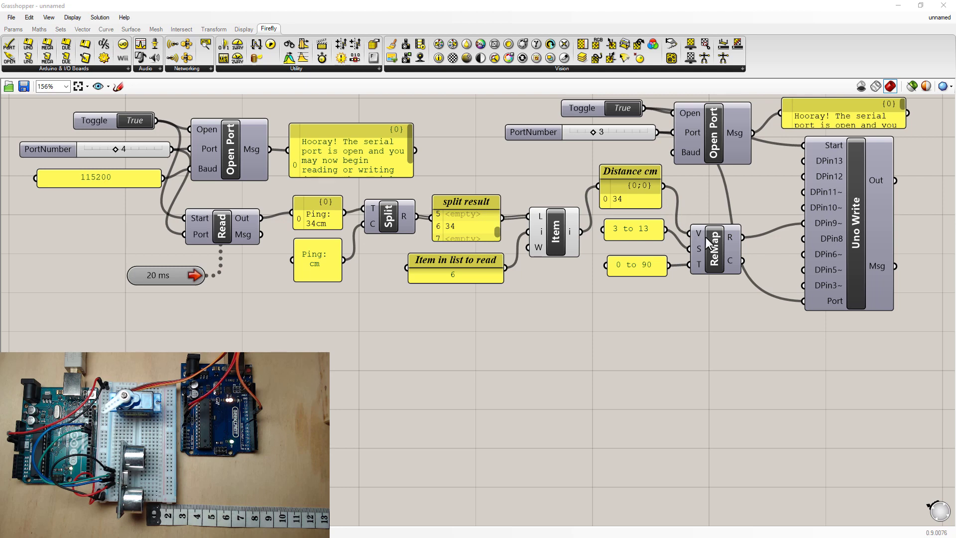
mouse_move(638, 236)
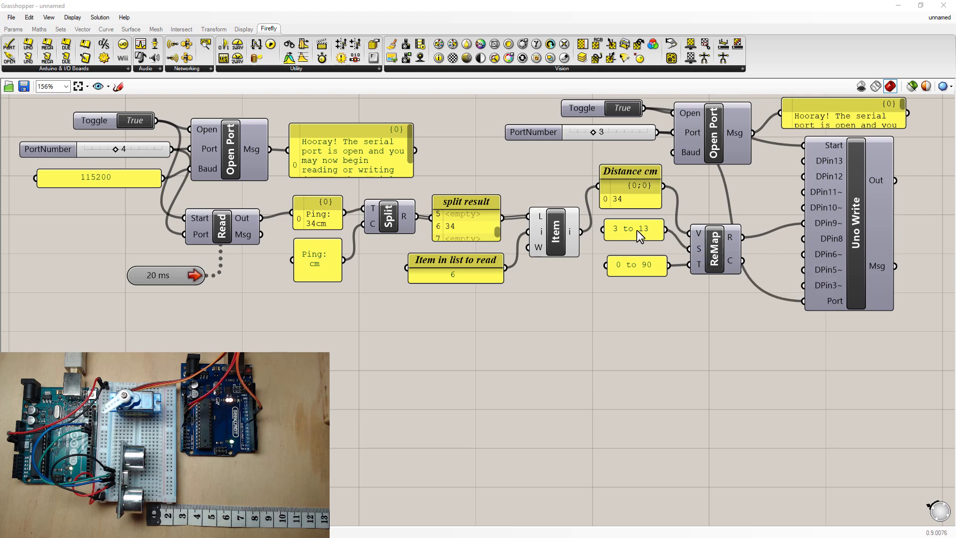
mouse_move(709, 252)
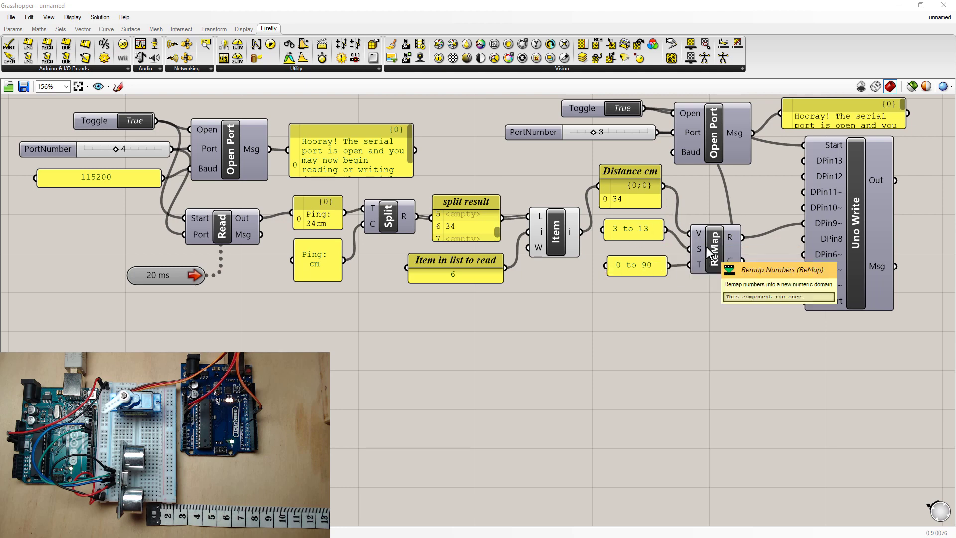
mouse_move(832, 242)
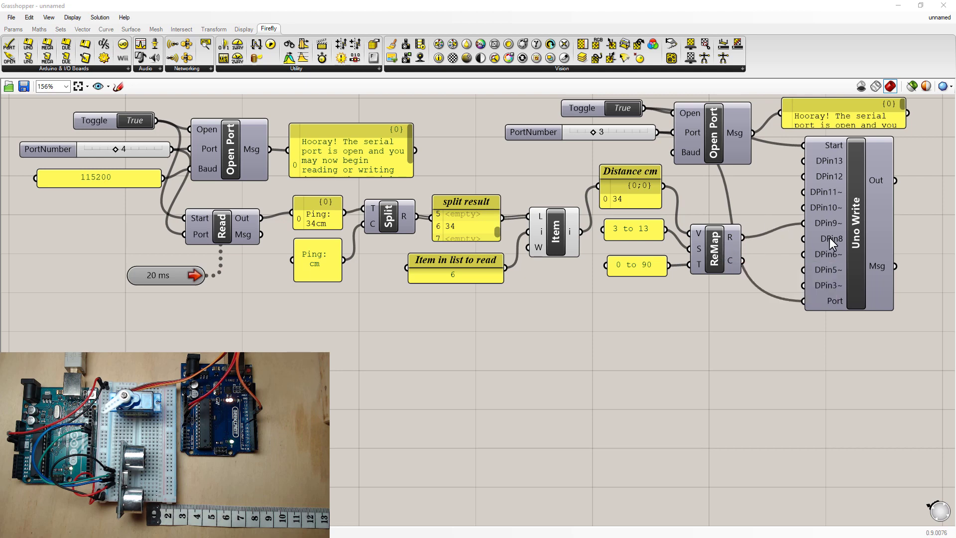
mouse_move(853, 194)
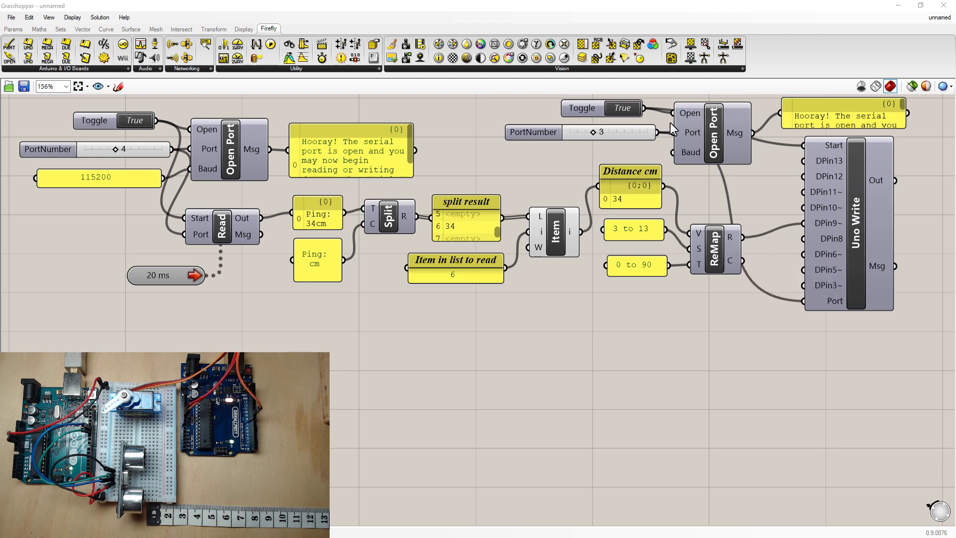
mouse_move(738, 145)
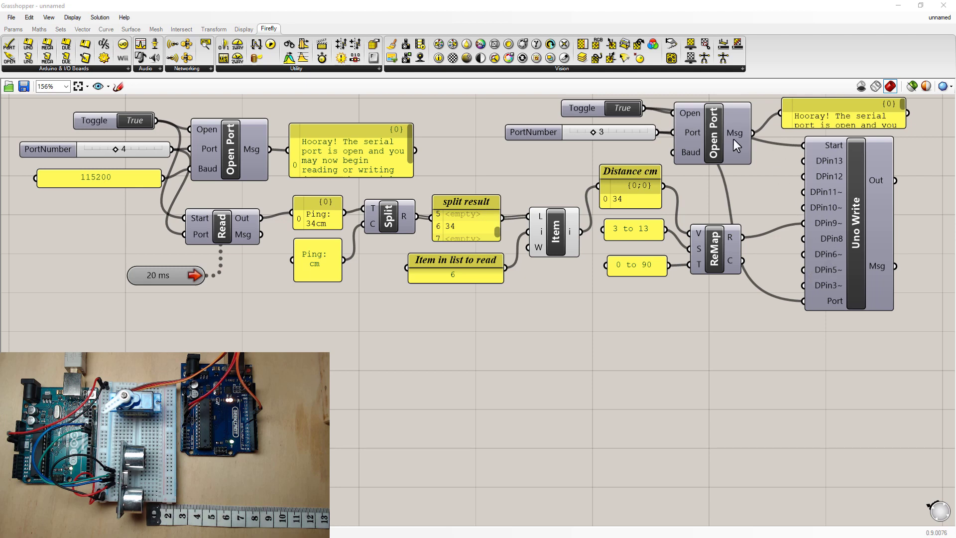
mouse_move(644, 124)
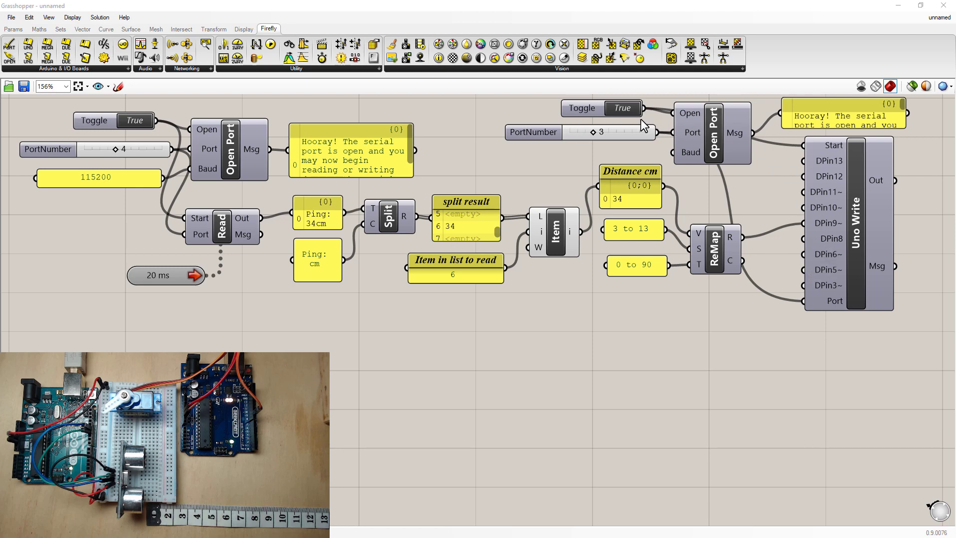
mouse_move(589, 138)
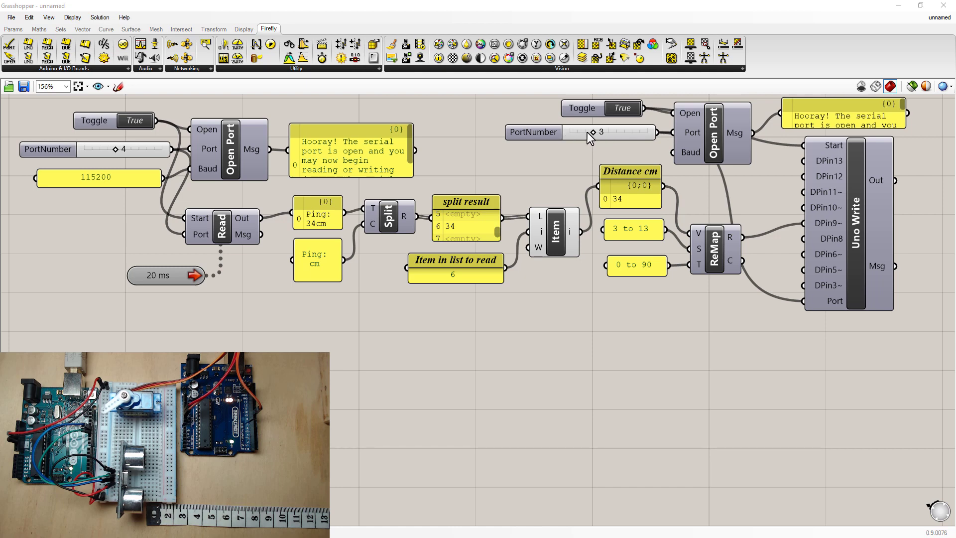